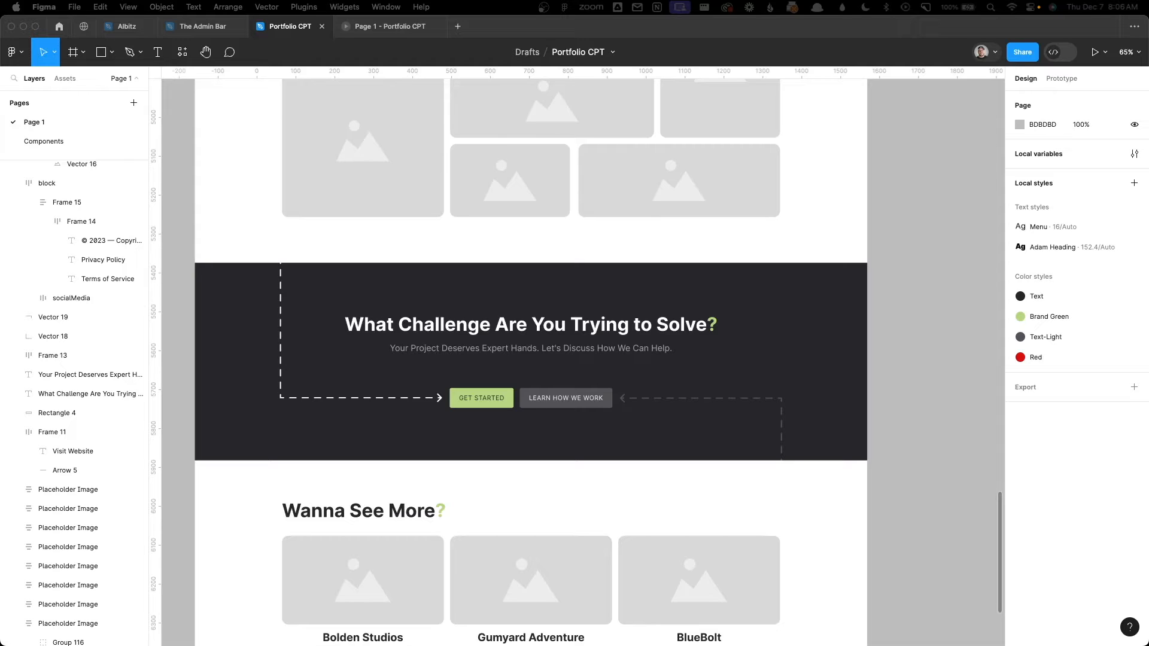
mouse_move(488, 474)
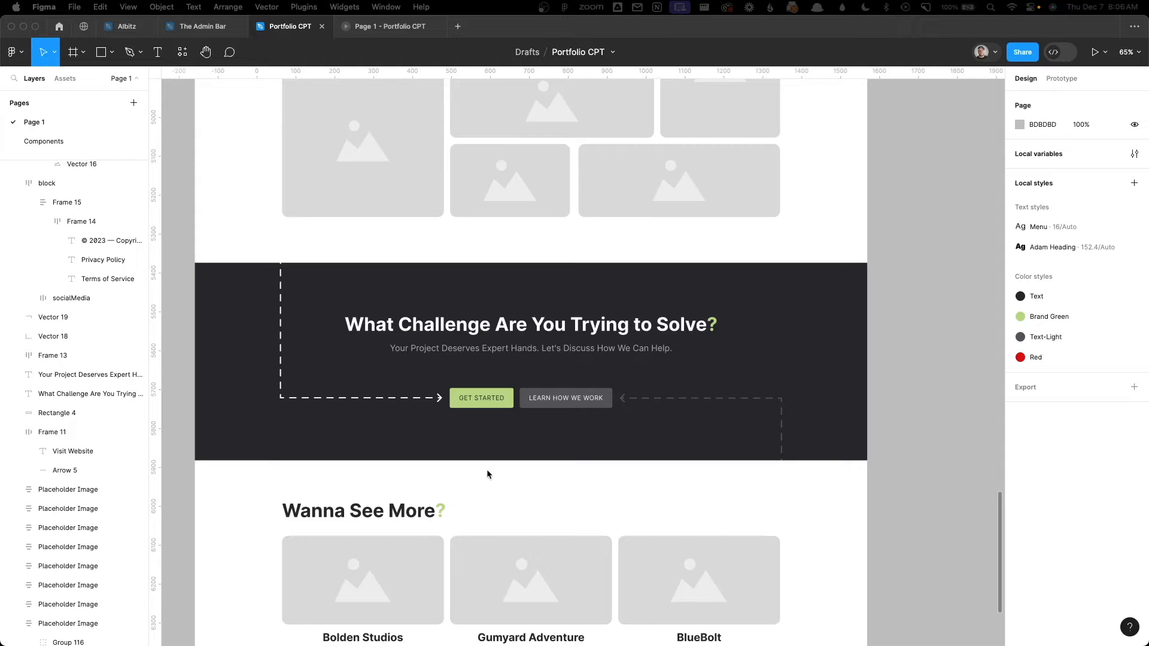
mouse_move(261, 277)
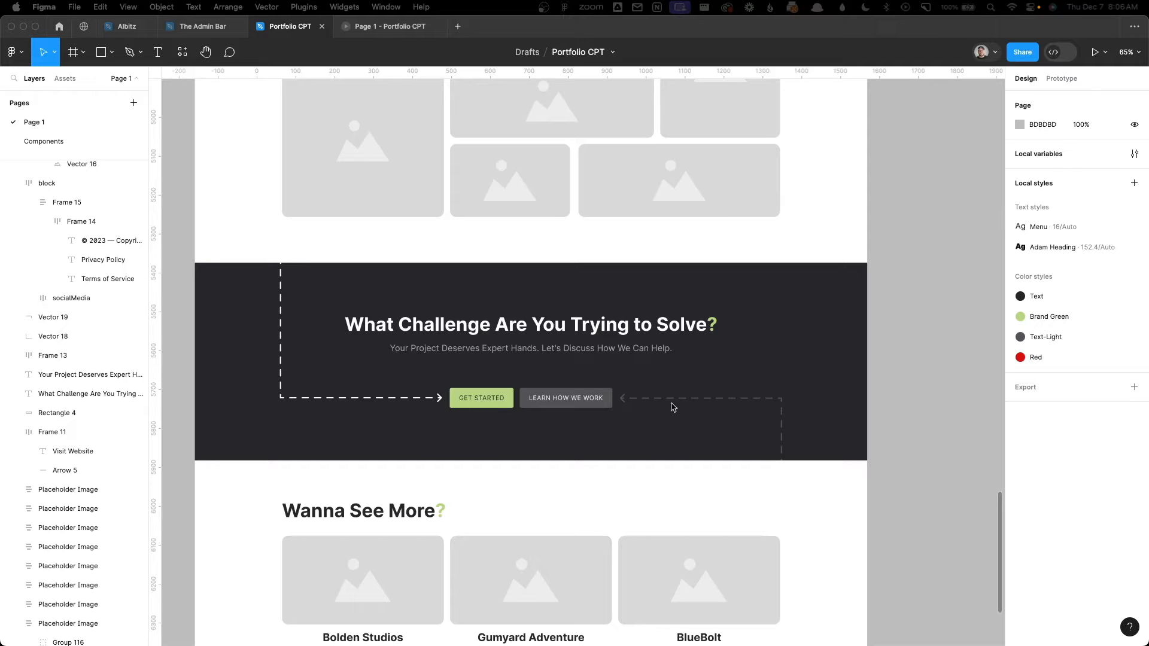
mouse_move(604, 420)
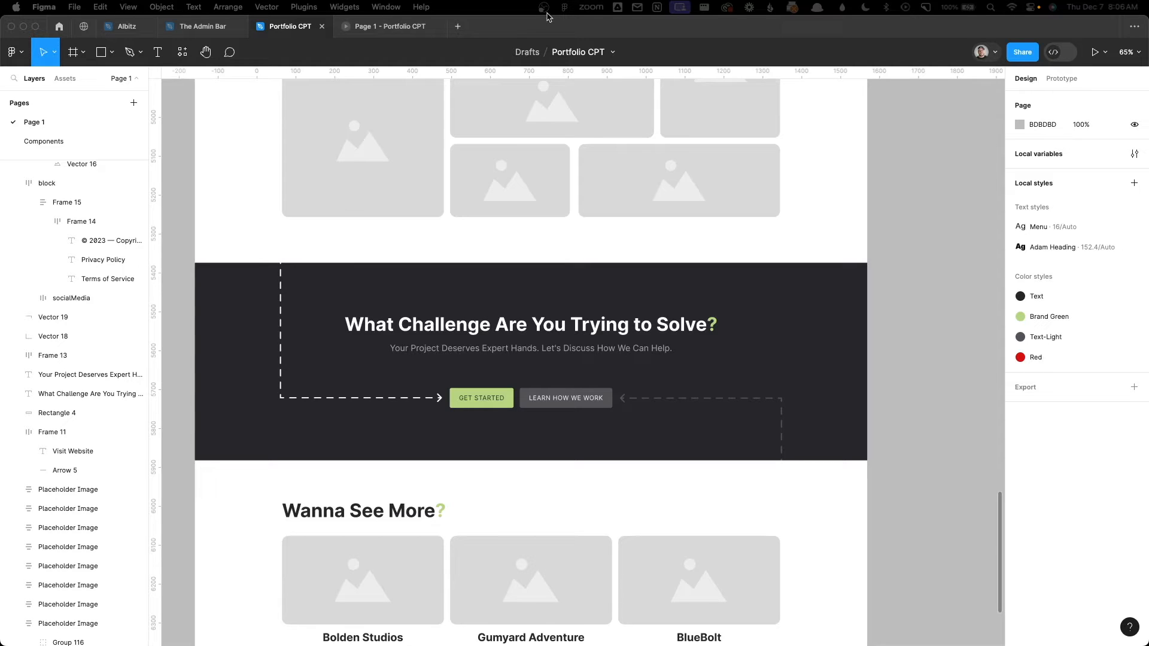
mouse_move(613, 29)
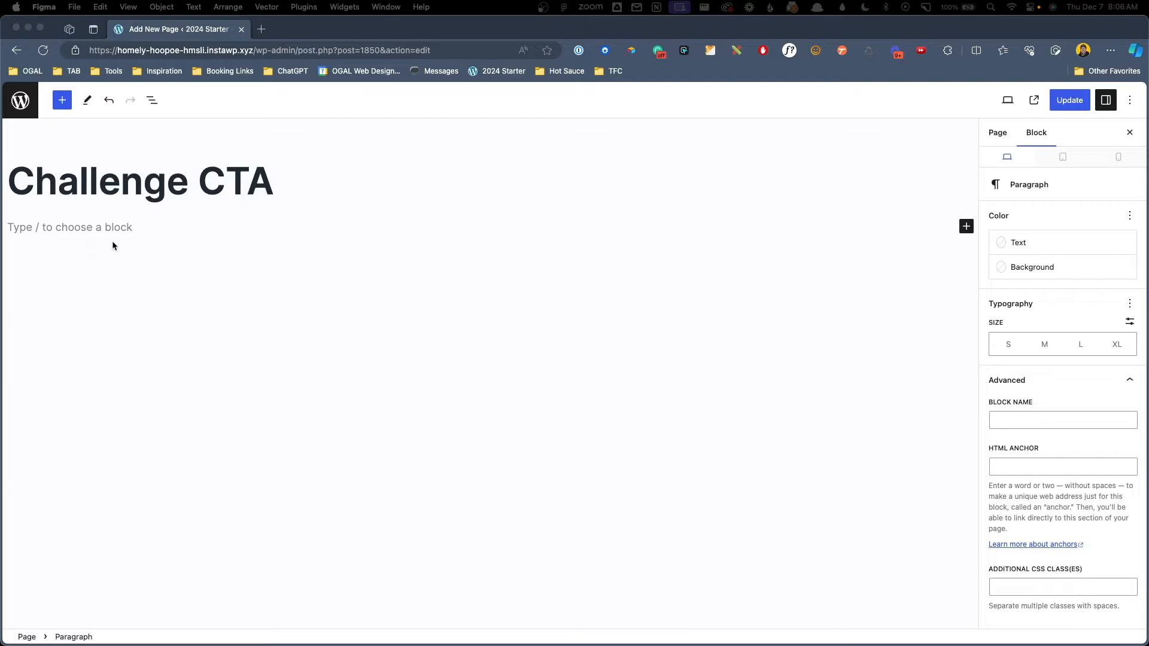
Insert a Container section below the Challenge CTA title and expand it in List View
type("/")
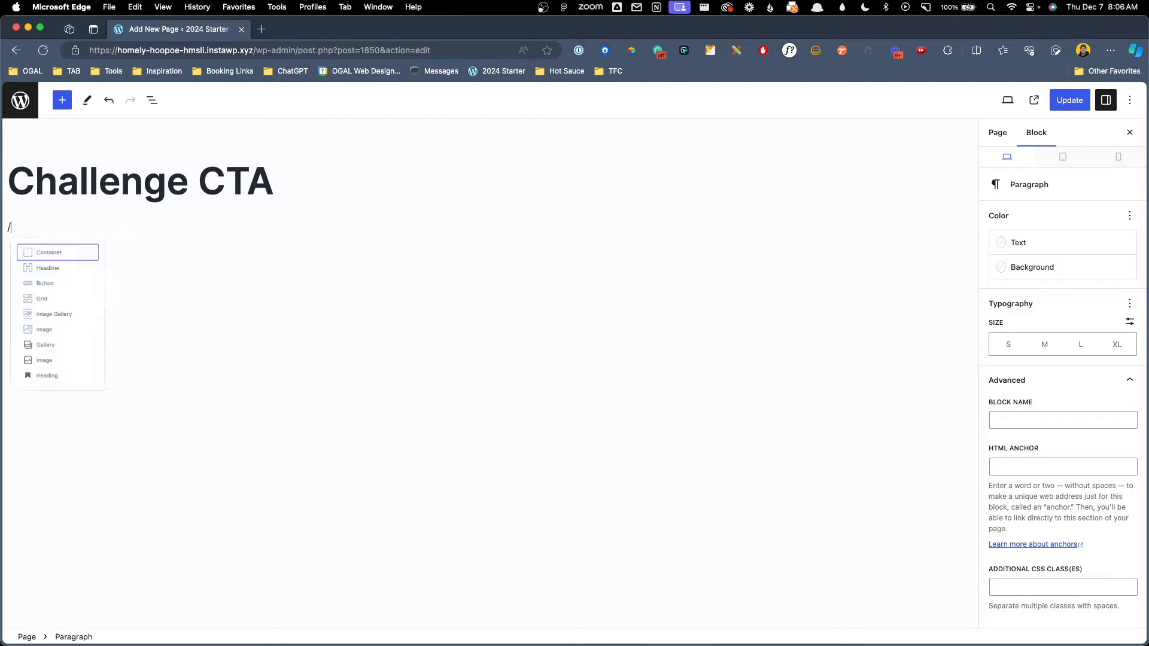
left_click(49, 252)
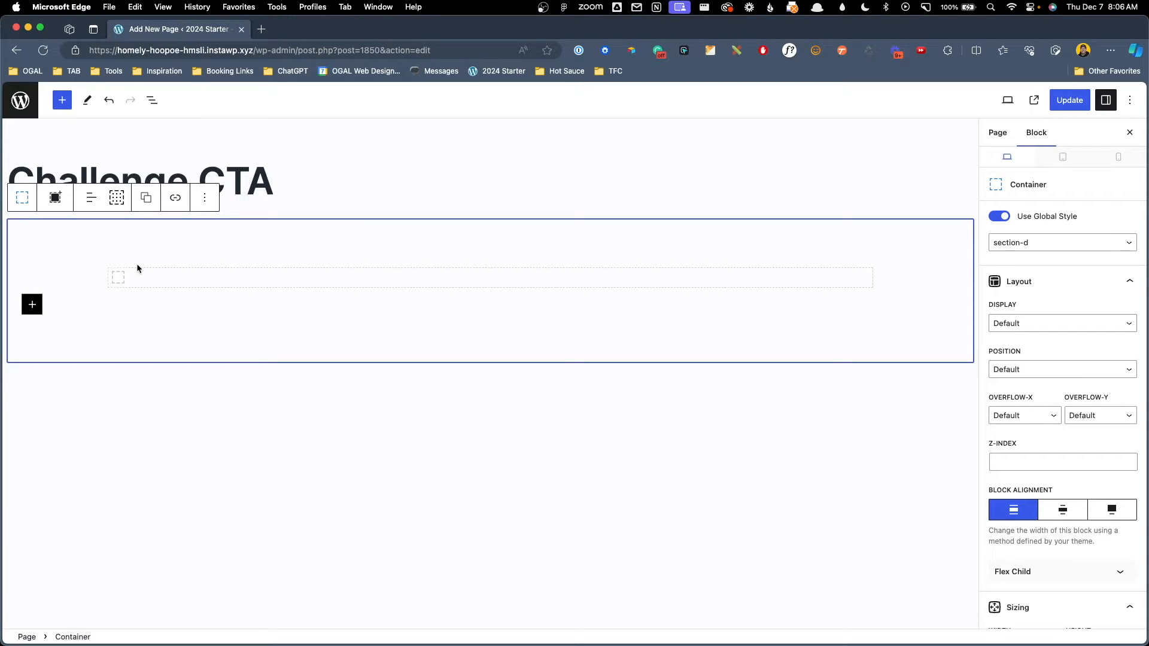
left_click(152, 101)
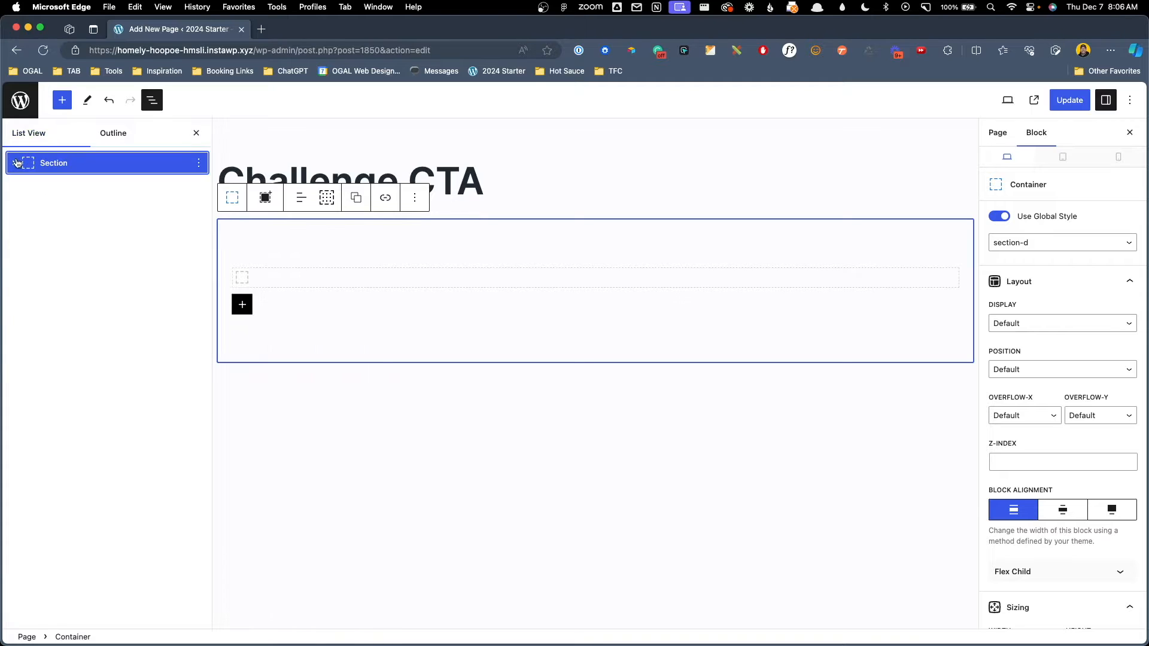
left_click(14, 163)
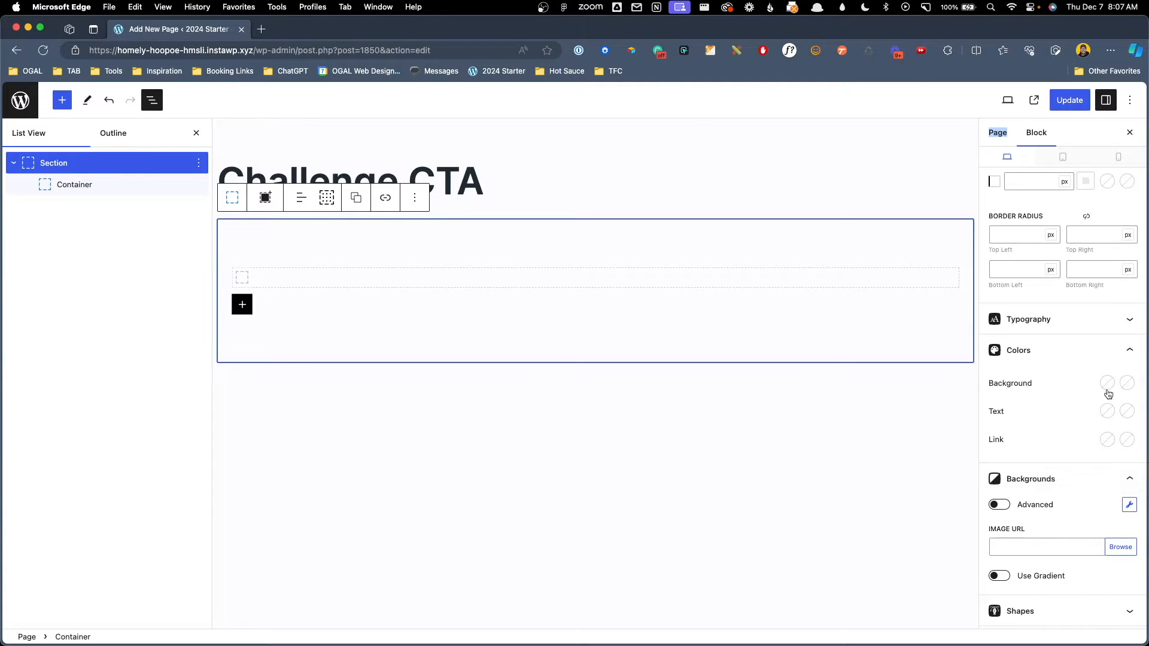
Give the Section a #27272A dark background and select its inner container
left_click(1107, 382)
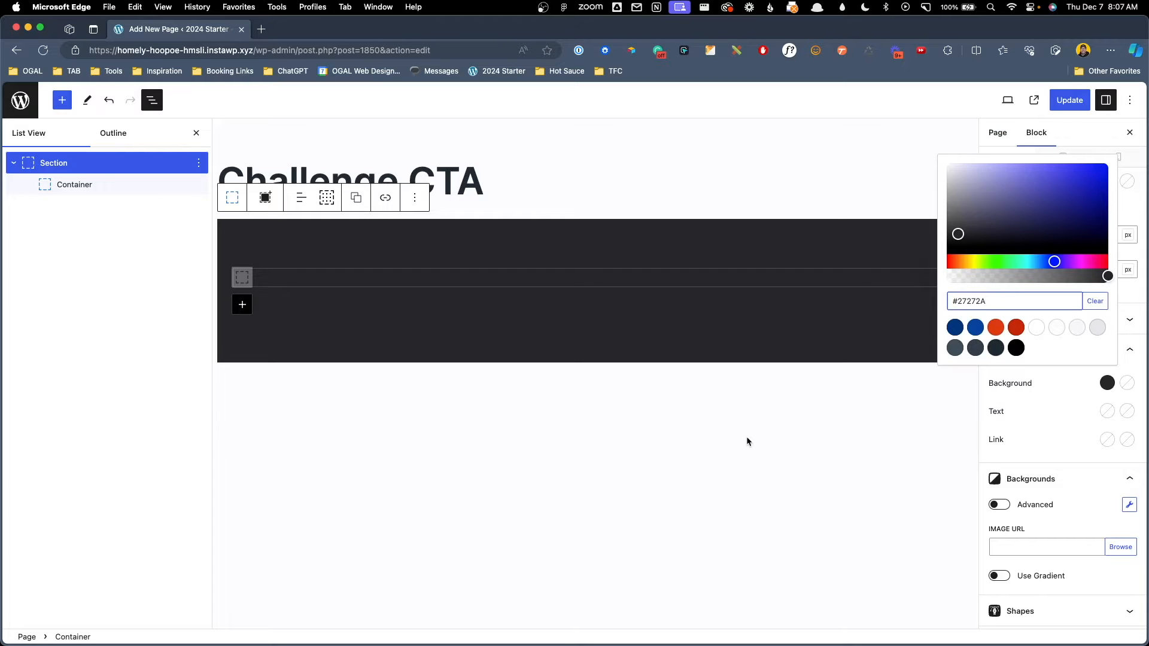
left_click(997, 133)
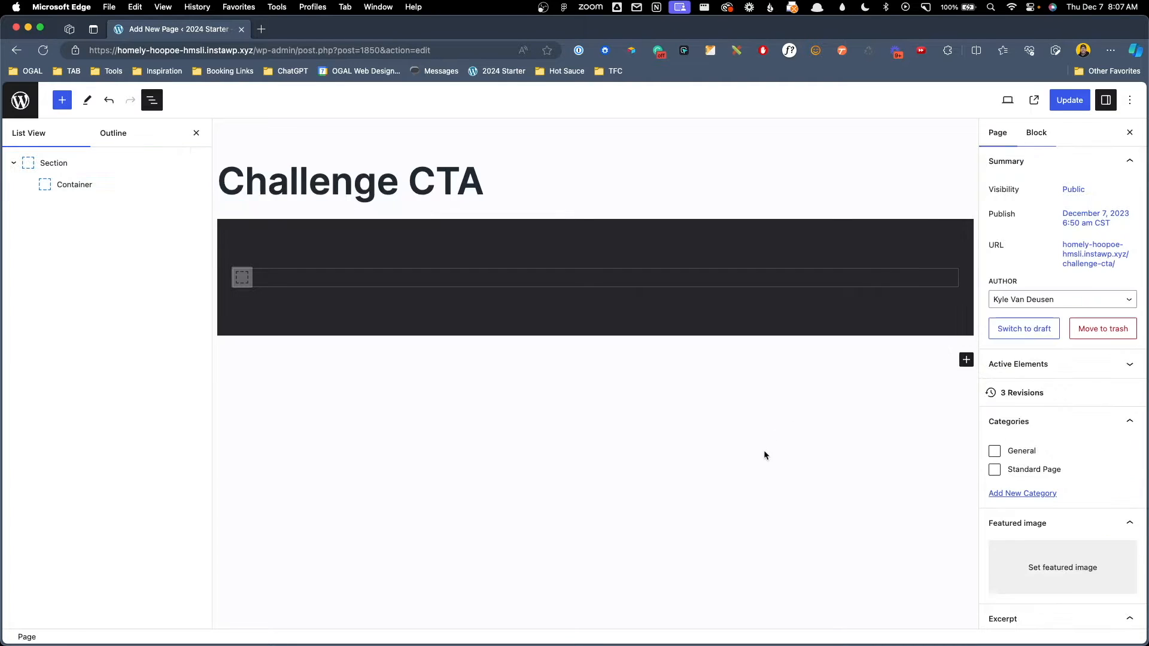
left_click(242, 277)
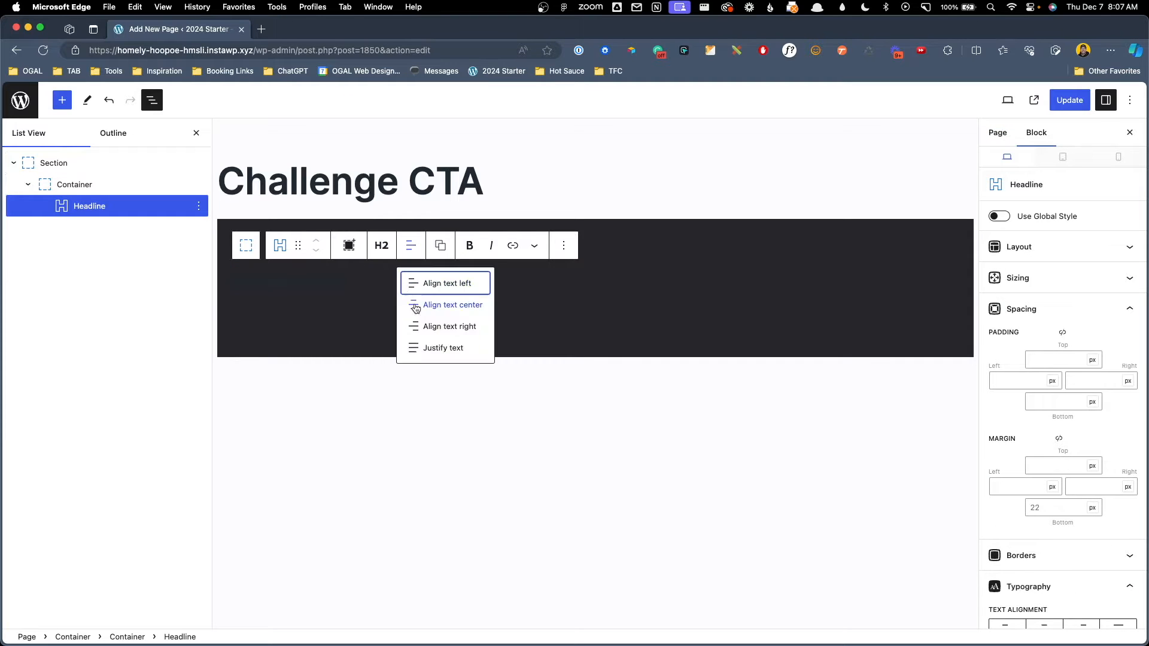
Centre 'What Challenge Are You Trying to Solve?', make it white, and highlight the '?' green
left_click(454, 305)
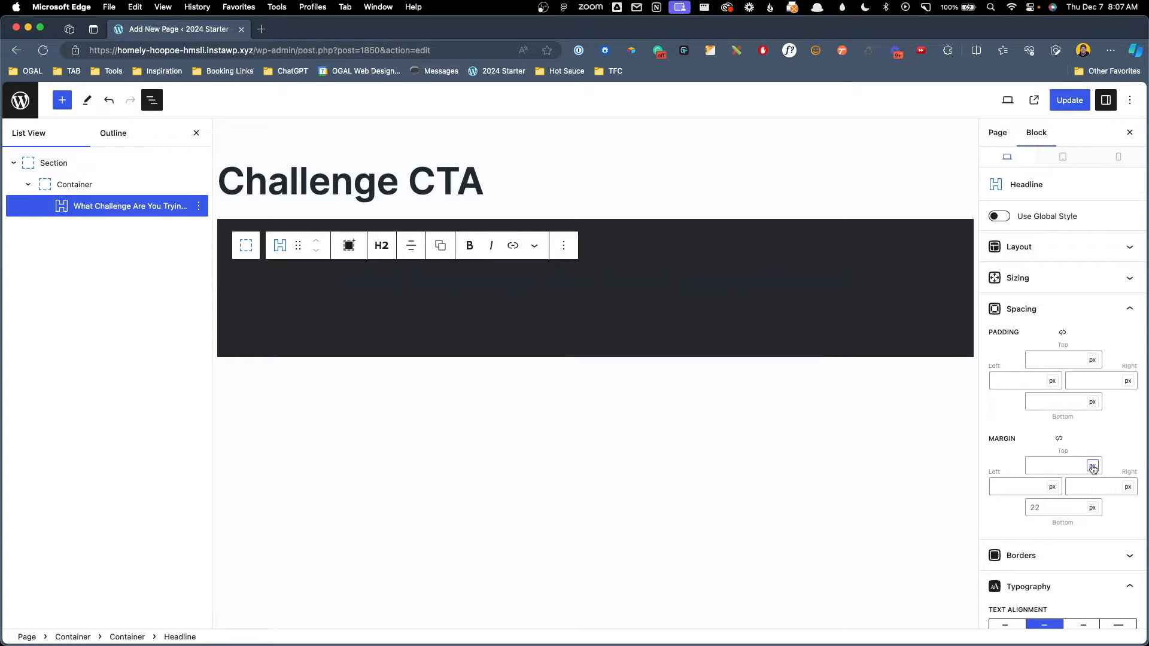
scroll("down", 3)
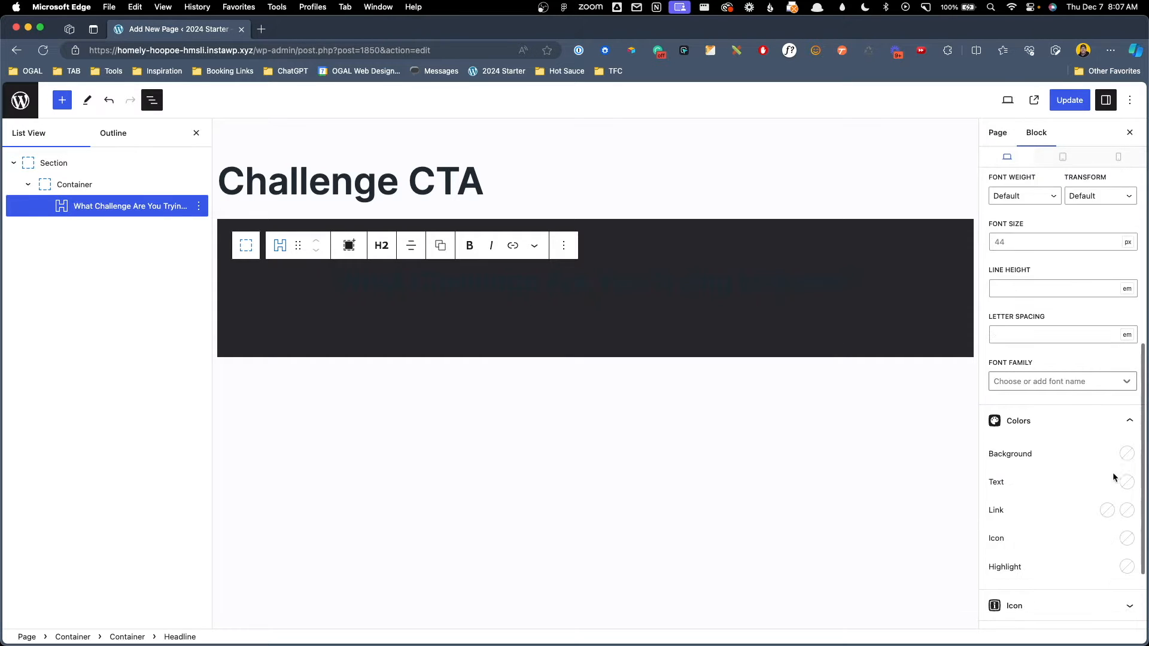
left_click(1126, 454)
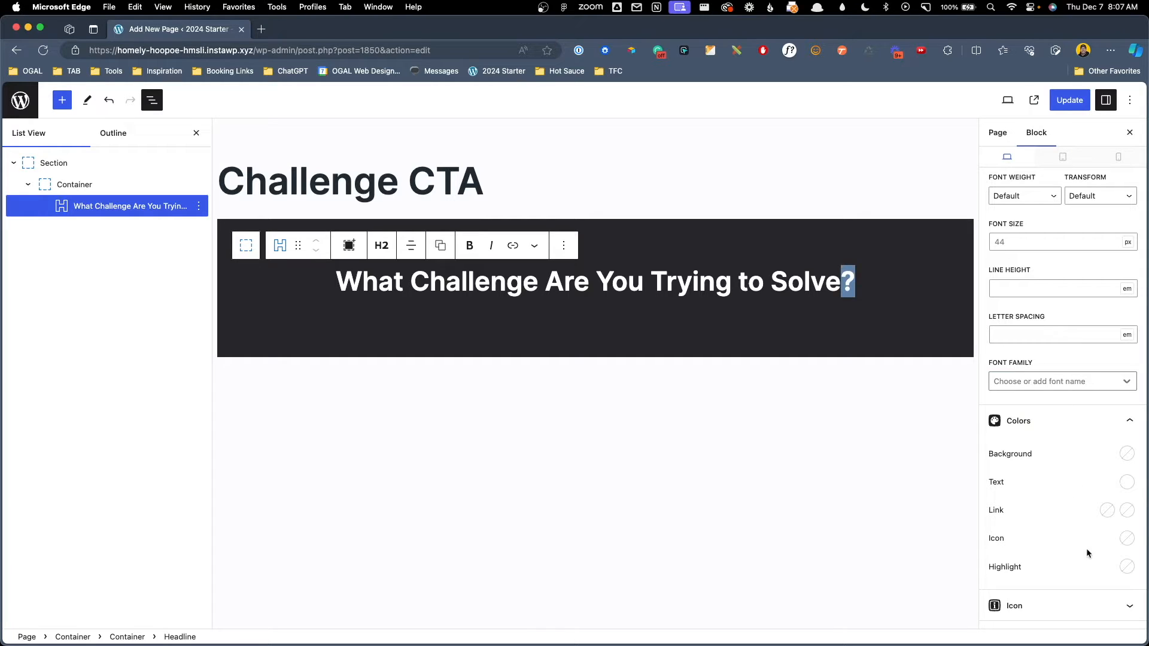
left_click(1127, 566)
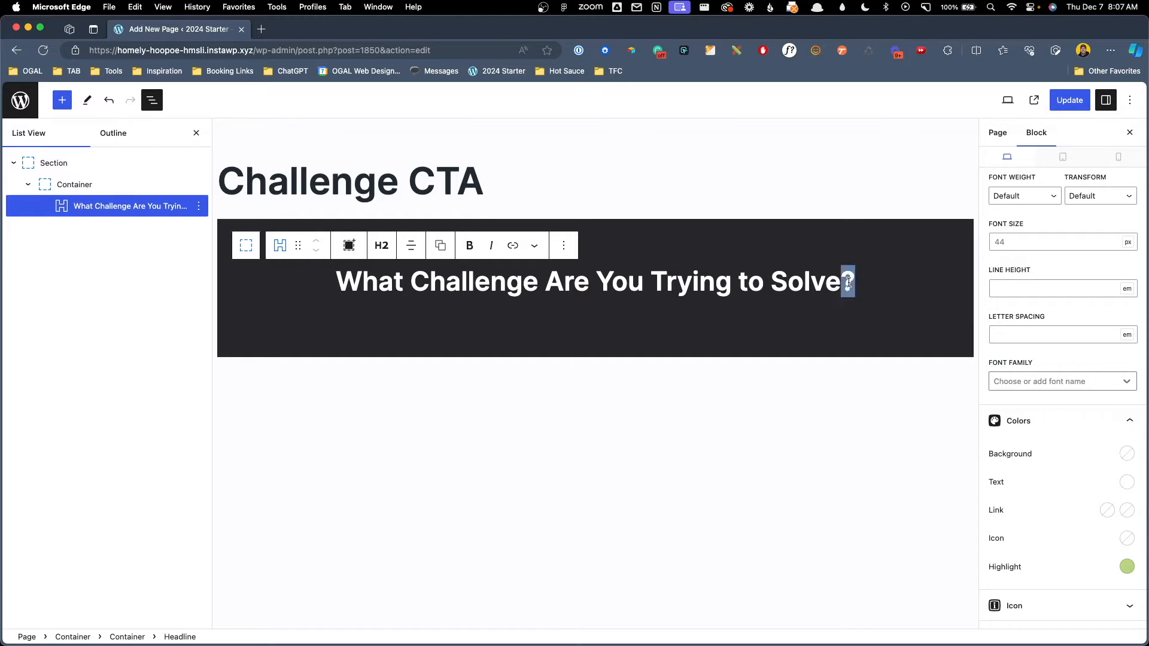
left_click(534, 245)
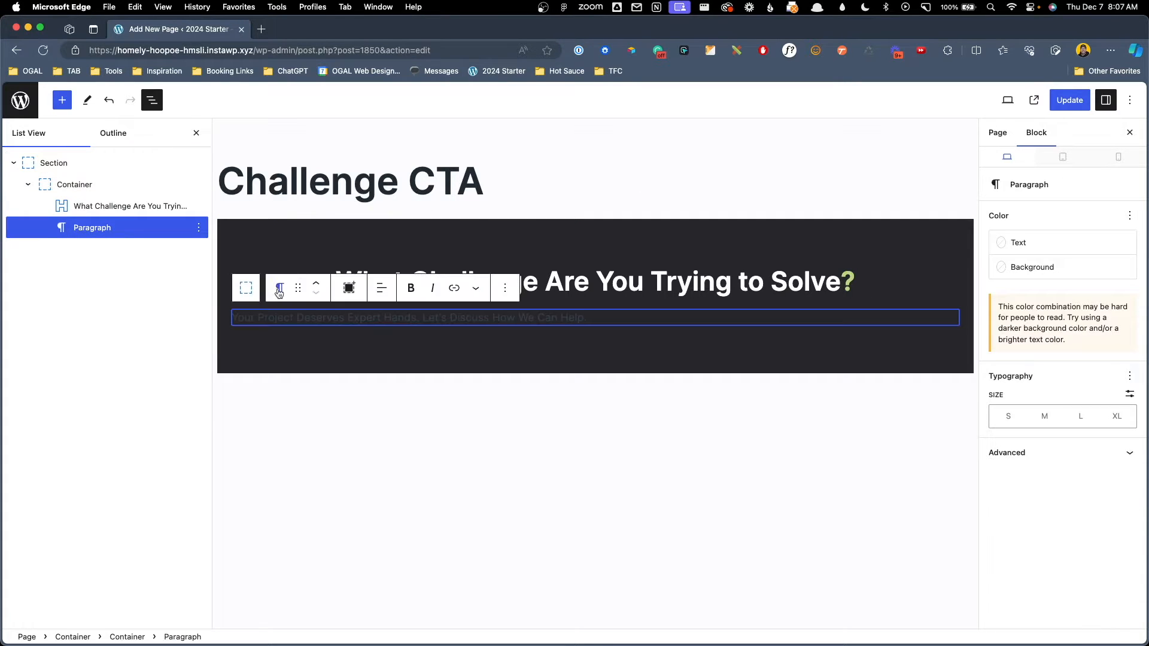
Convert the 'Your Project Deserves Expert Hands' paragraph to a centred, light grey Headline
left_click(279, 287)
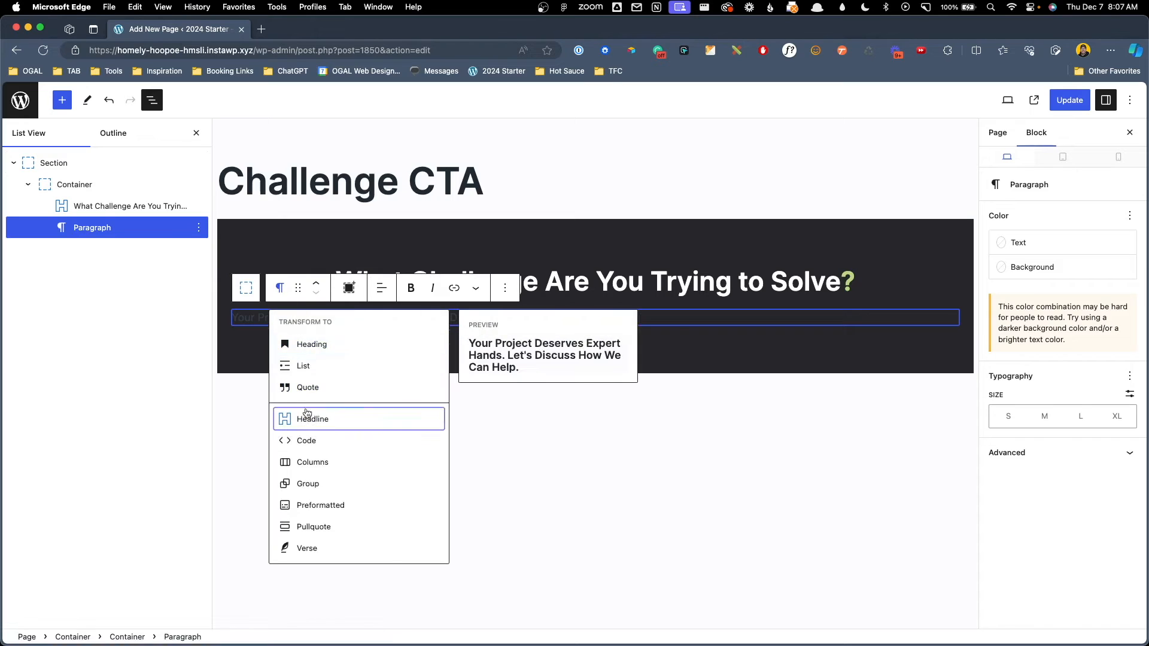
left_click(312, 418)
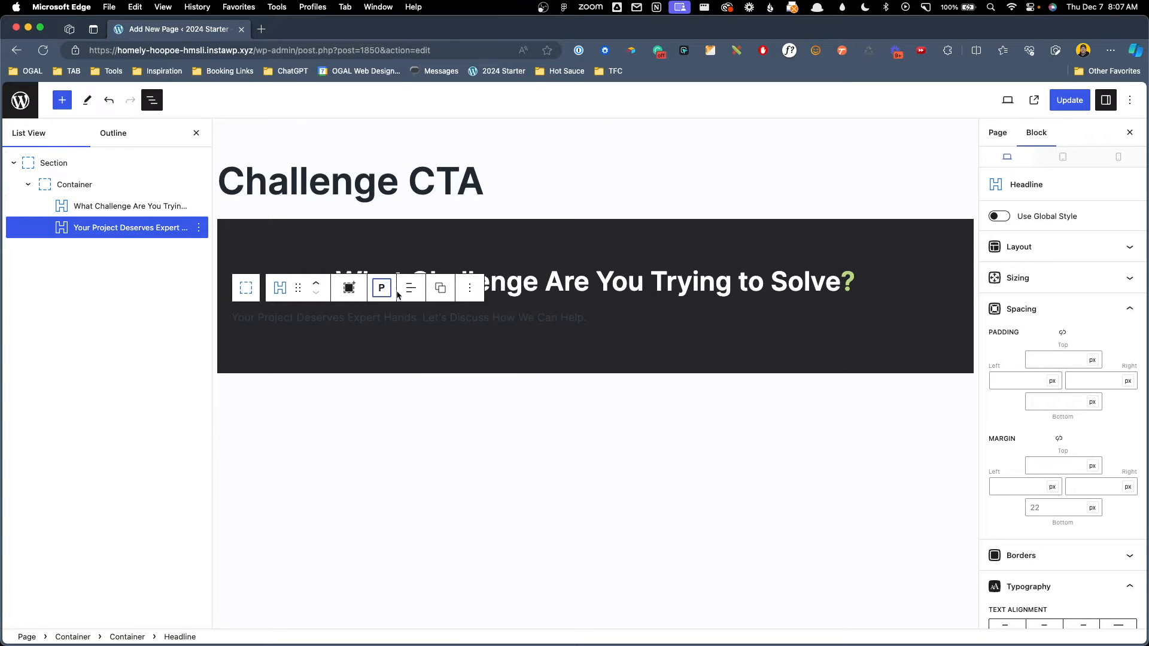
left_click(411, 287)
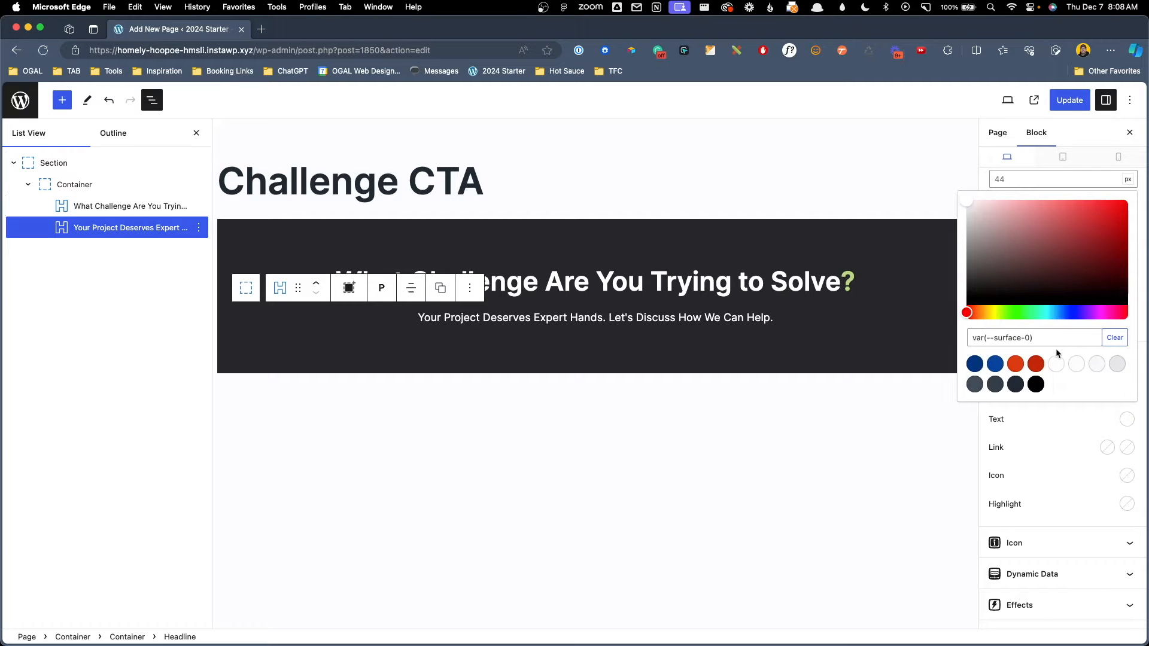
left_click(1033, 337)
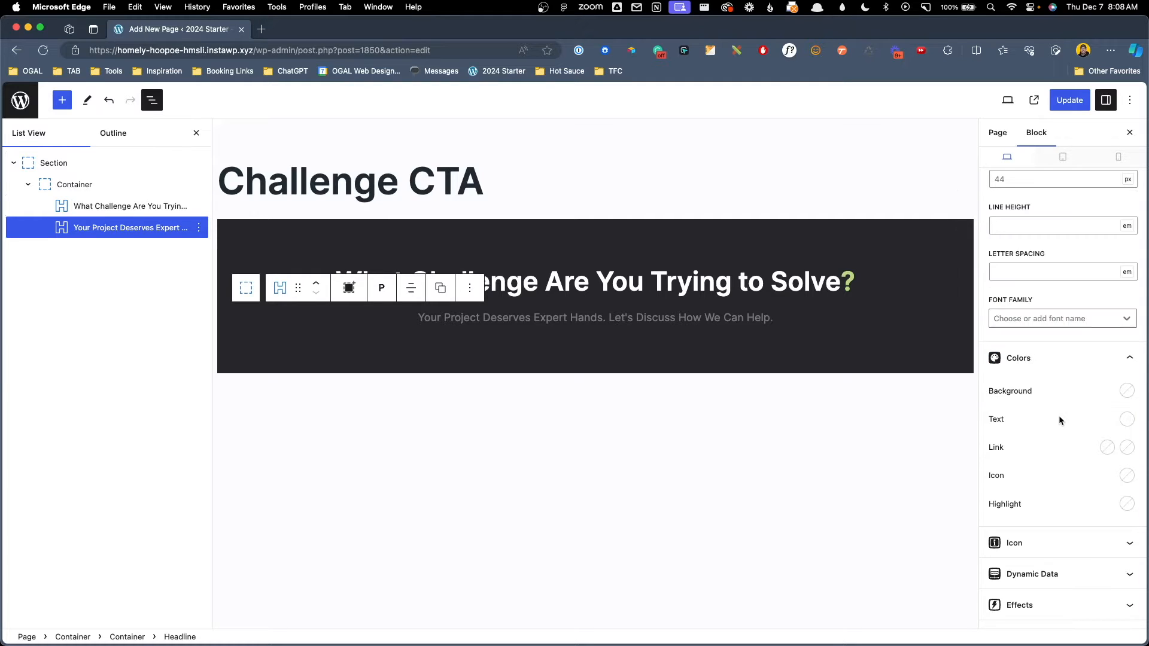
mouse_move(775, 326)
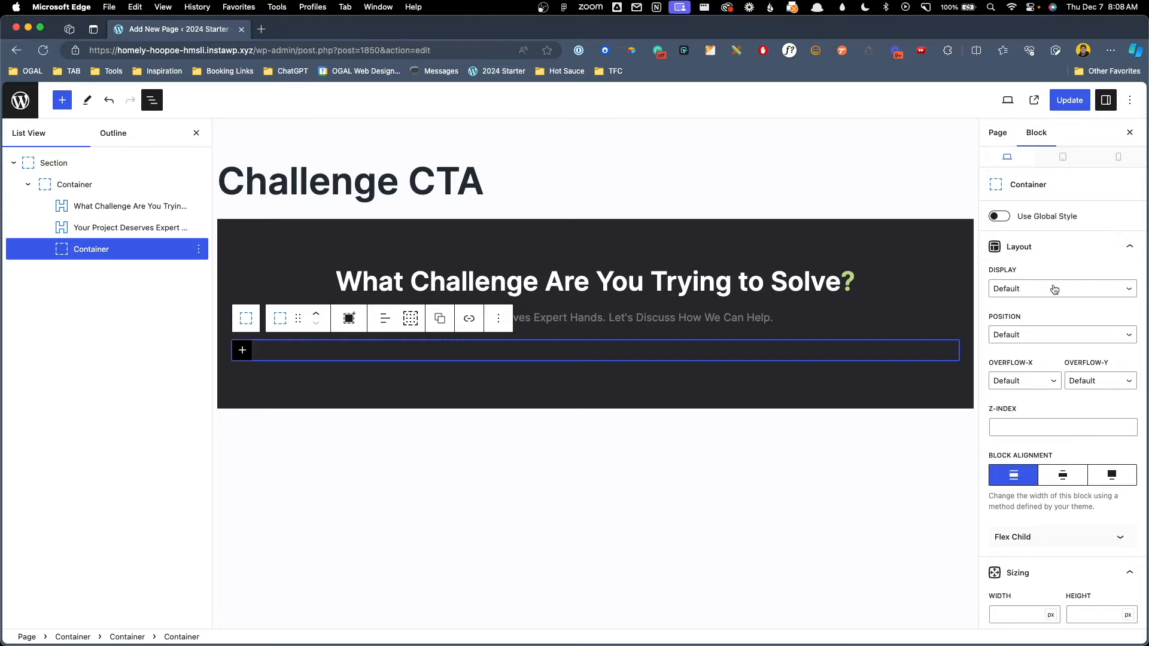
Give the button container a centred flex layout and enter a value of 80
left_click(1061, 289)
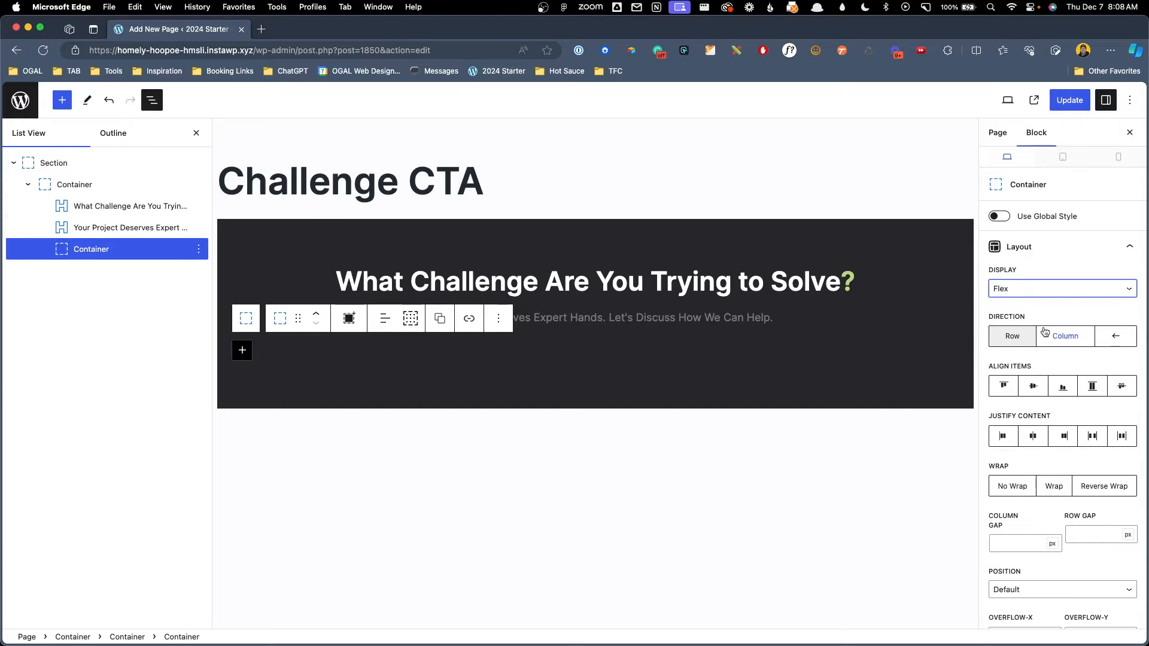
left_click(1033, 436)
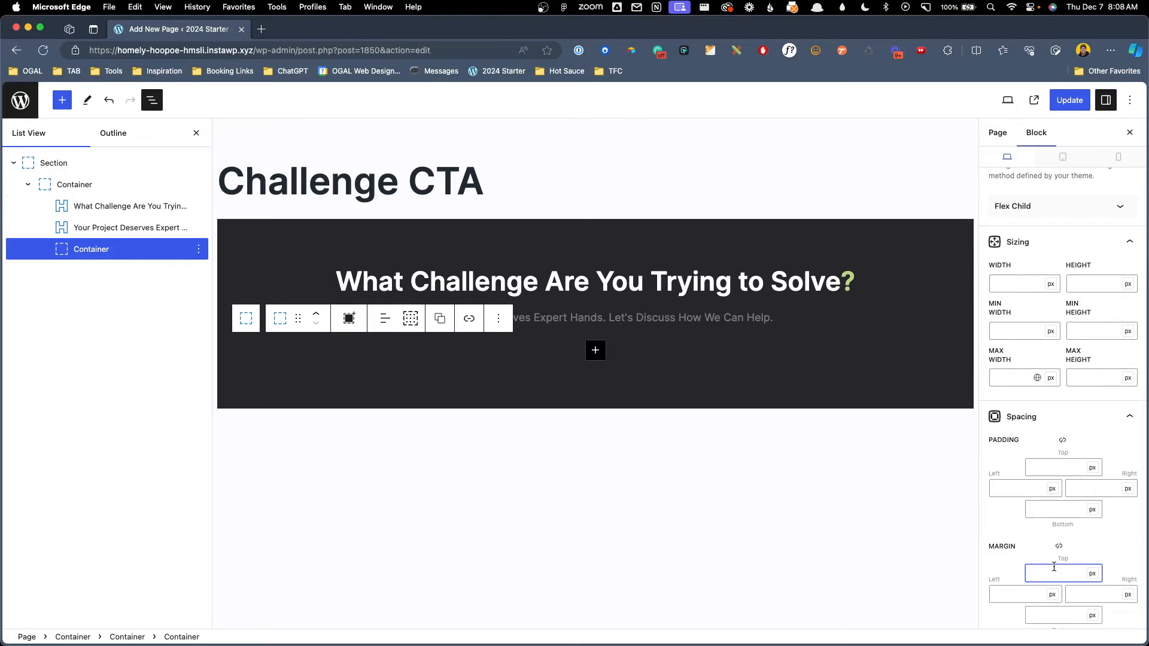
type("80")
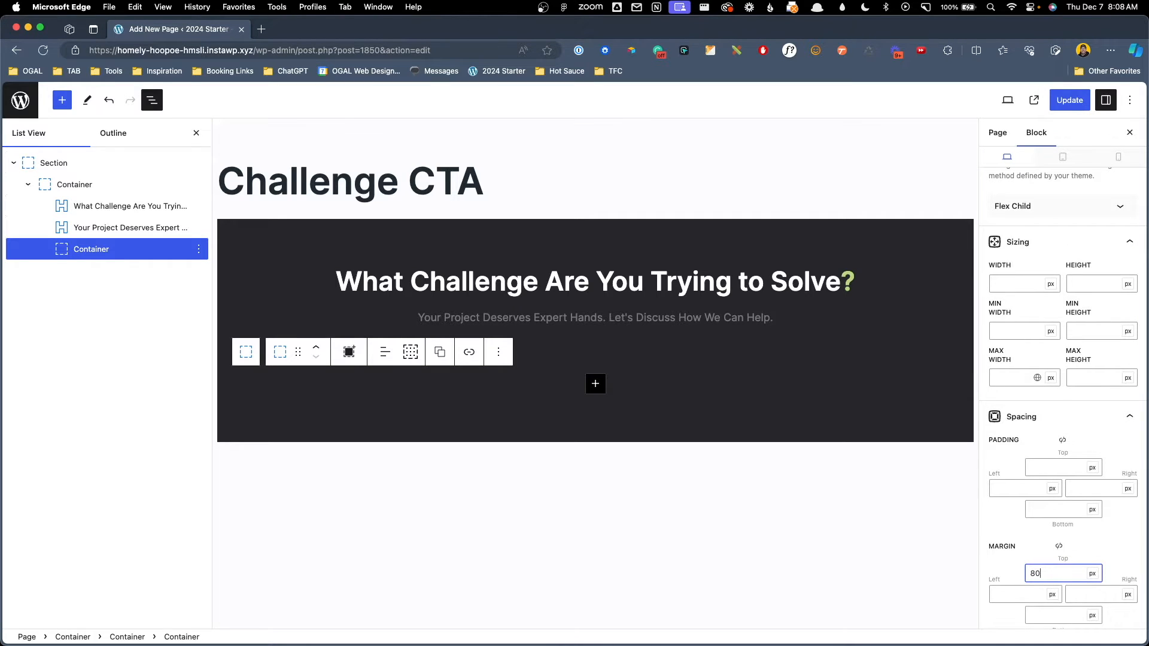
mouse_move(634, 388)
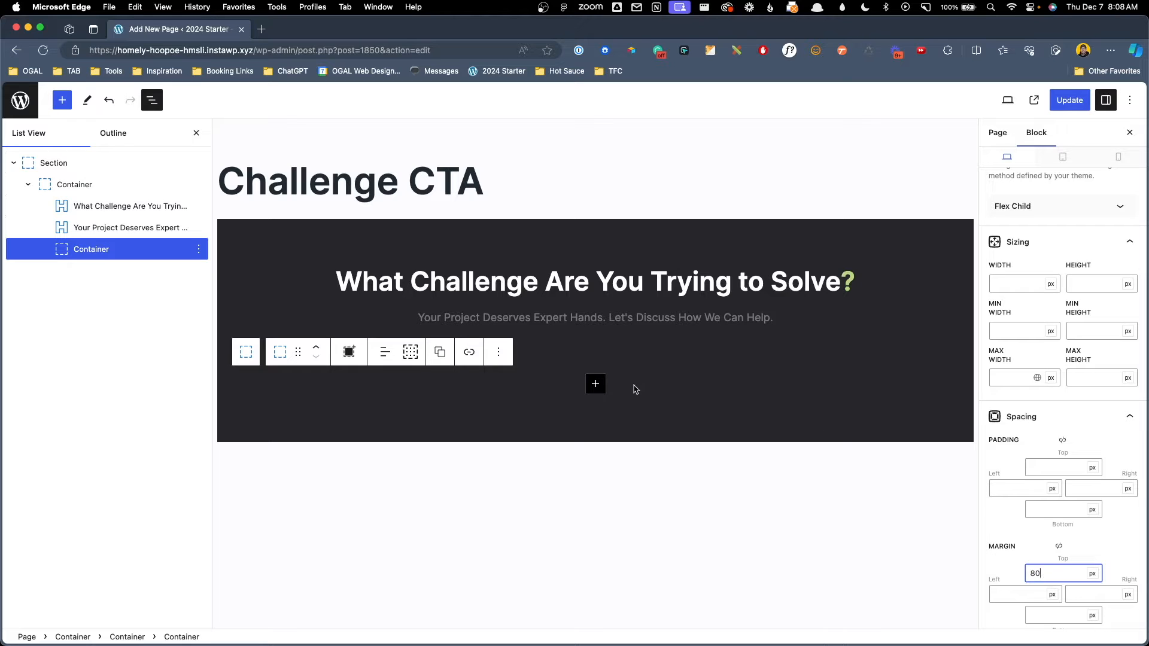
Add a second button labelled 'Learn How We Work' beside 'Get Started'
left_click(594, 384)
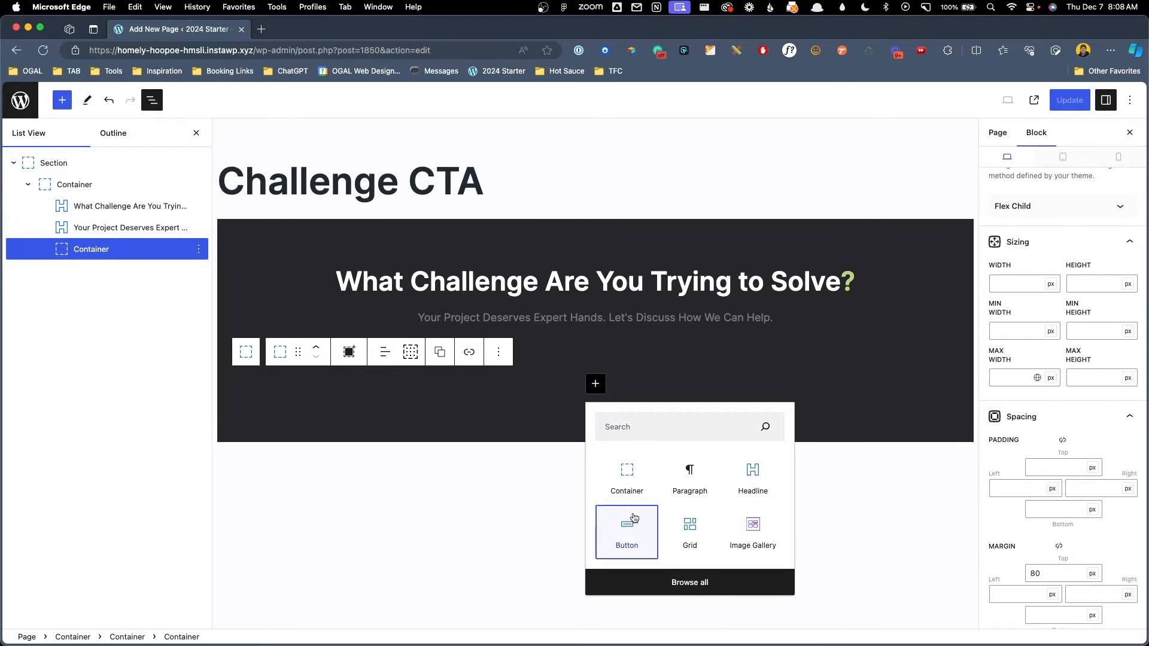
left_click(626, 531)
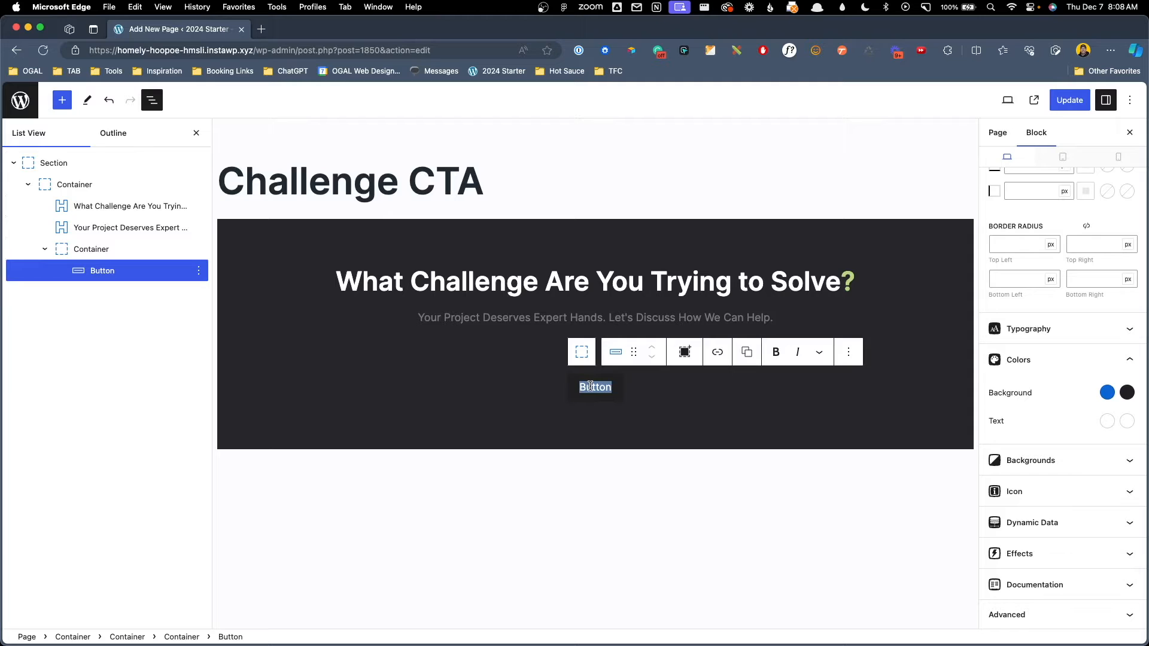
type("Get Started")
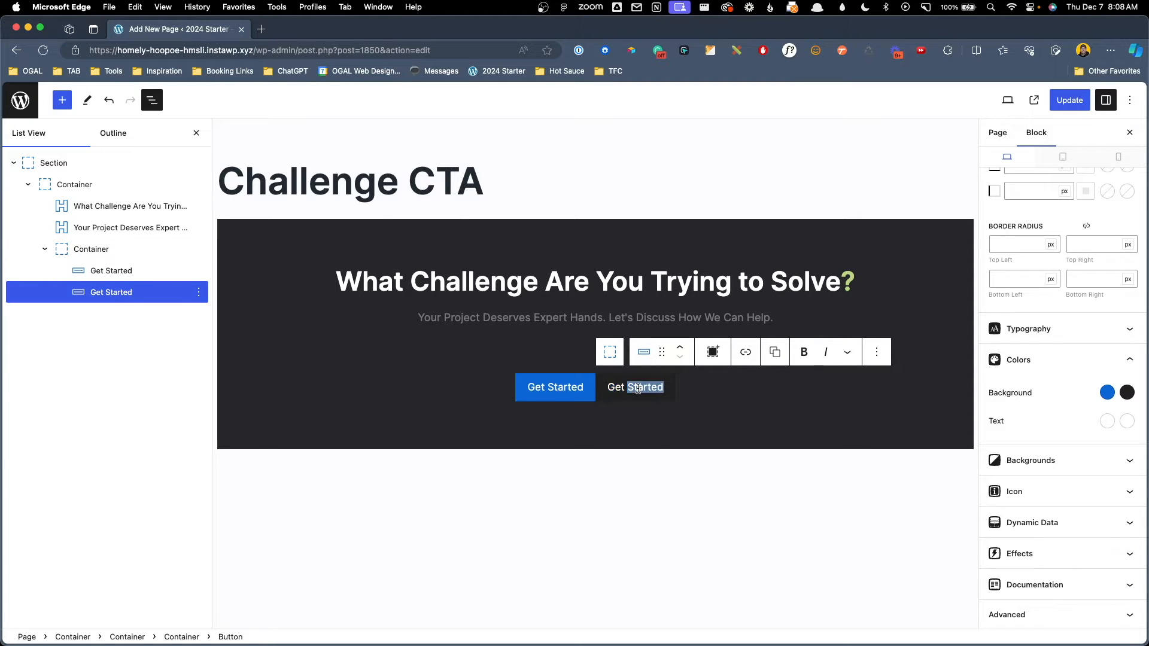
type("Lew")
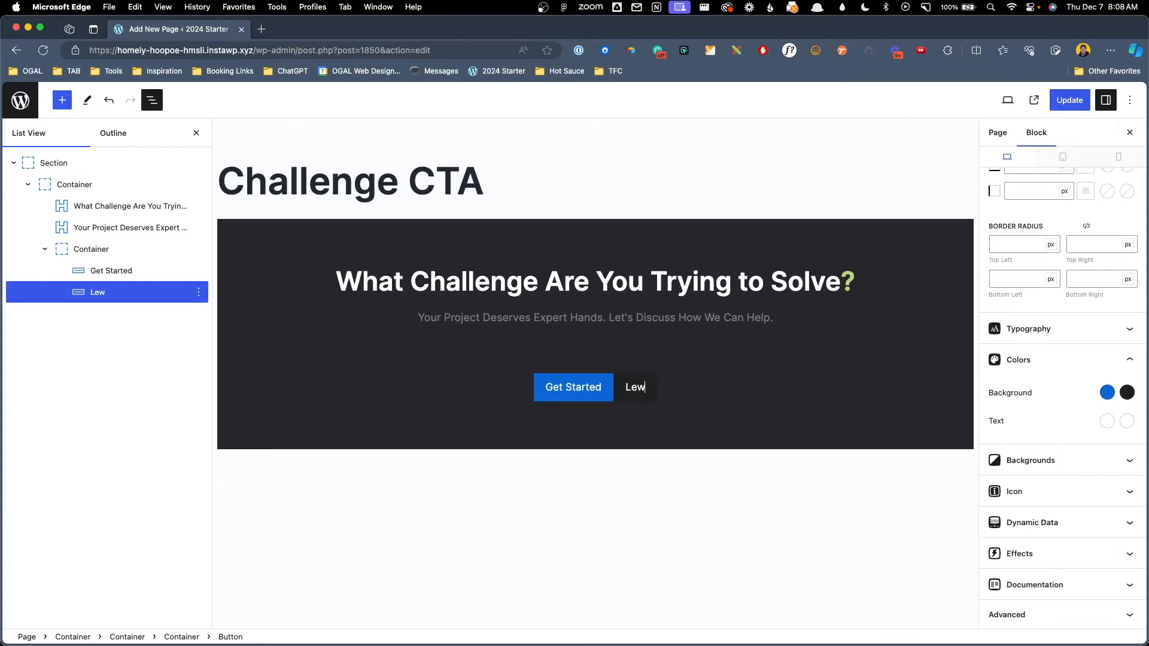
type("Learn How We Work")
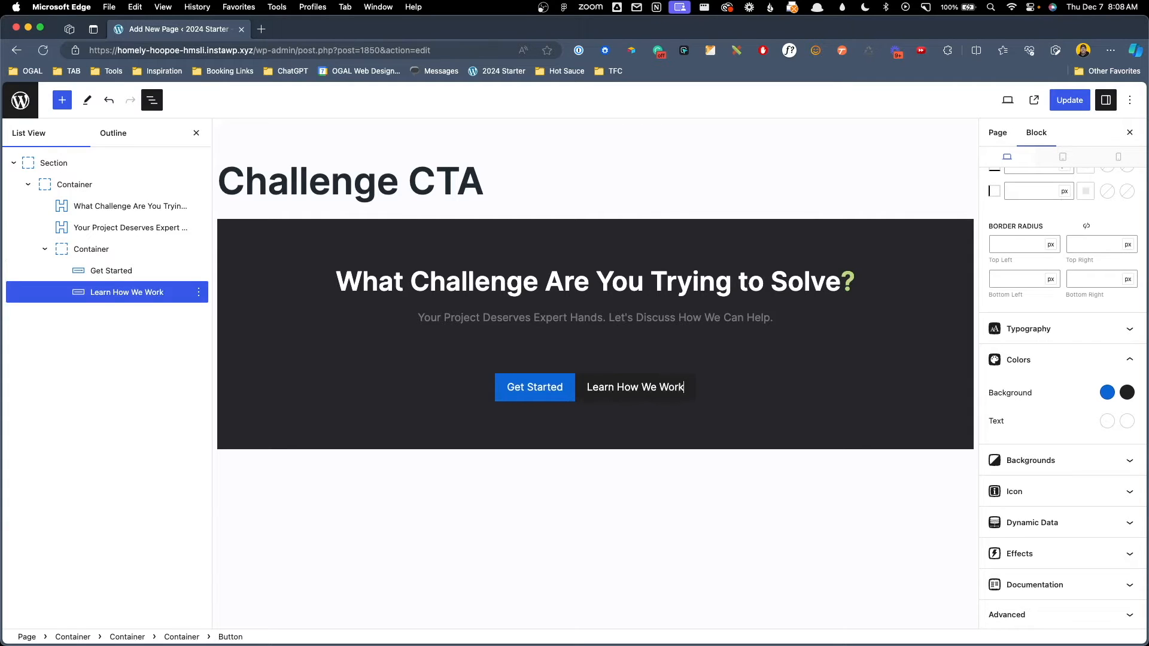
left_click(634, 387)
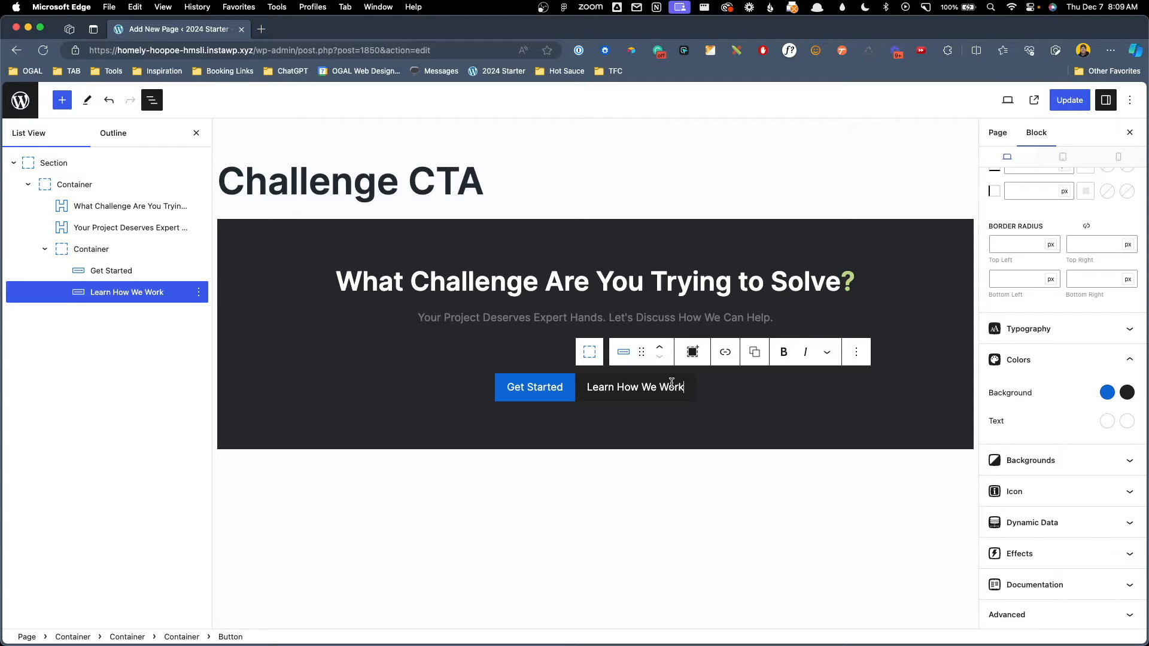
Give the 'Learn How We Work' button a dark grey background
left_click(1106, 391)
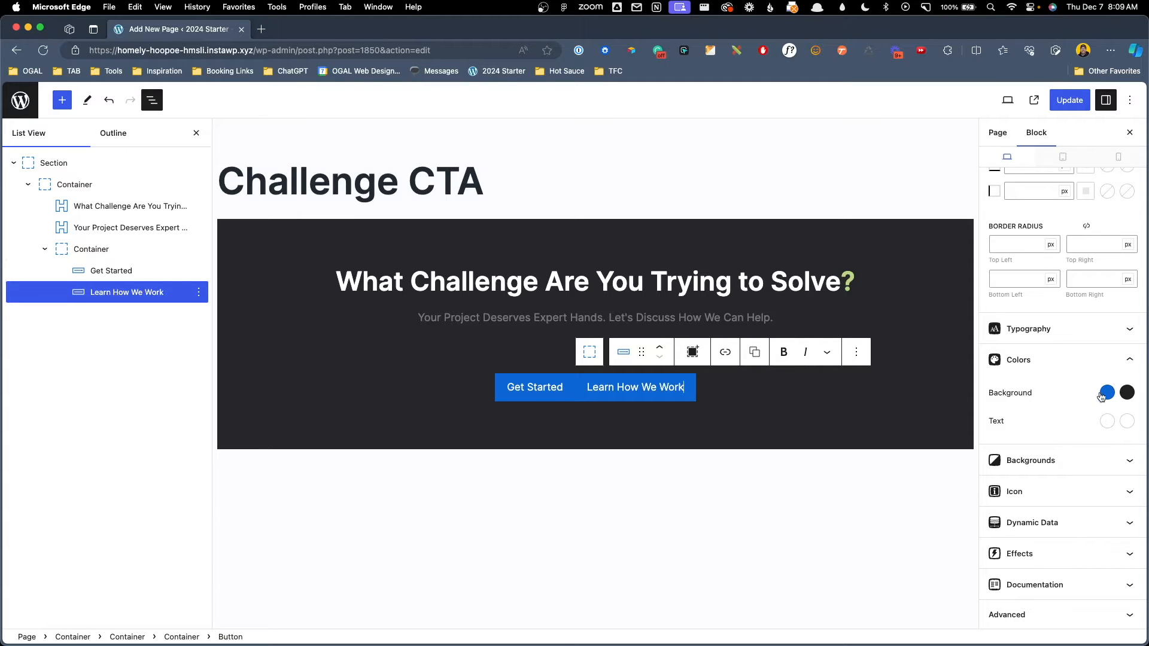
left_click(1106, 392)
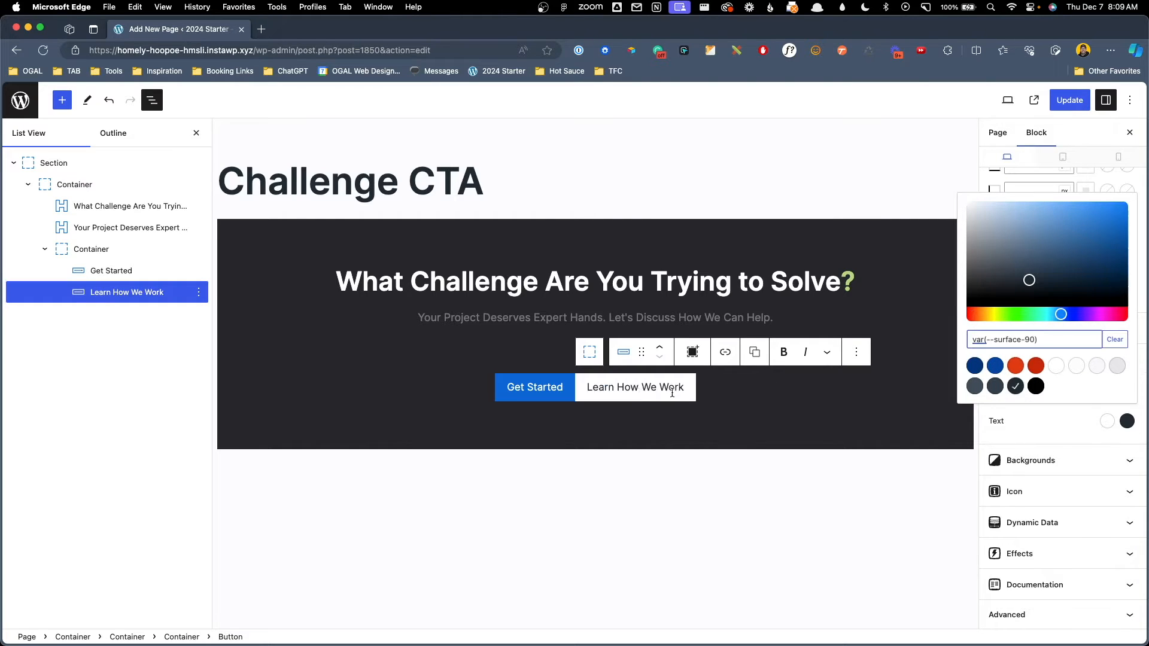
left_click(534, 387)
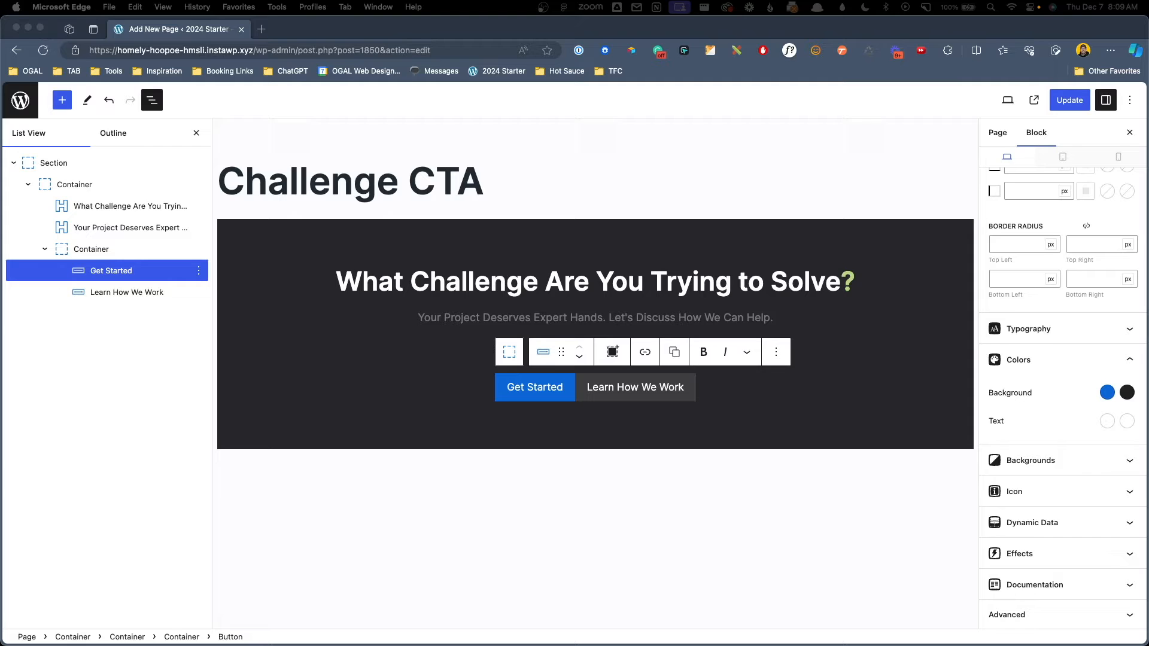
Make 'Get Started' light green with dark text and set a 16px column gap
left_click(1107, 392)
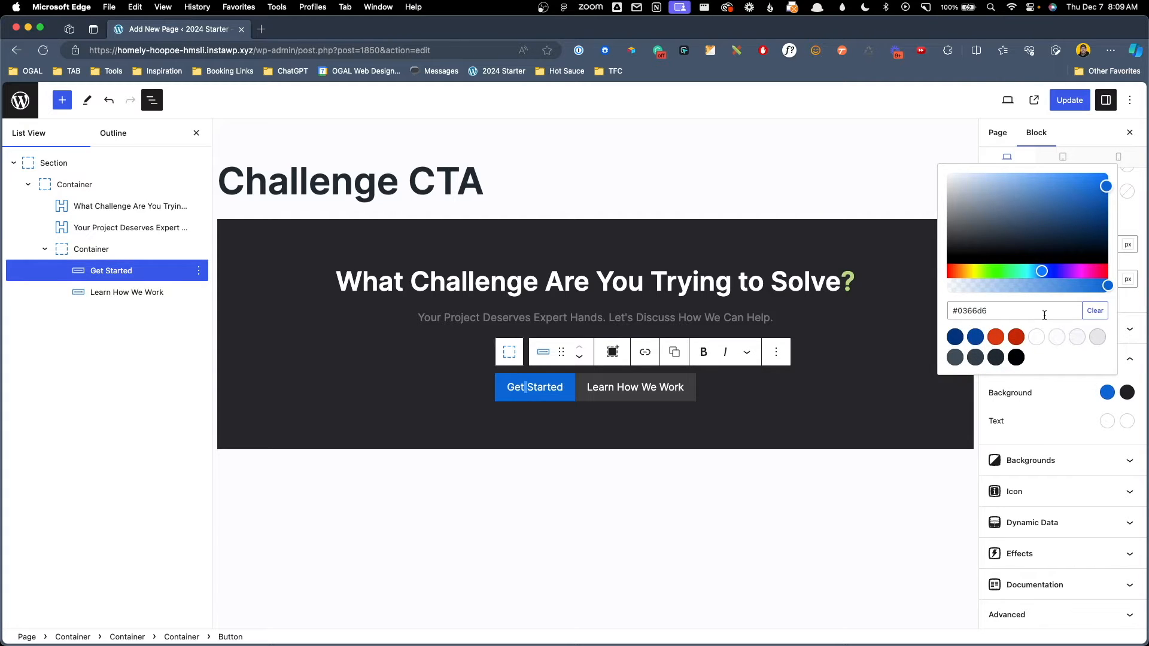
left_click(1106, 392)
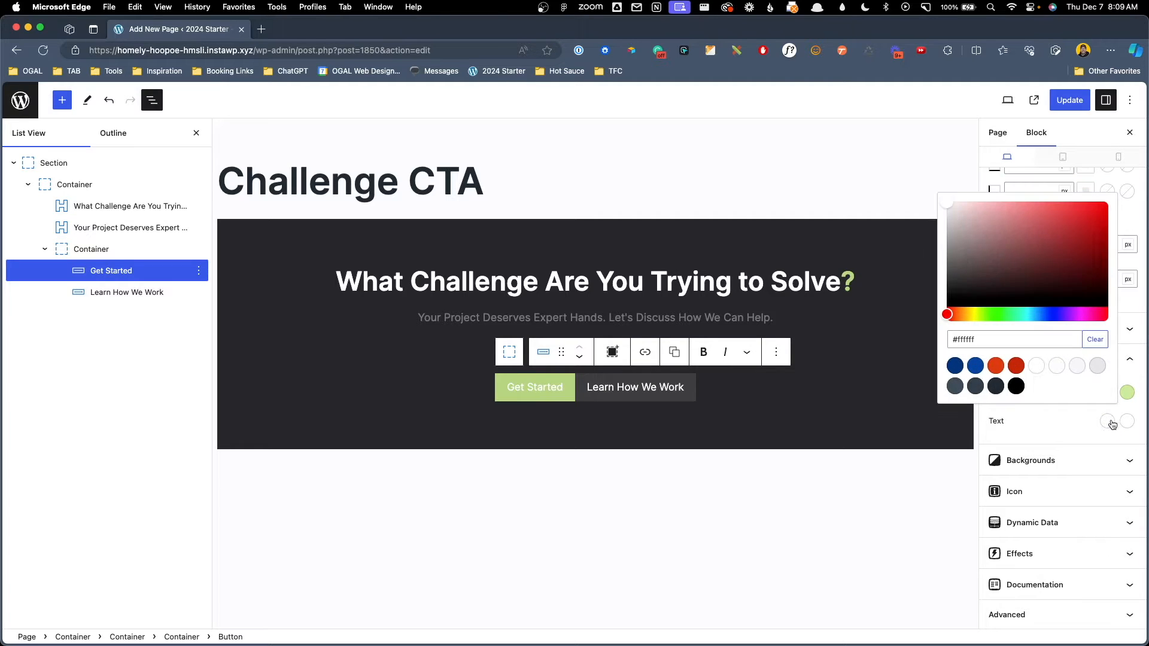
left_click(1015, 386)
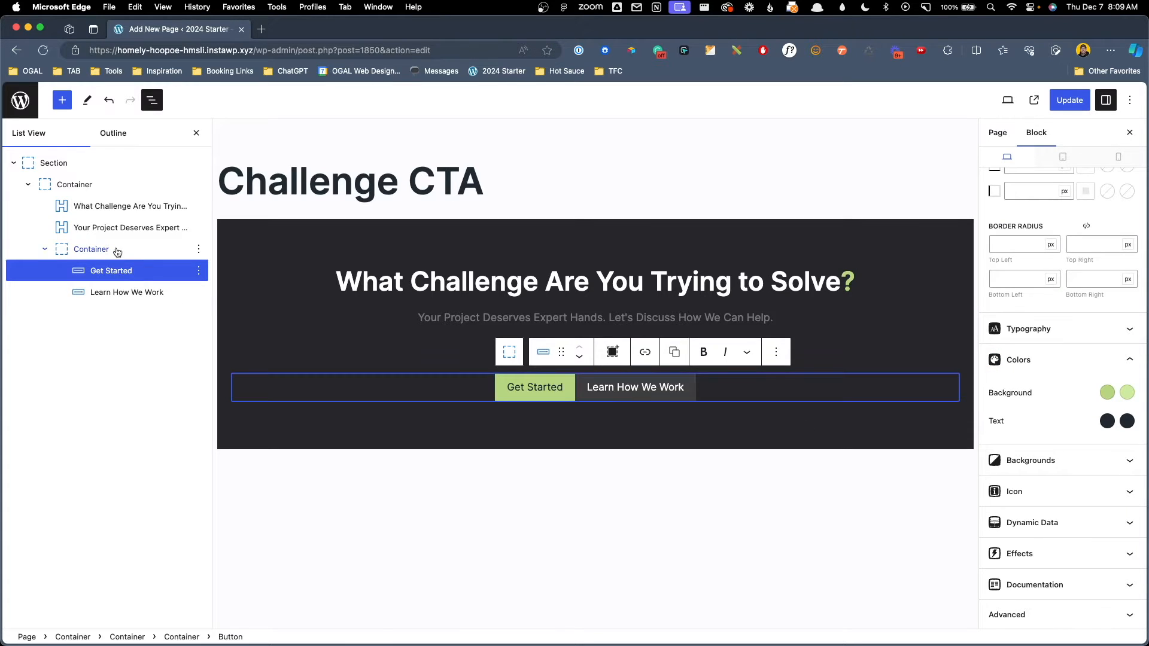
left_click(91, 249)
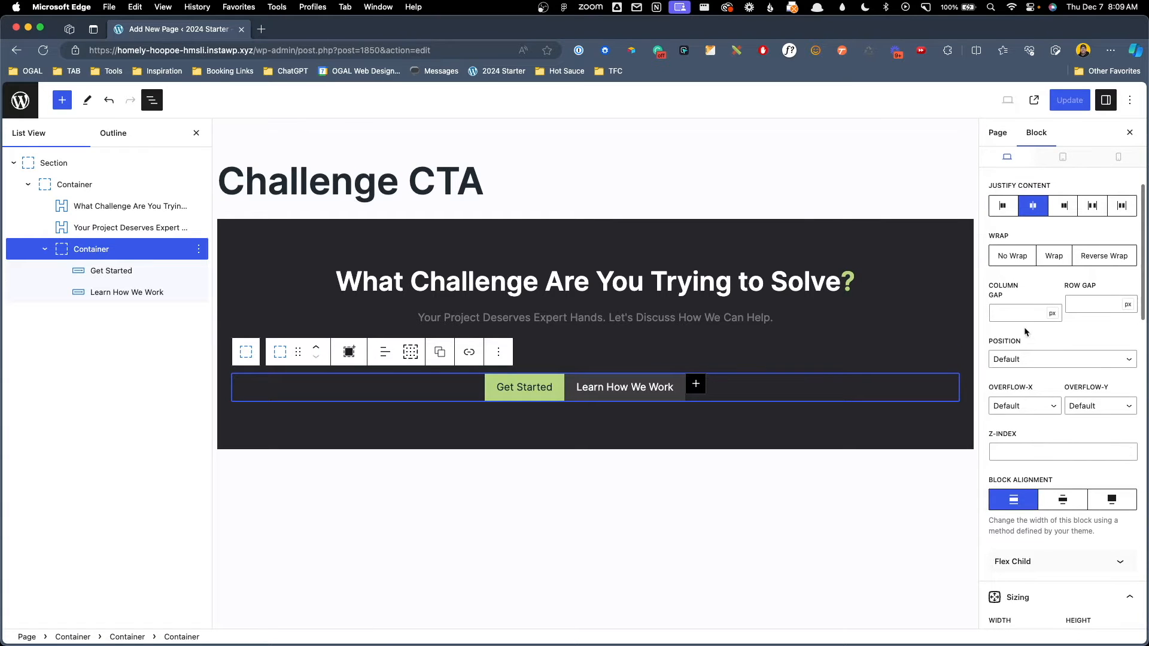
type("16")
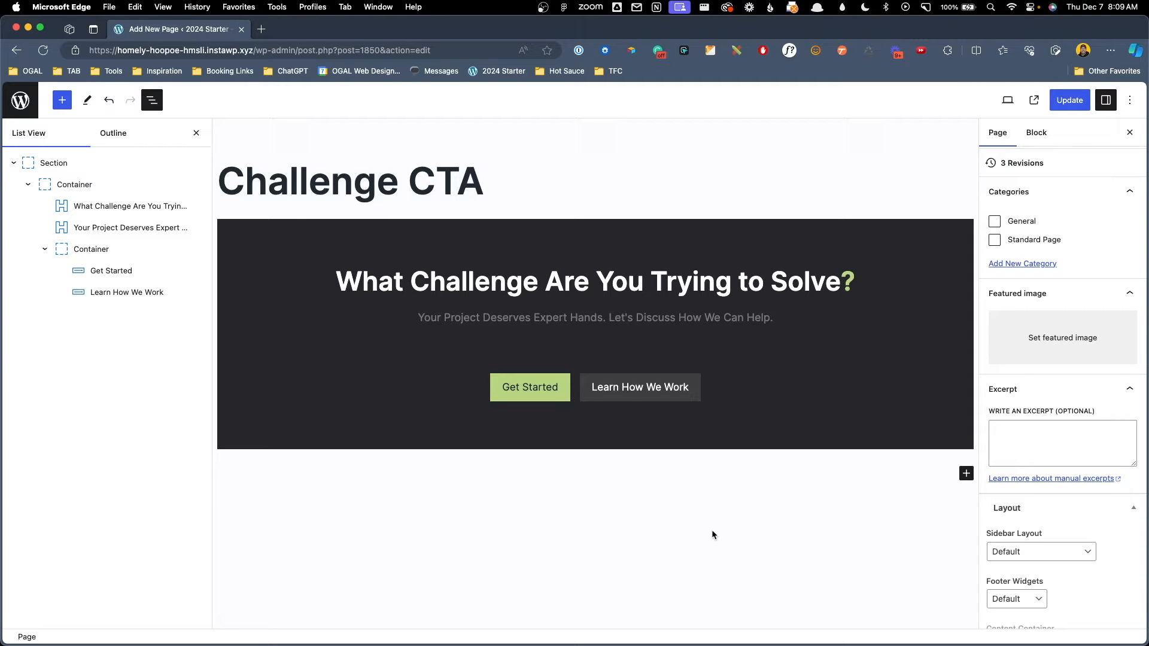
mouse_move(529, 387)
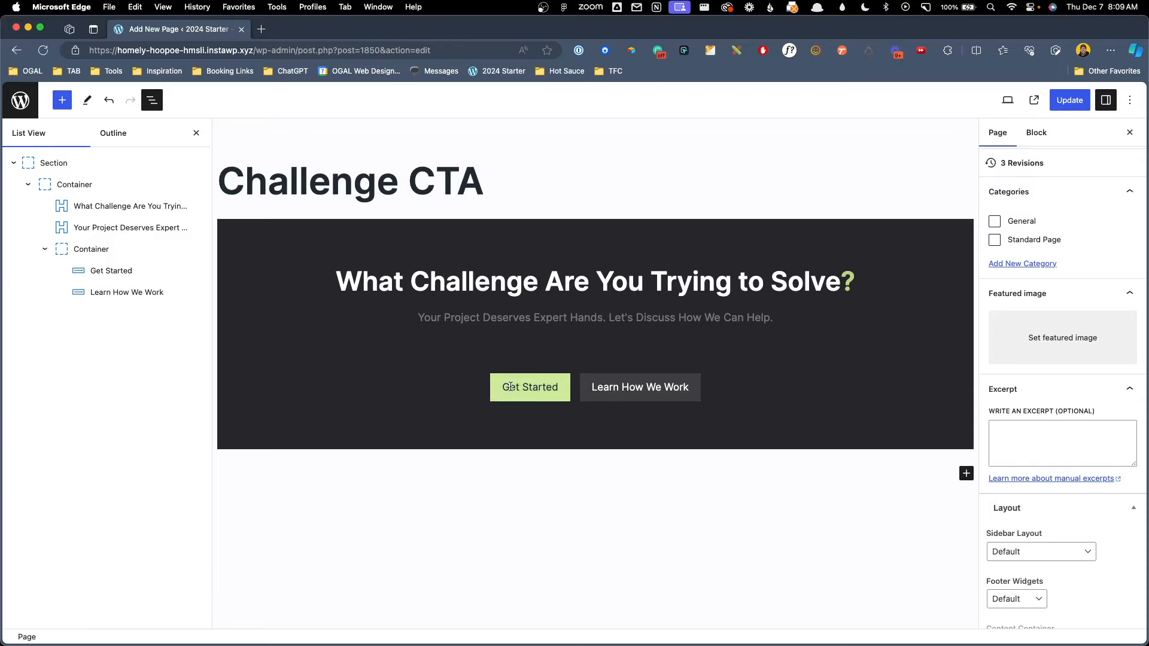
left_click(639, 387)
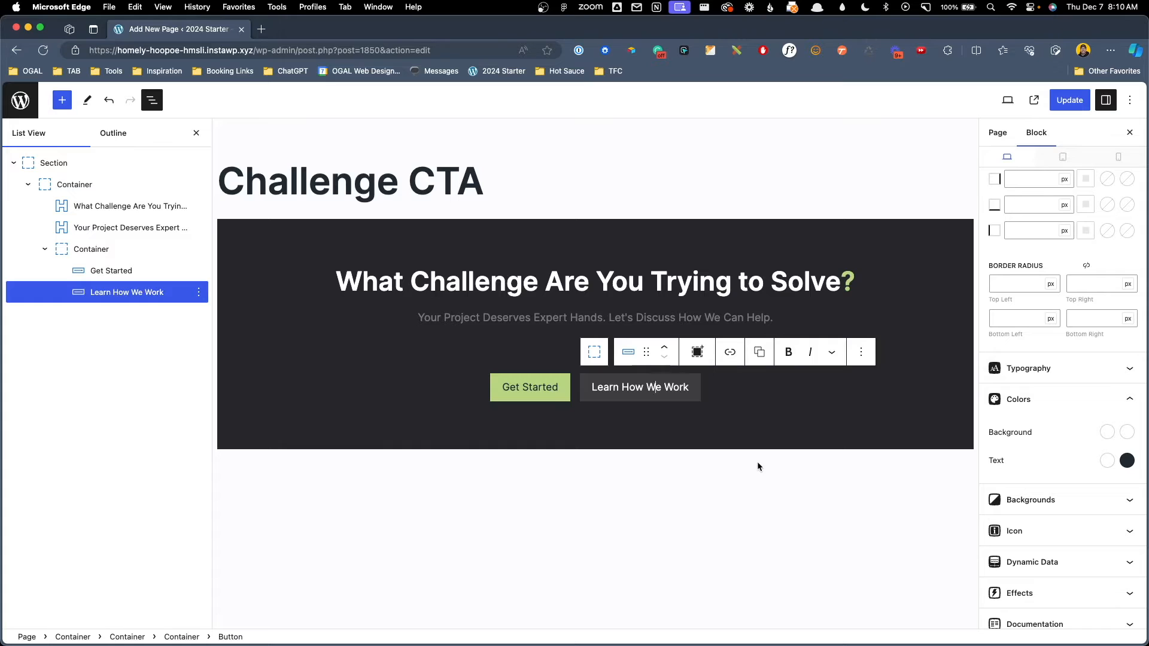
mouse_move(769, 444)
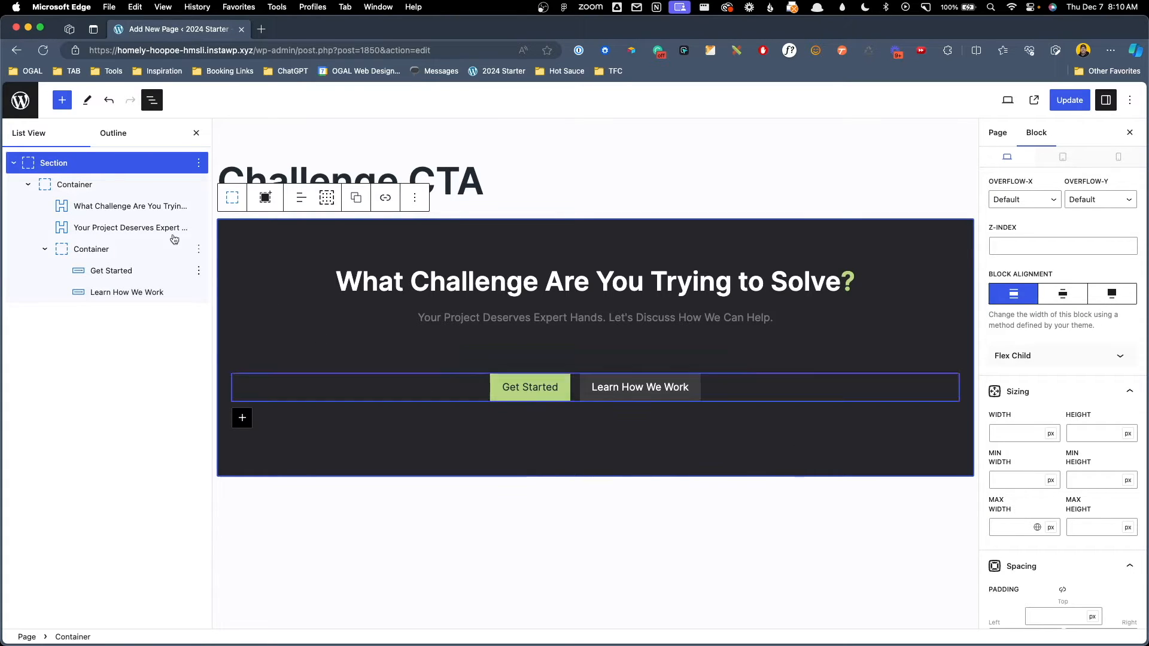
Set Overflow-X to Hidden on the CTA Section block
left_click(53, 163)
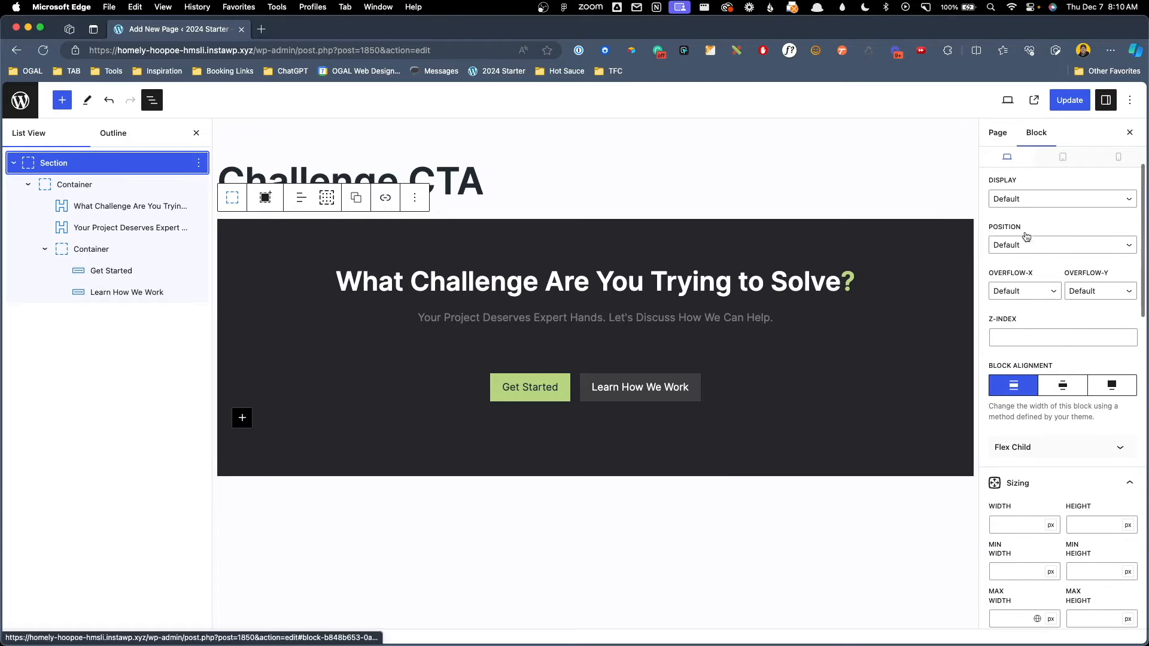
left_click(1023, 291)
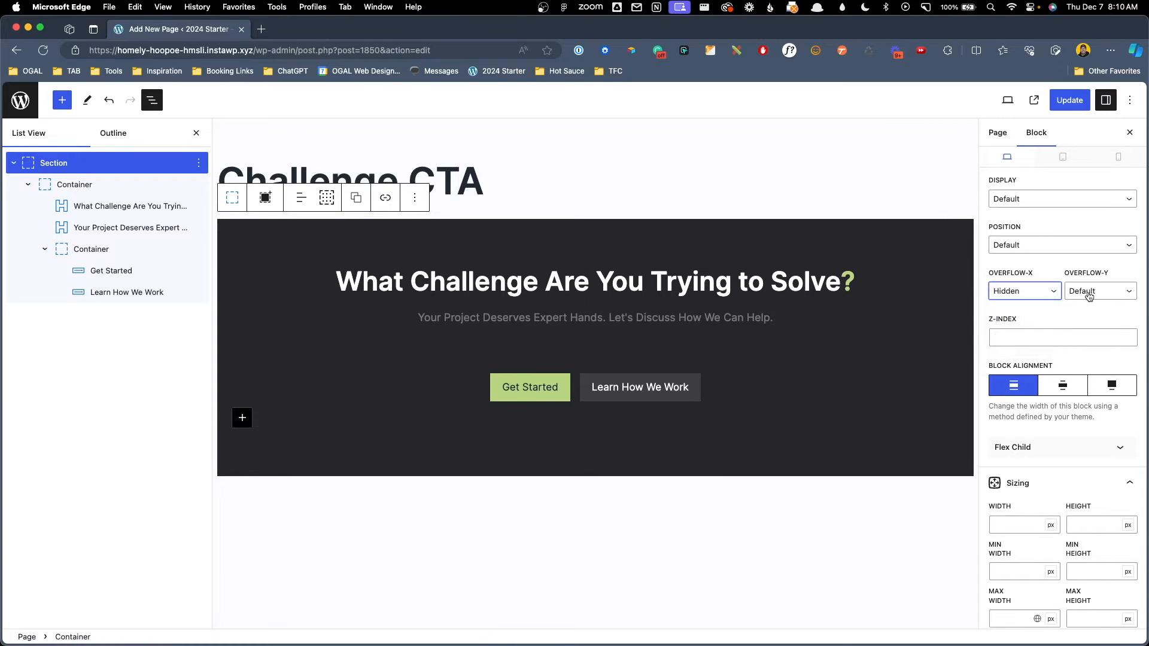
left_click(1099, 291)
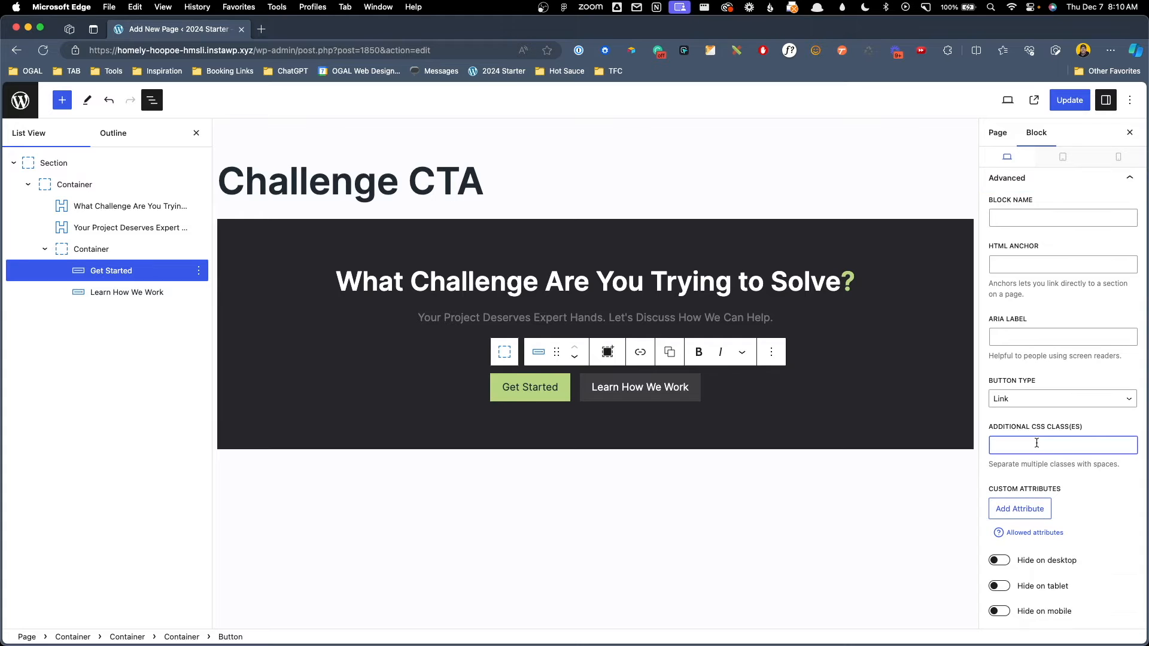
Add challenge CSS classes to 'Get Started' and 'Learn How We Work', then save with Update
type("challenge")
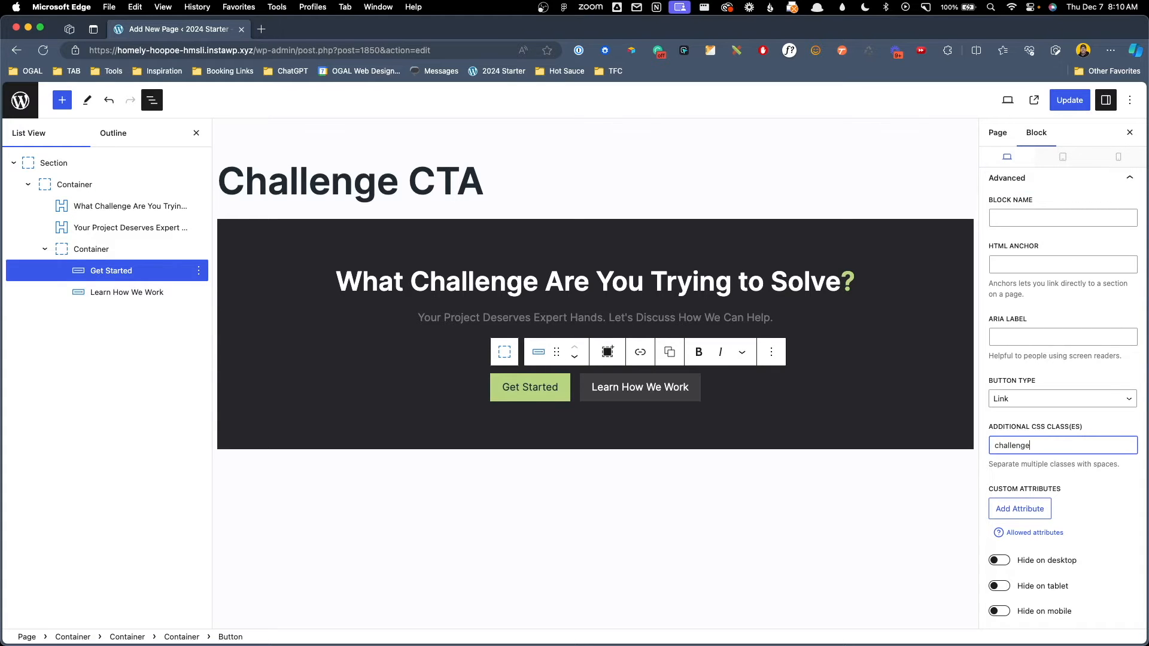
left_click(639, 387)
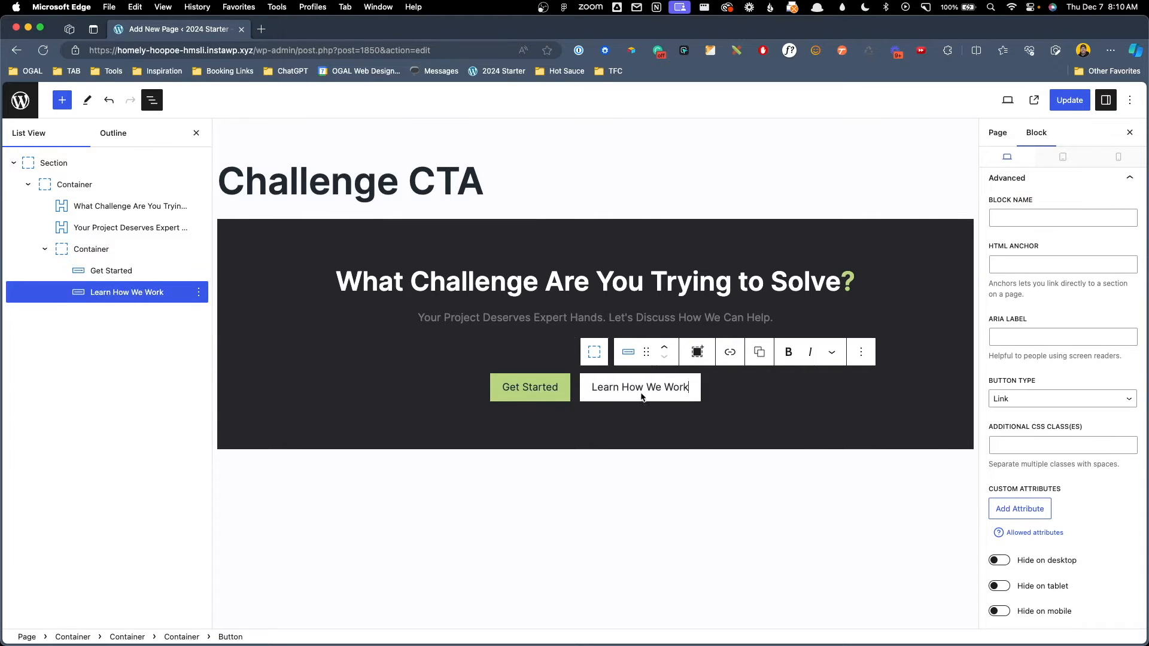
type("challenge-right")
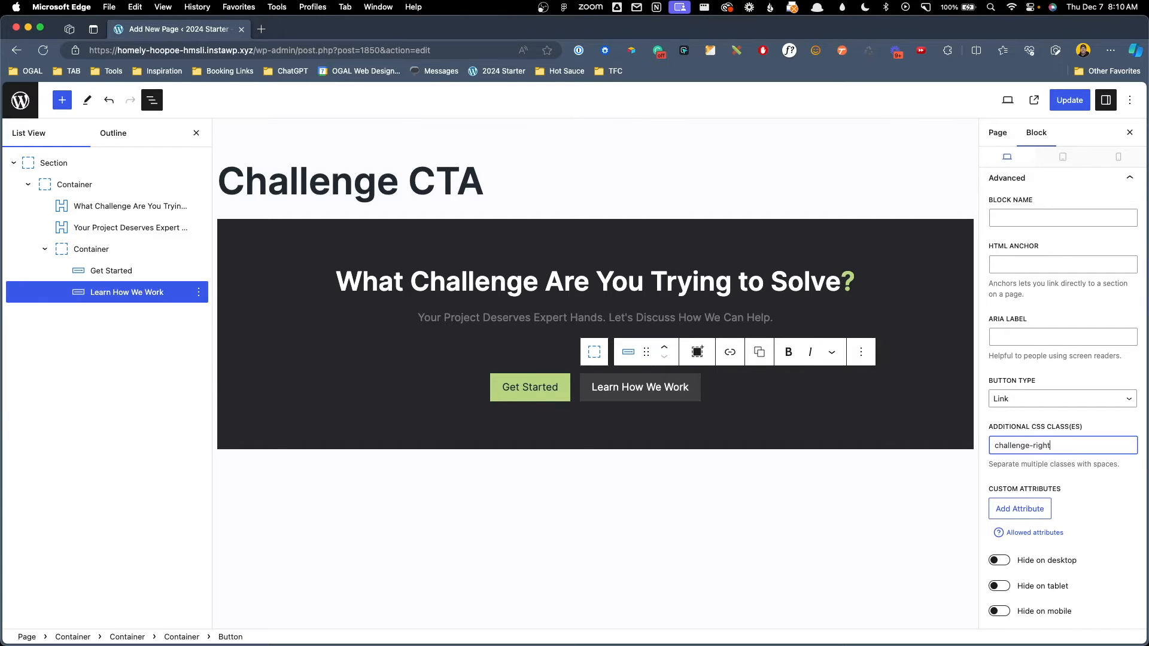
left_click(1068, 100)
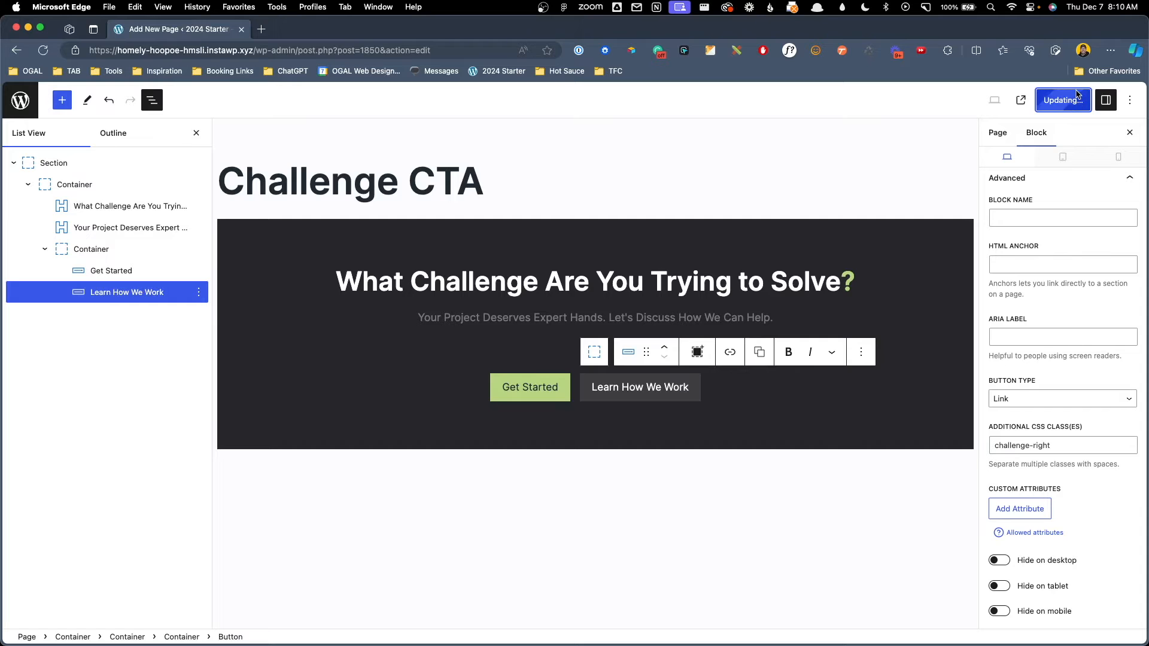
left_click(1061, 100)
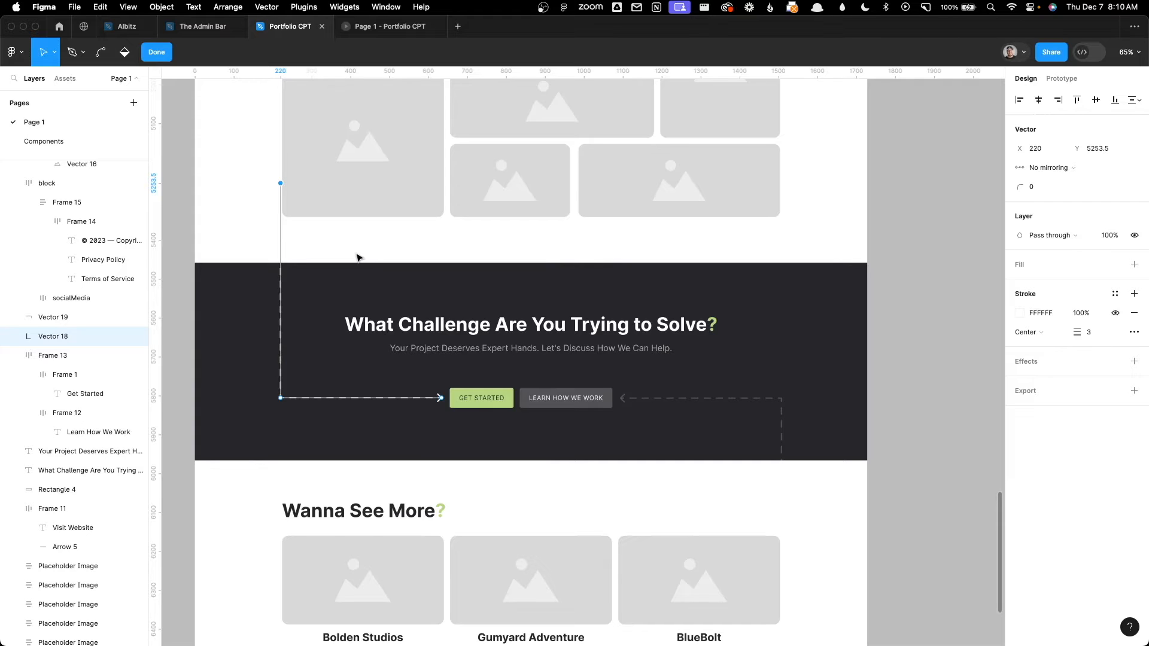
mouse_move(372, 307)
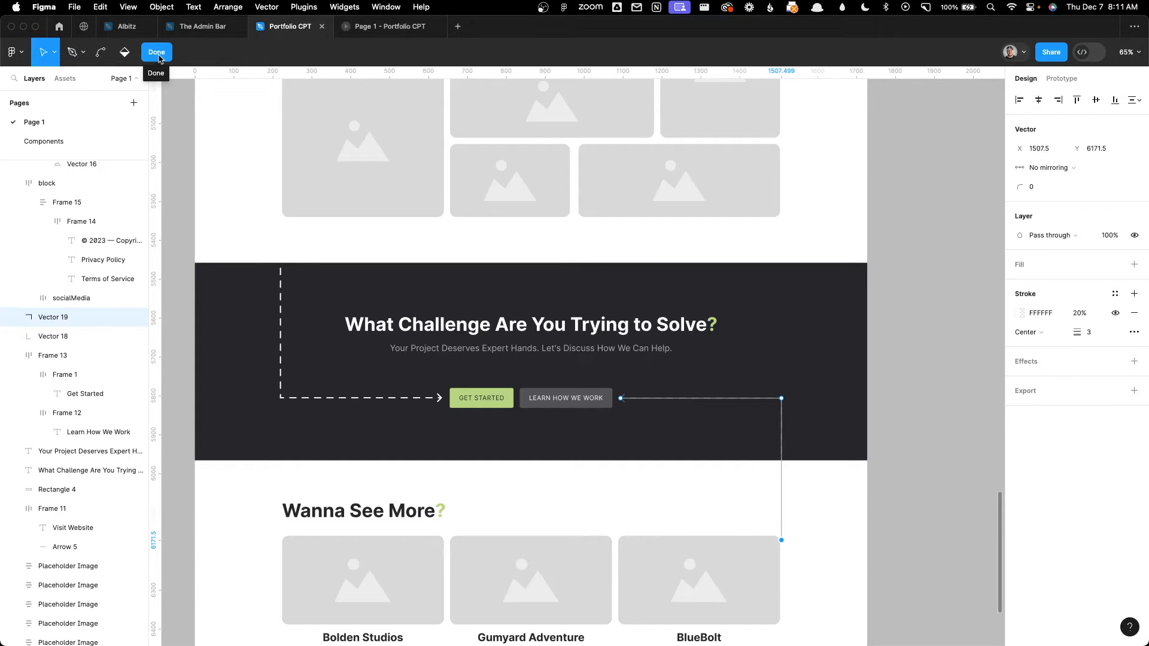
Exit path editing and apply Outline stroke to the right dashed arrow
left_click(157, 52)
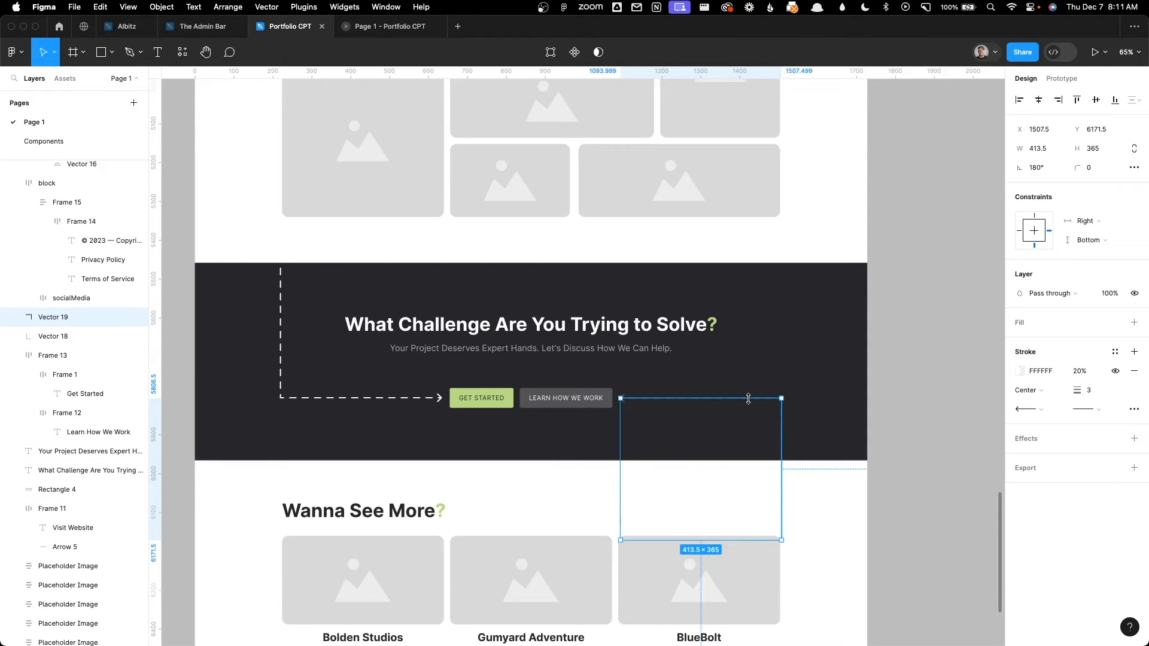
right_click(747, 402)
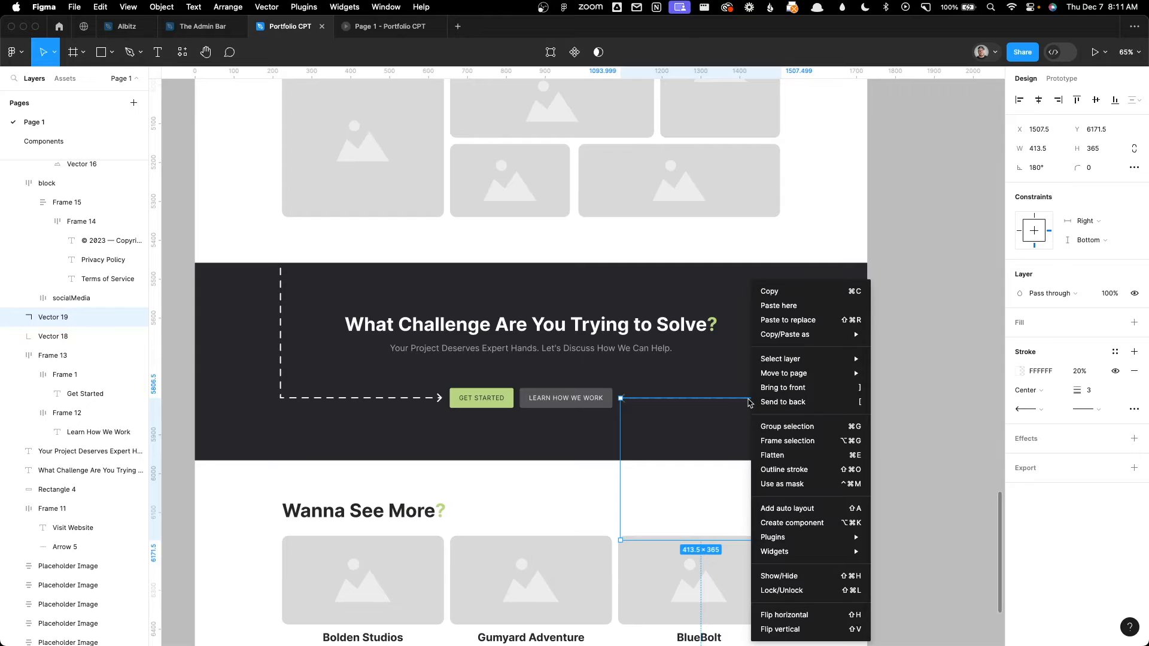
mouse_move(788, 474)
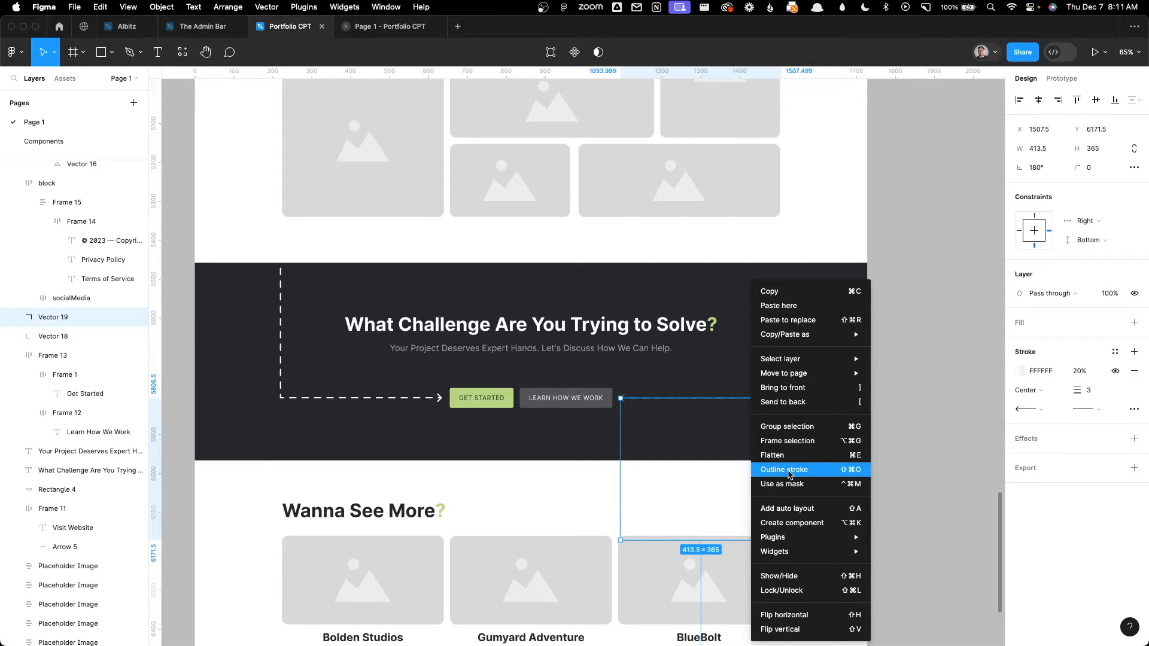
left_click(783, 469)
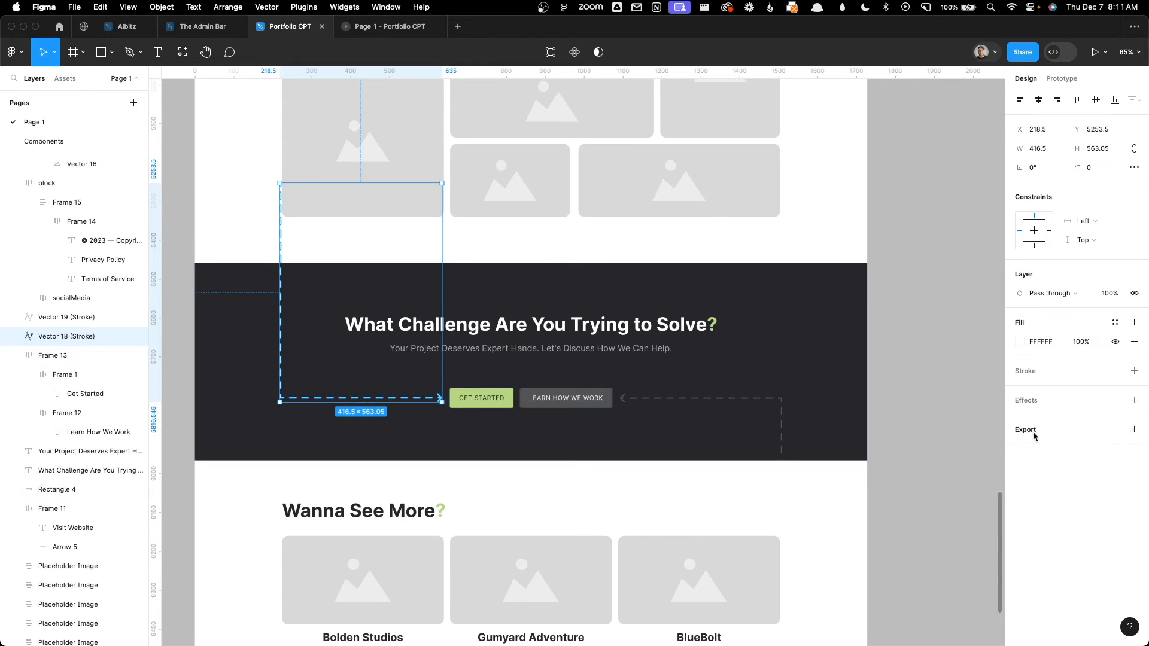
Export the left arrow as SVG to Downloads and start the right arrow's SVG export
left_click(1133, 430)
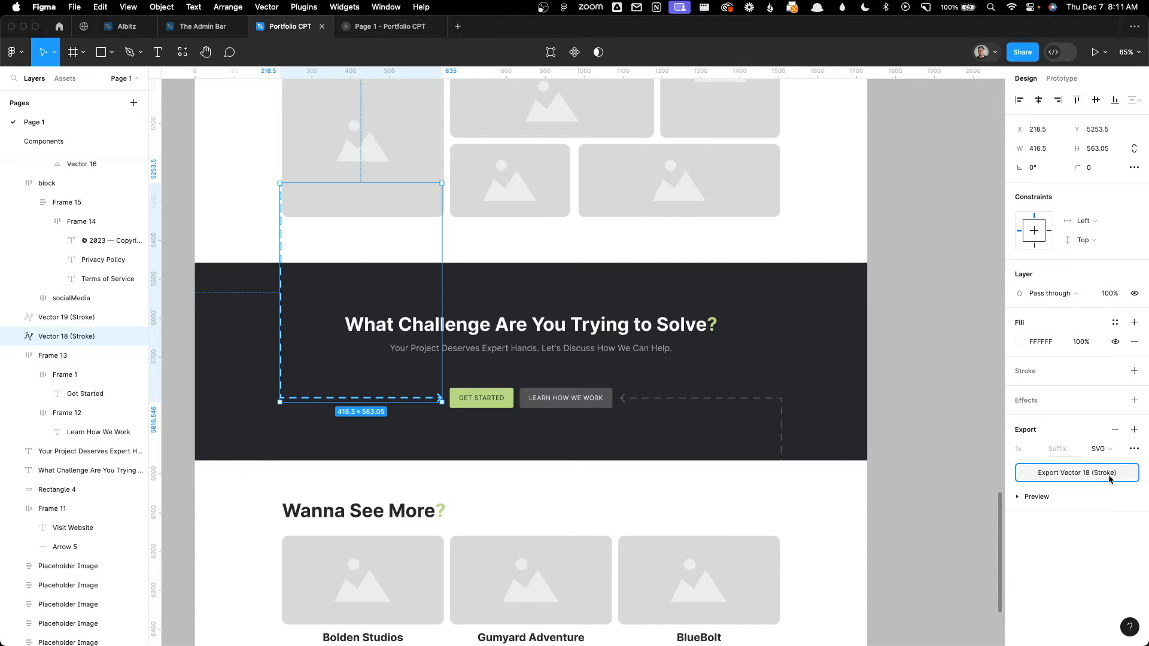
left_click(1076, 472)
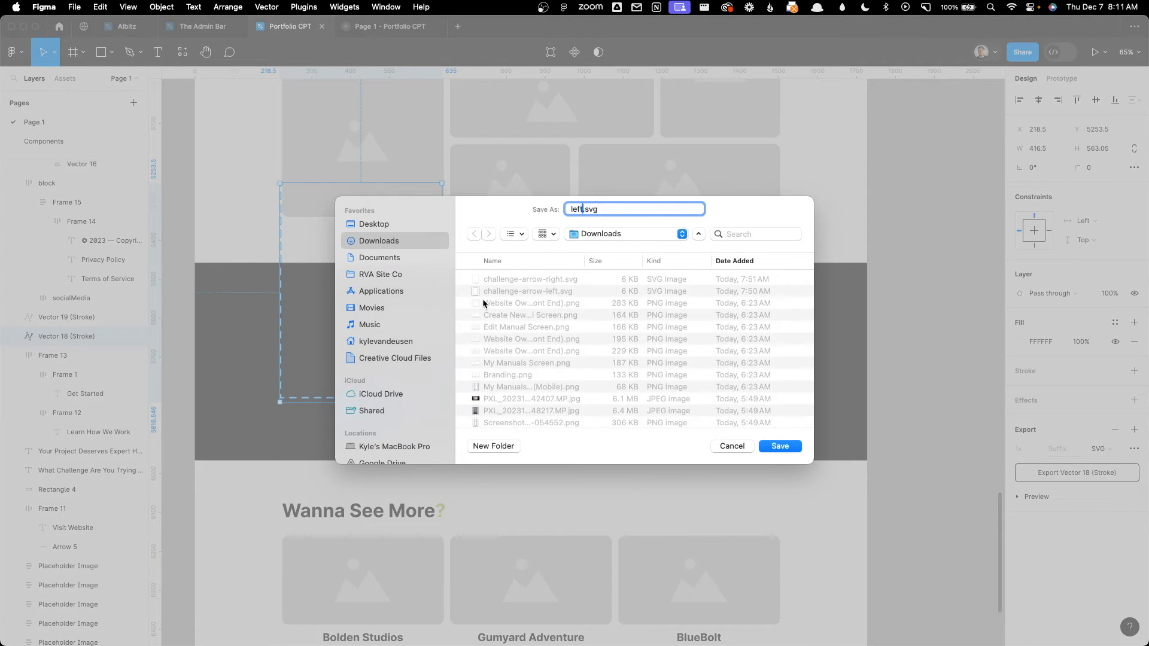
left_click(731, 446)
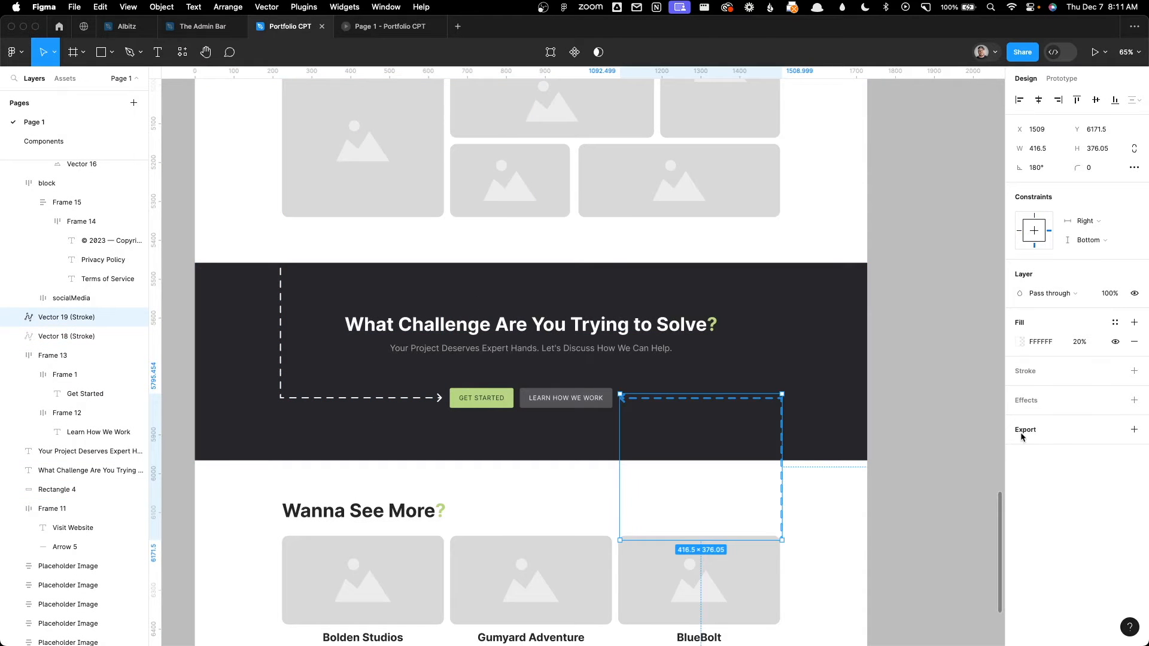
left_click(1134, 429)
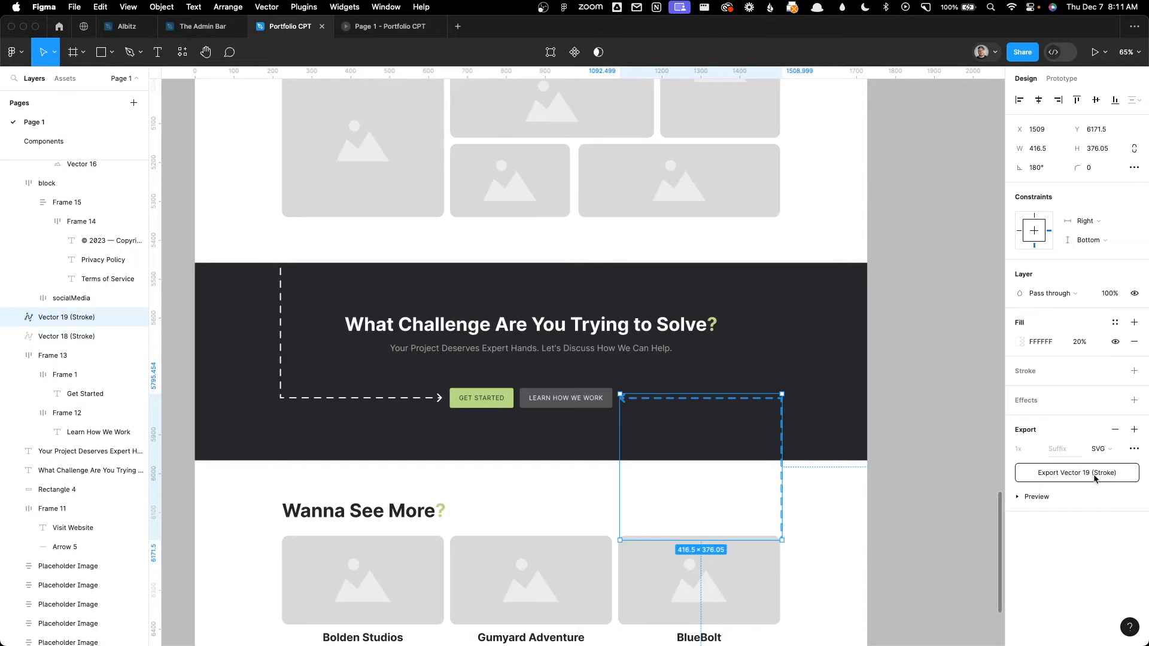
left_click(1076, 473)
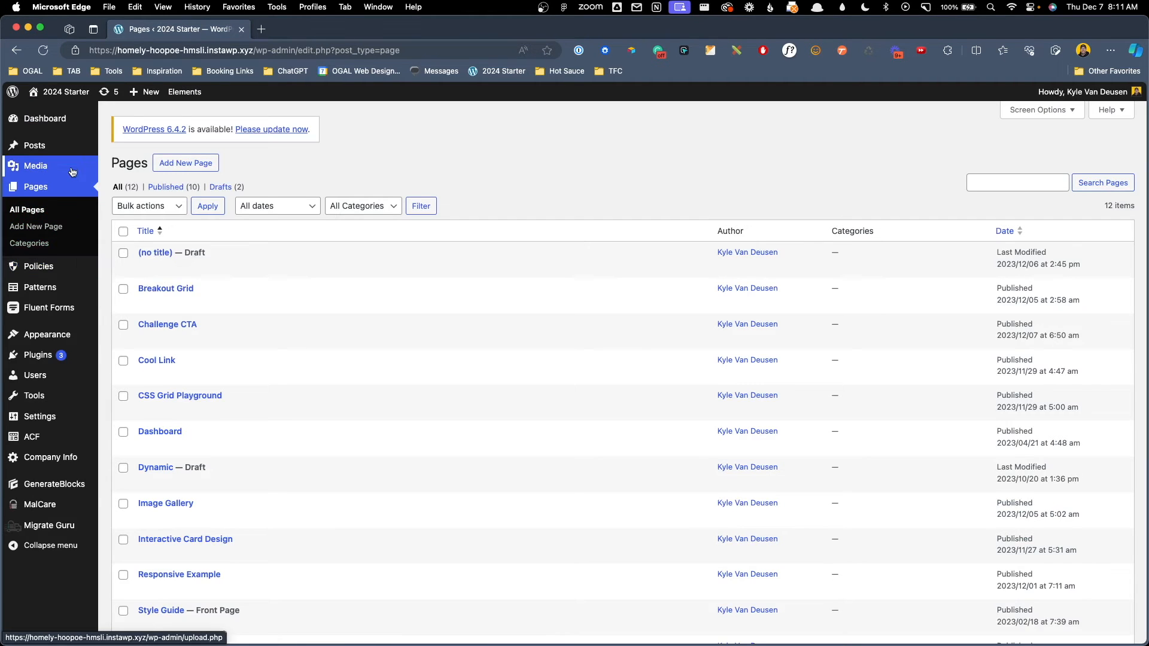
Upload right-arrow.svg and left-arrow.svg through Media > Add New Media File
left_click(34, 165)
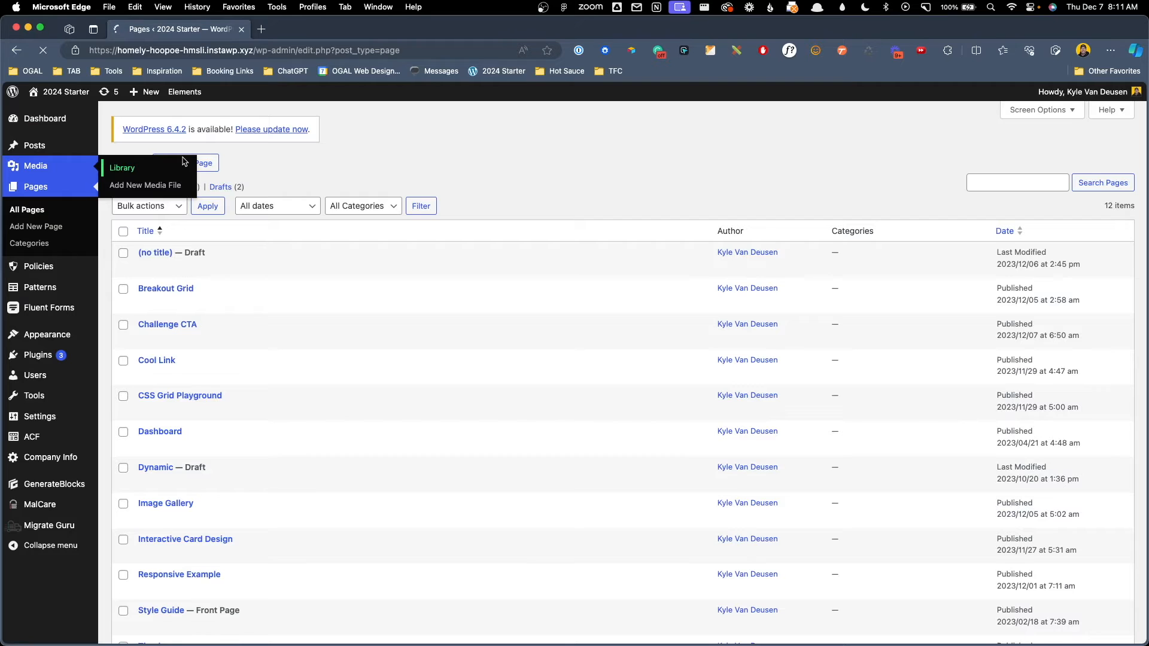
left_click(145, 185)
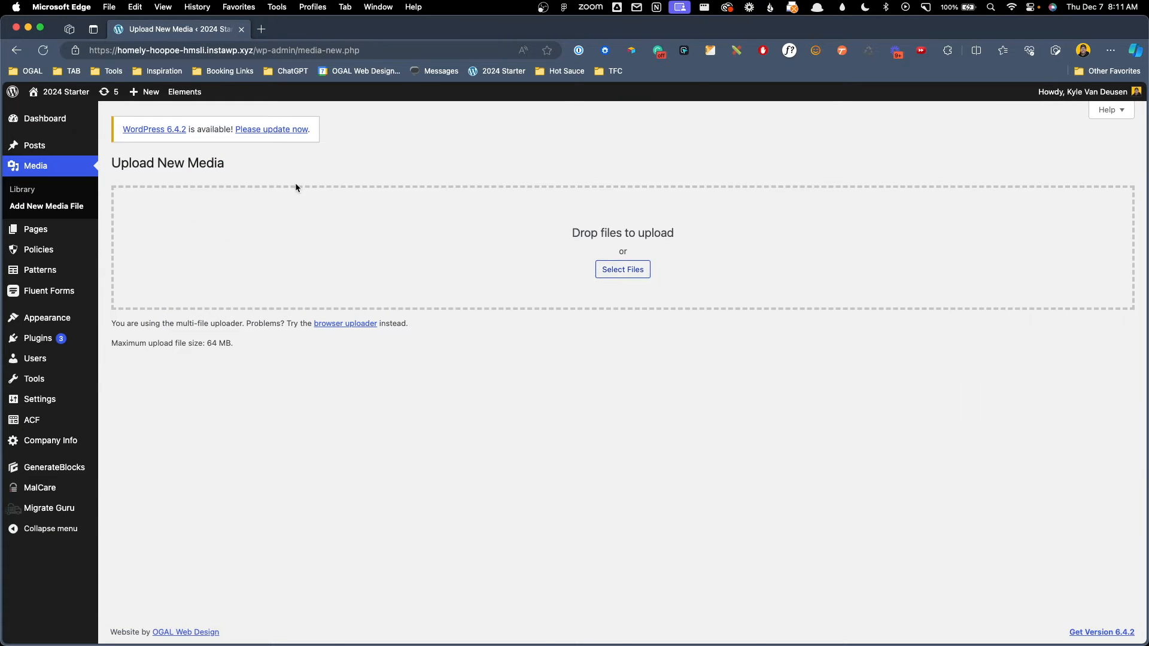
left_click(622, 268)
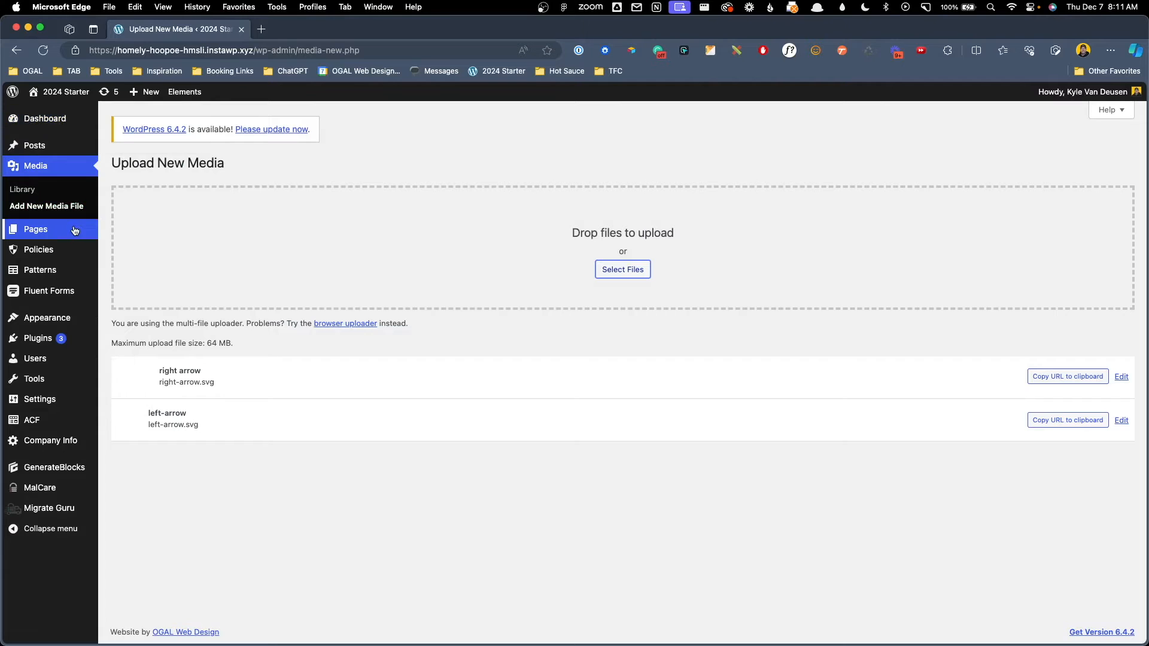
left_click(35, 229)
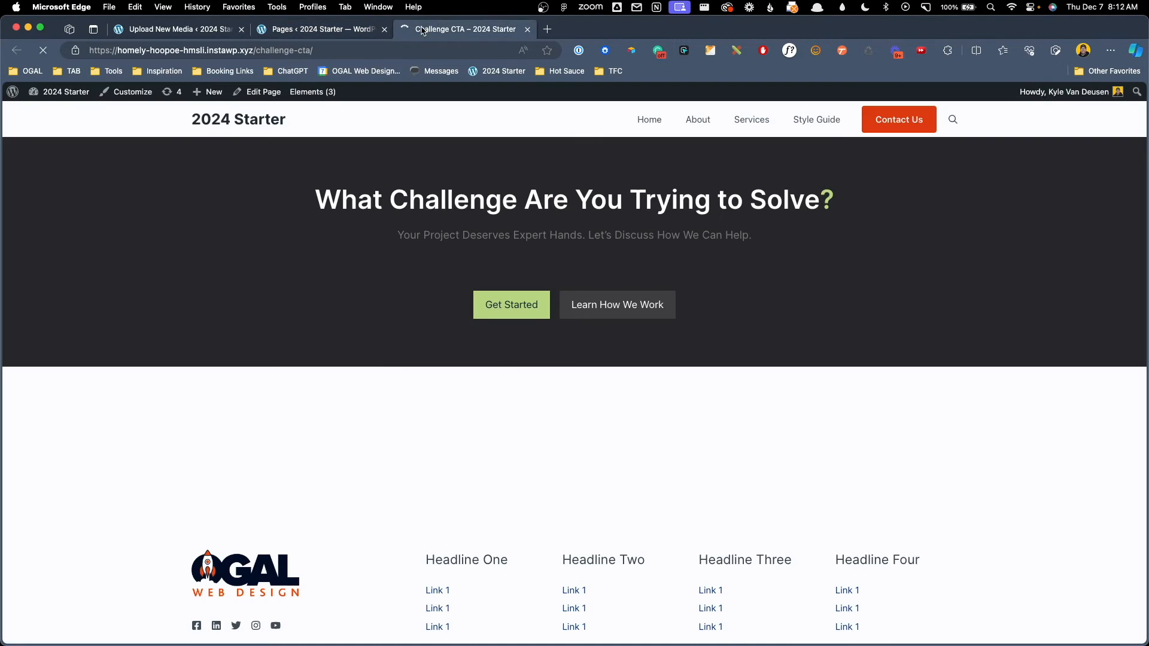
In the Challenge CTA page's Additional CSS, add empty .challenge-left{} and .challenge-right{} rules
left_click(132, 91)
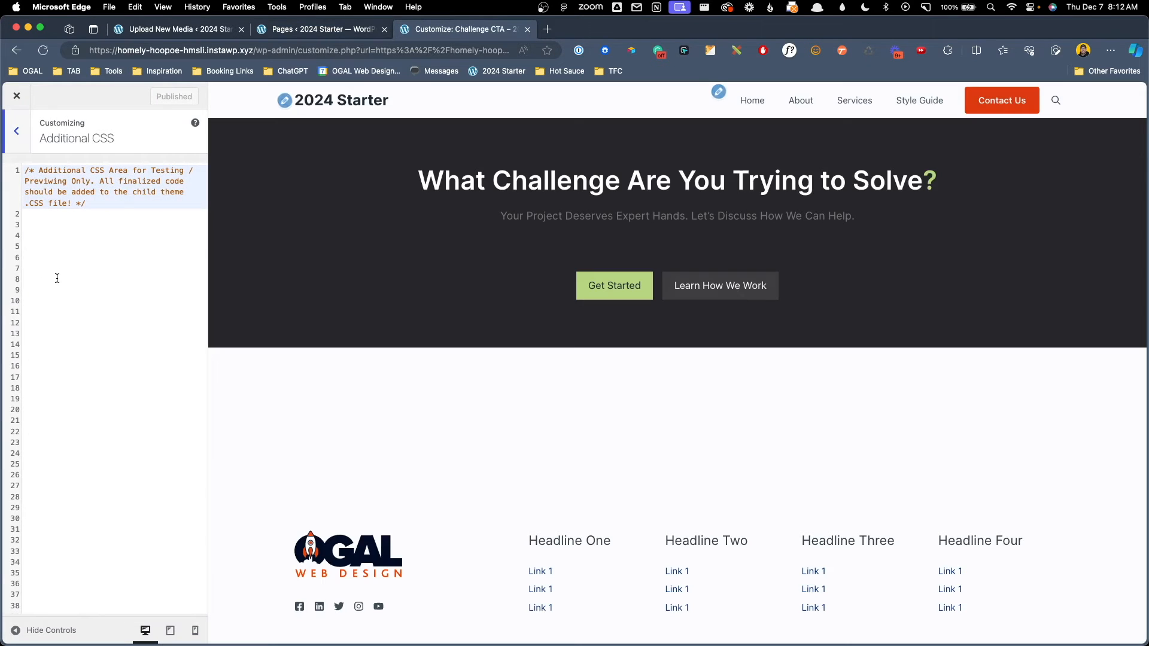
type(".challenge-")
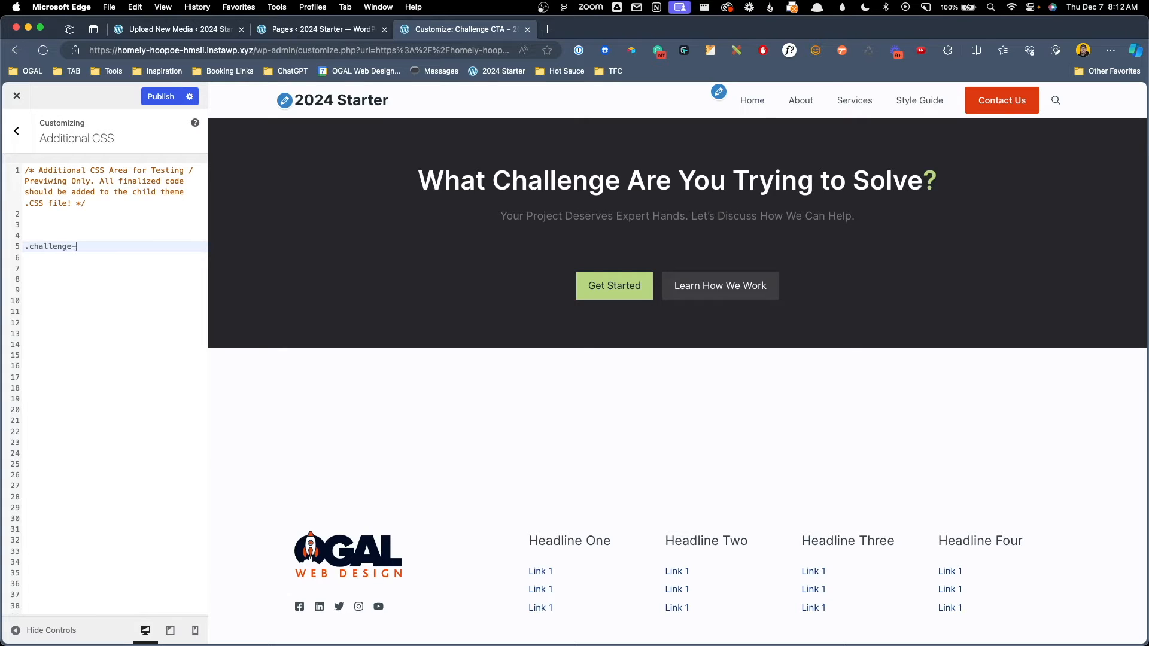
type("left{")
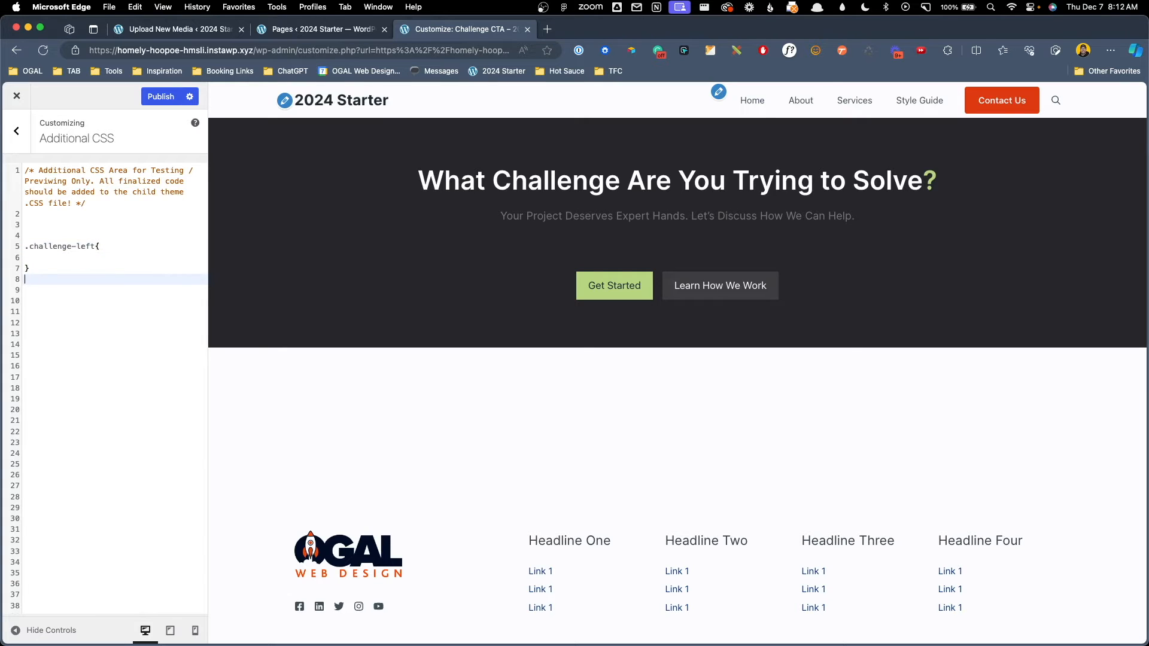
type(".challenge-ri")
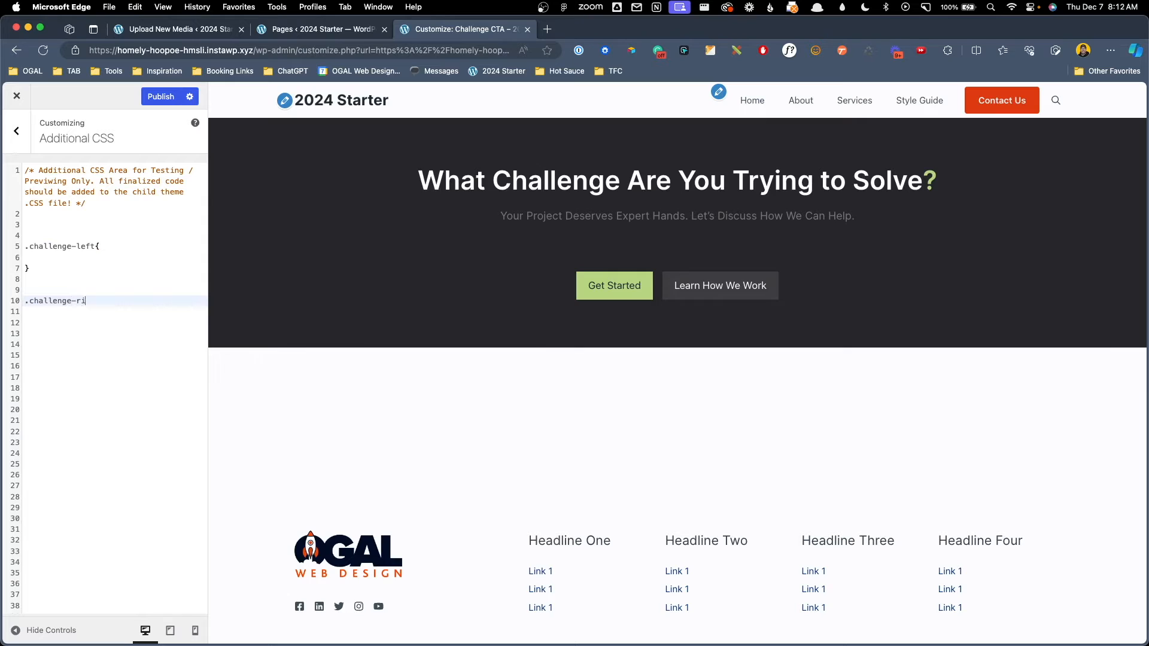
type("ght{")
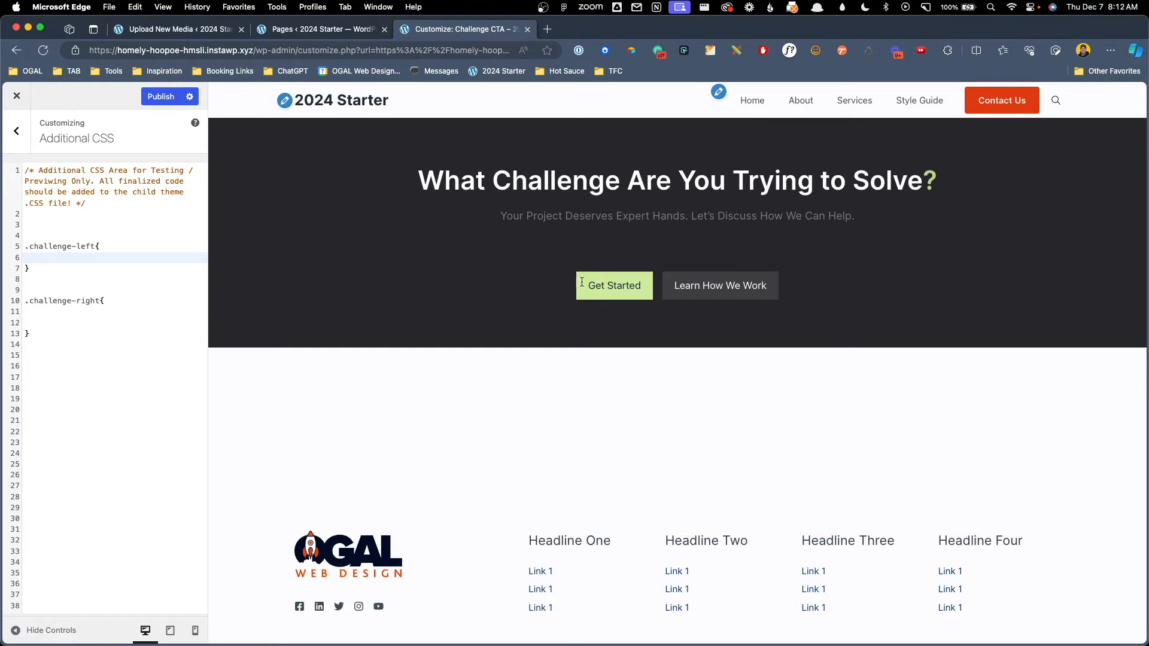
mouse_move(758, 324)
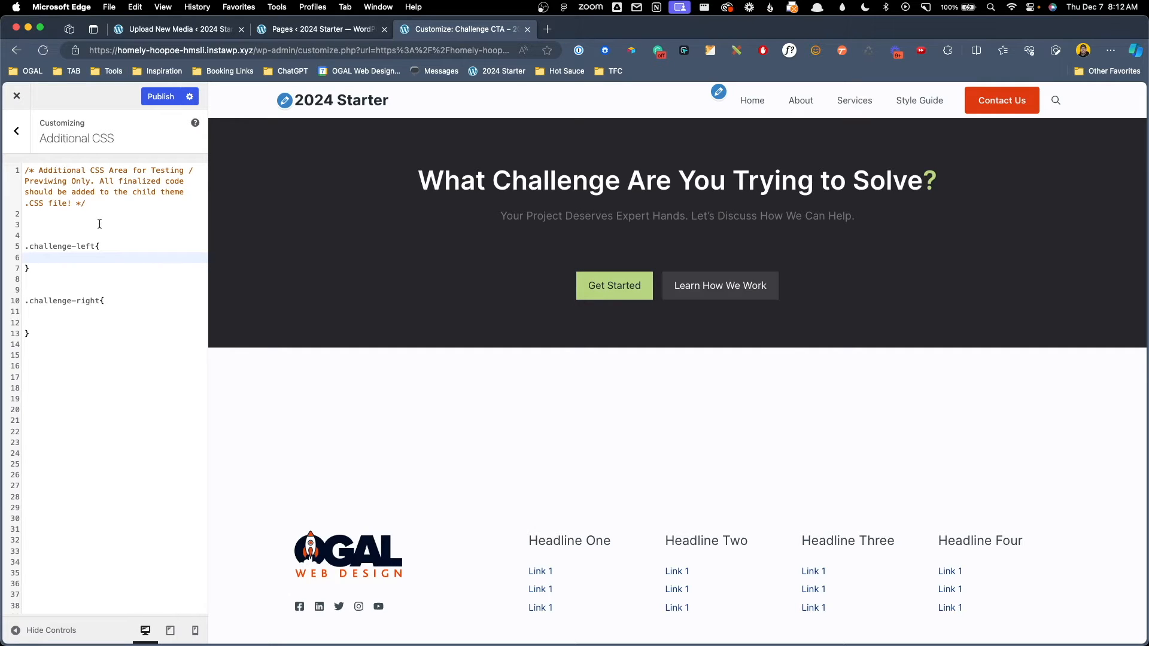
Add position: relative; to both the .challenge-left and .challenge-right rules
type("positio")
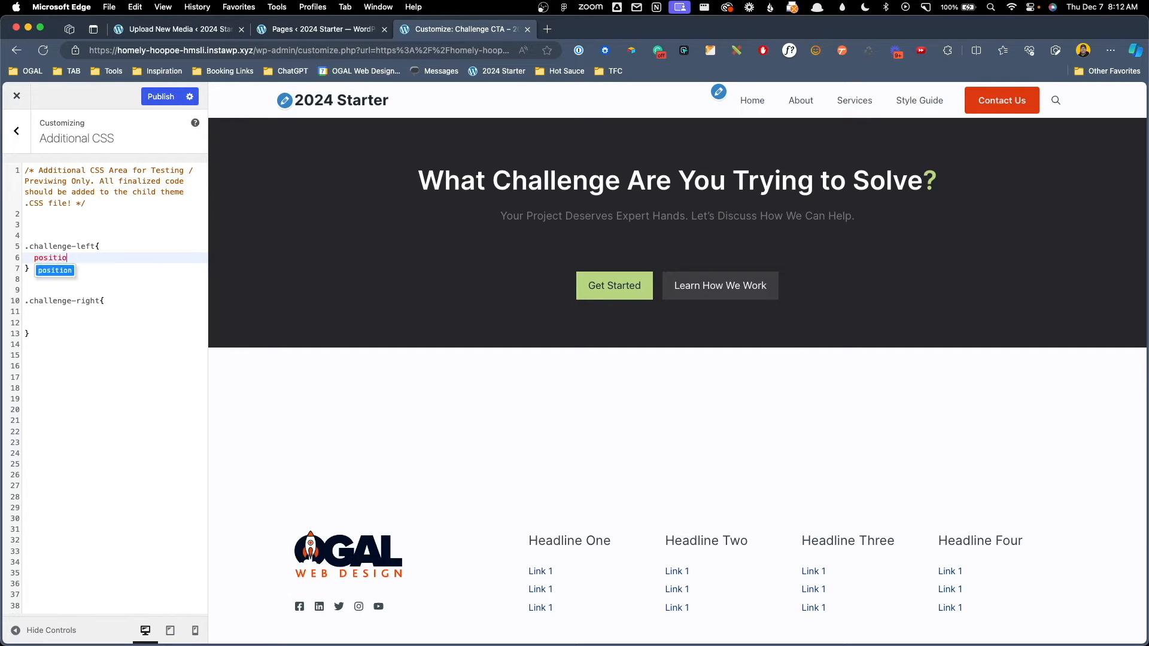
type(": relative;")
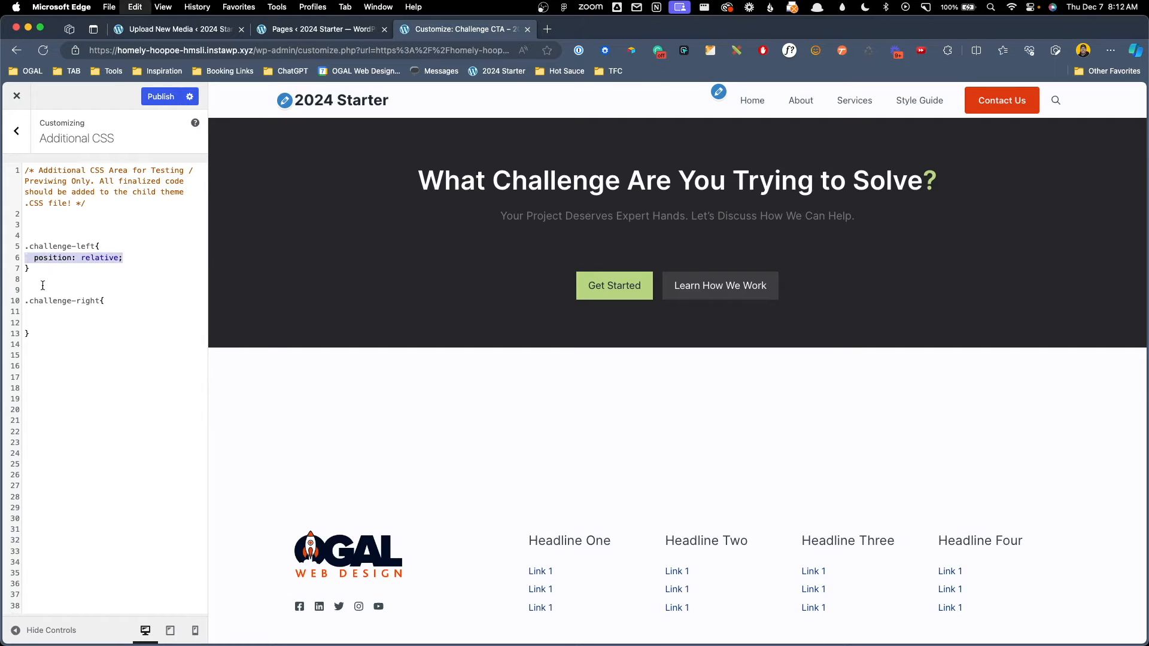
type("position: relative;")
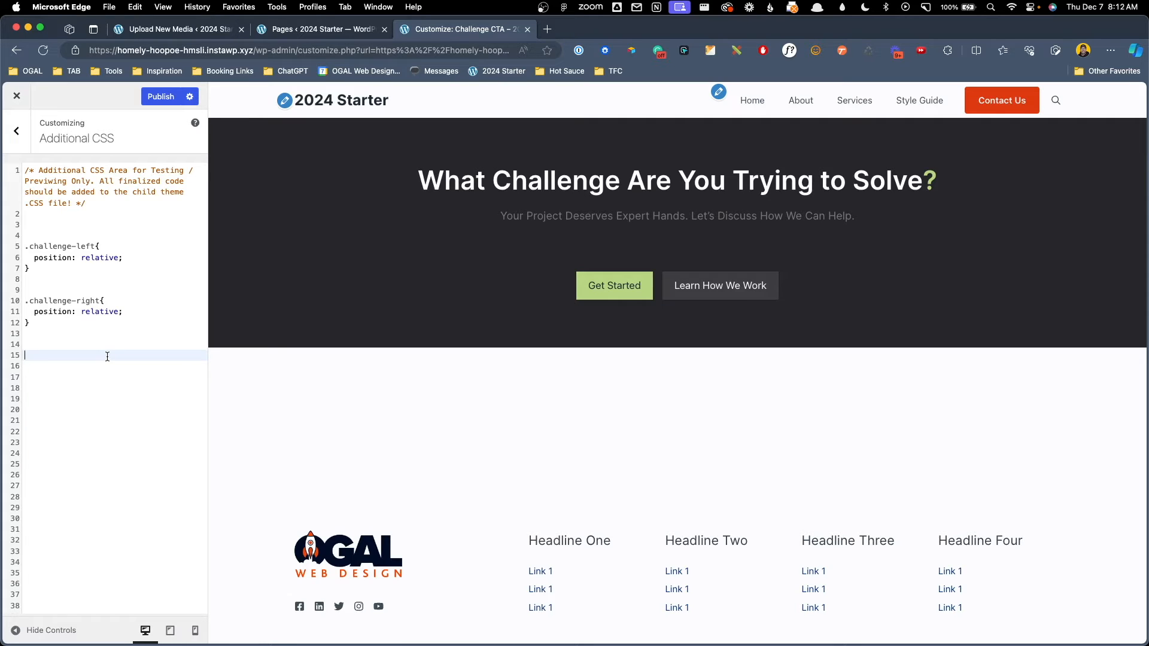
Start a .challenge-left::before rule with position: absolute and content: url()
type(".challeng")
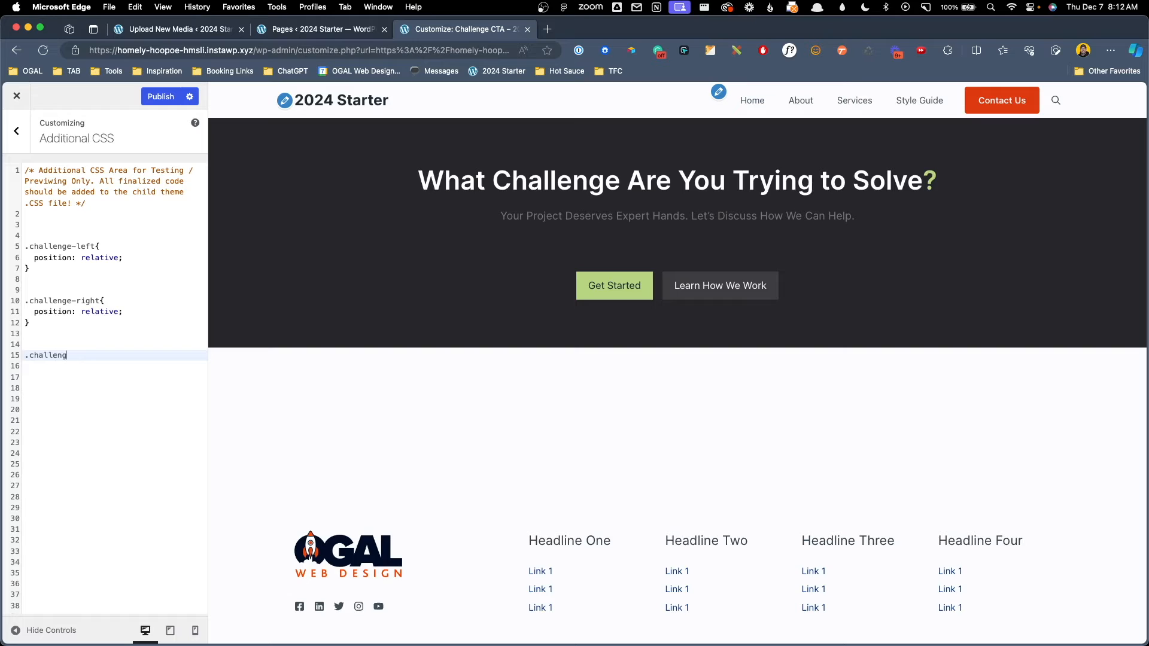
type("e-left")
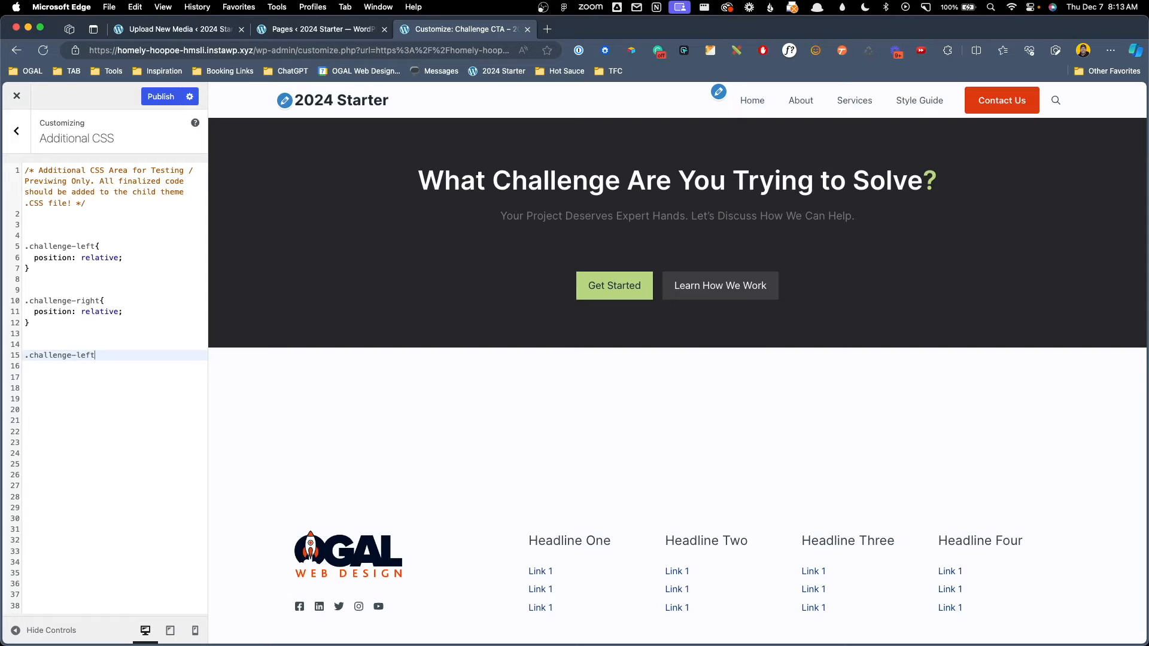
type("::before{P}")
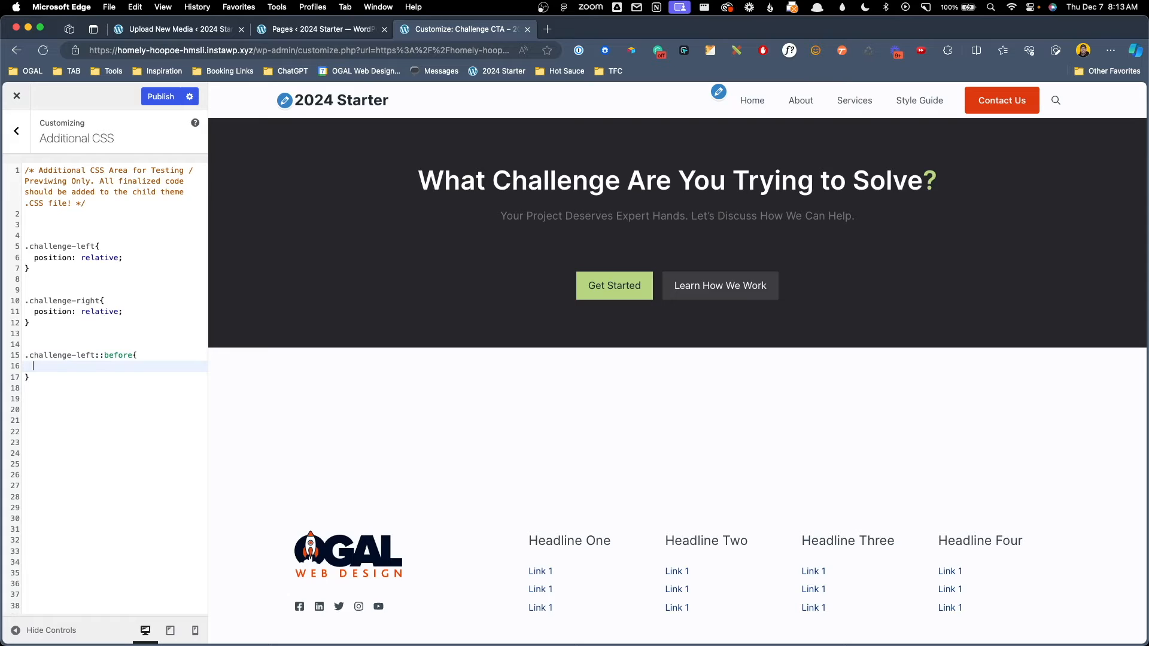
type("position: absolute;")
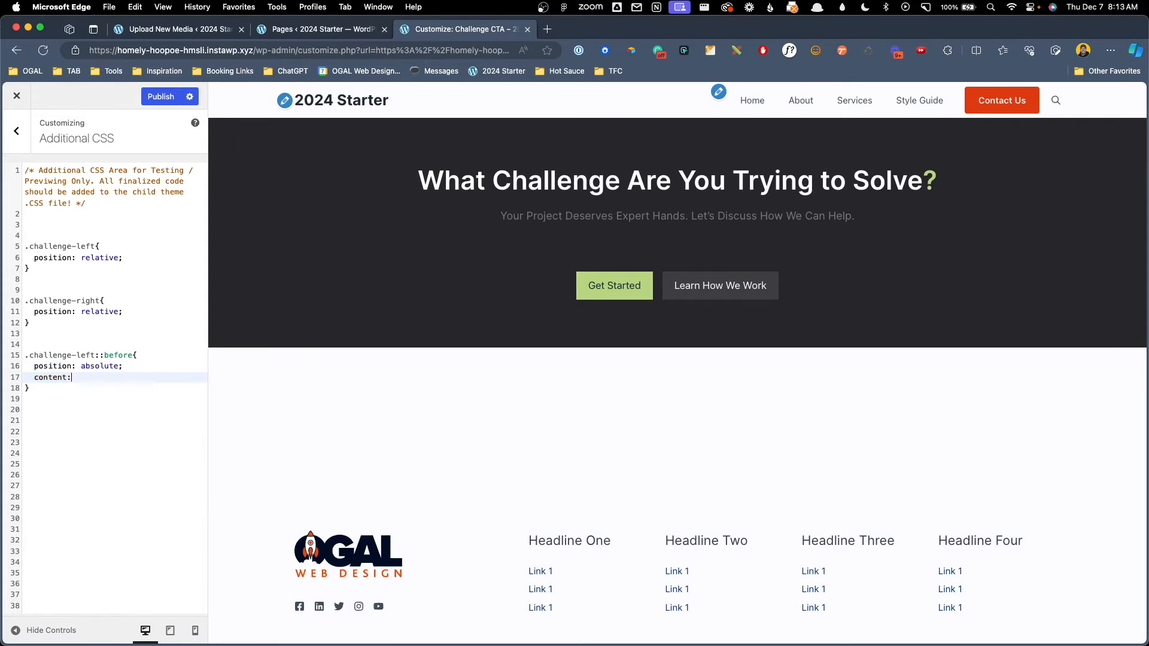
type("url(")
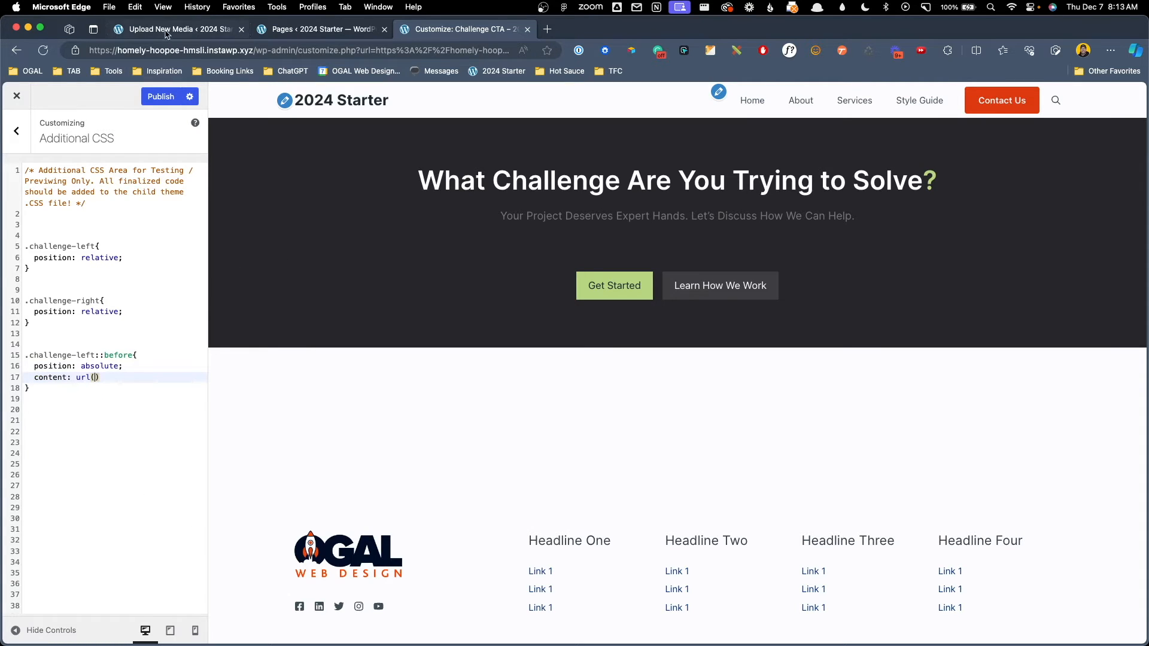
Load left-arrow.svg in .challenge-left::before with bottom 8px, left -24px, translateX(-100%)
left_click(176, 30)
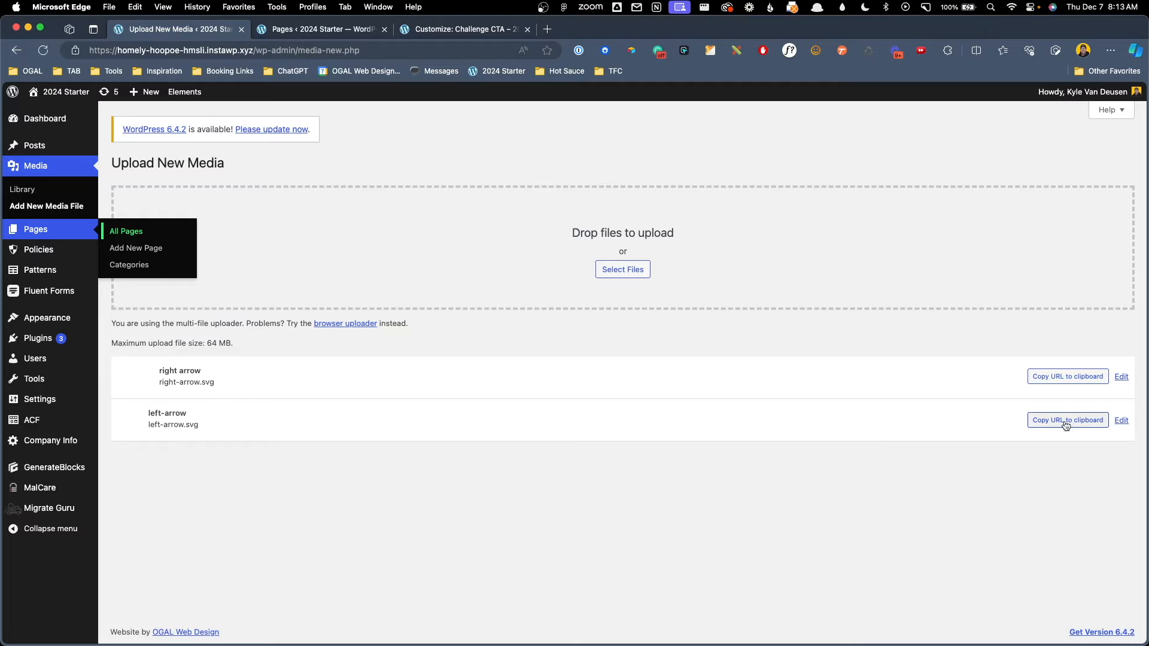
left_click(465, 29)
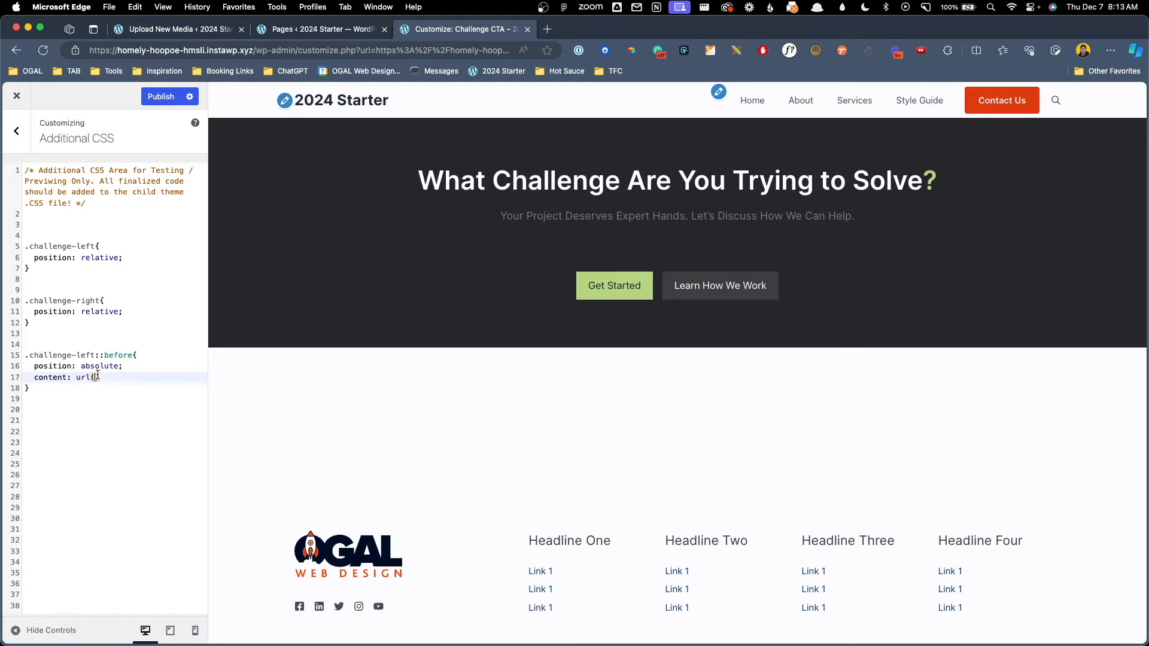
type("'https://homely-hoopoe-hmsli.instawp.xyz/wp-content/uploads/2023/12/left-arrow.svg'")
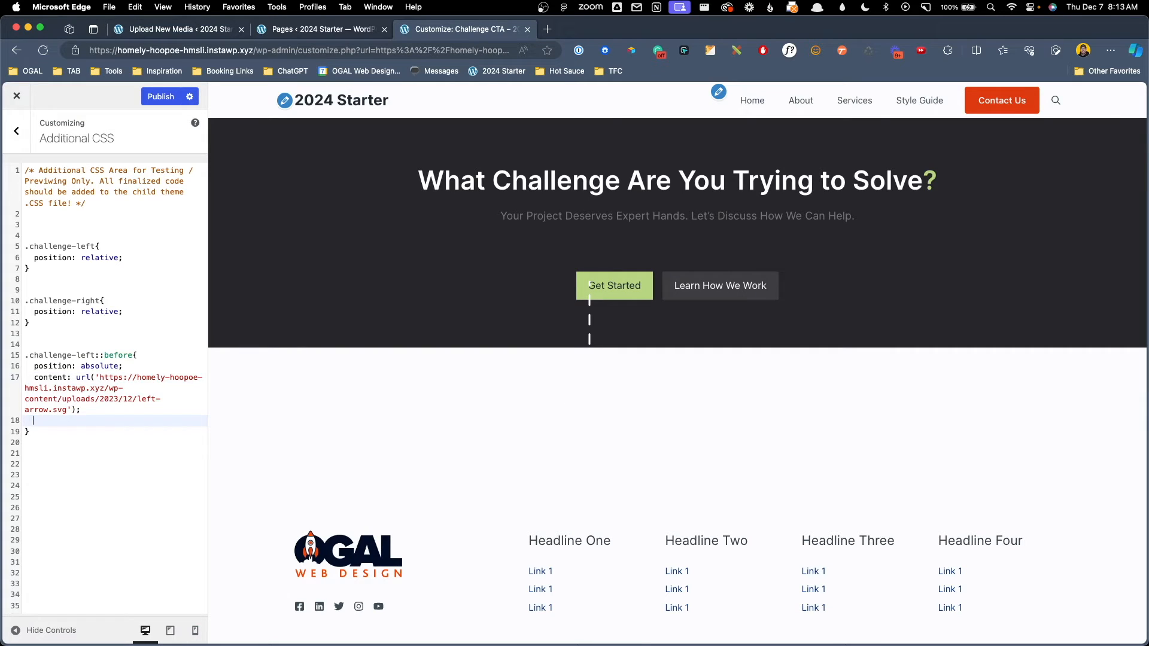
type("bottom: 0px")
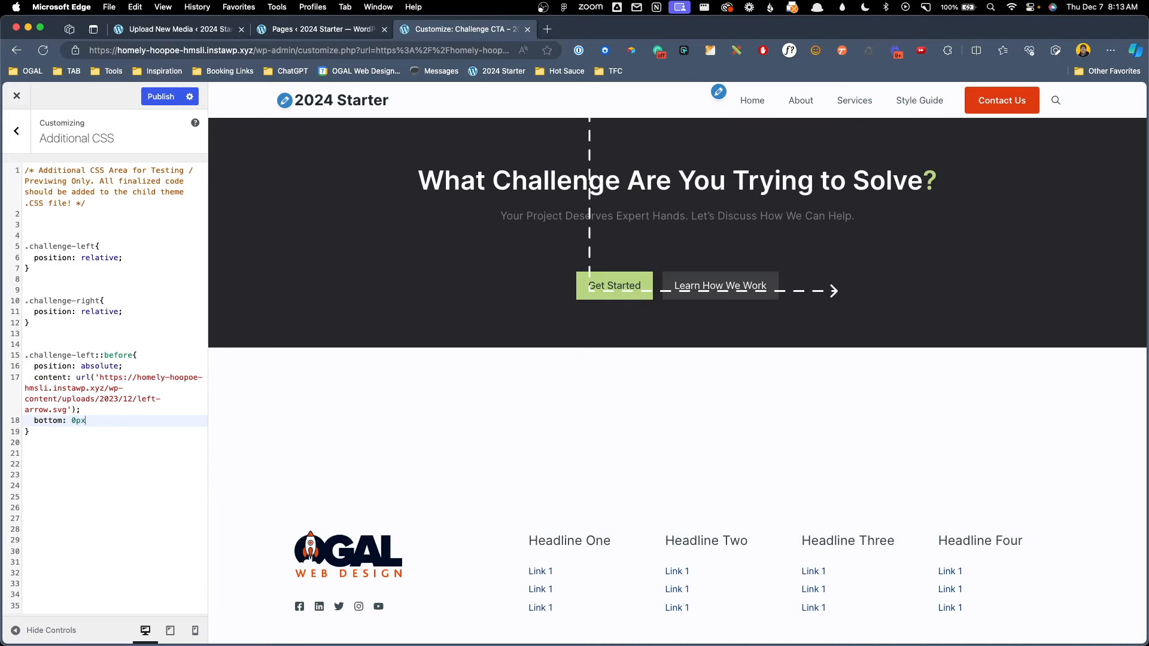
type(";")
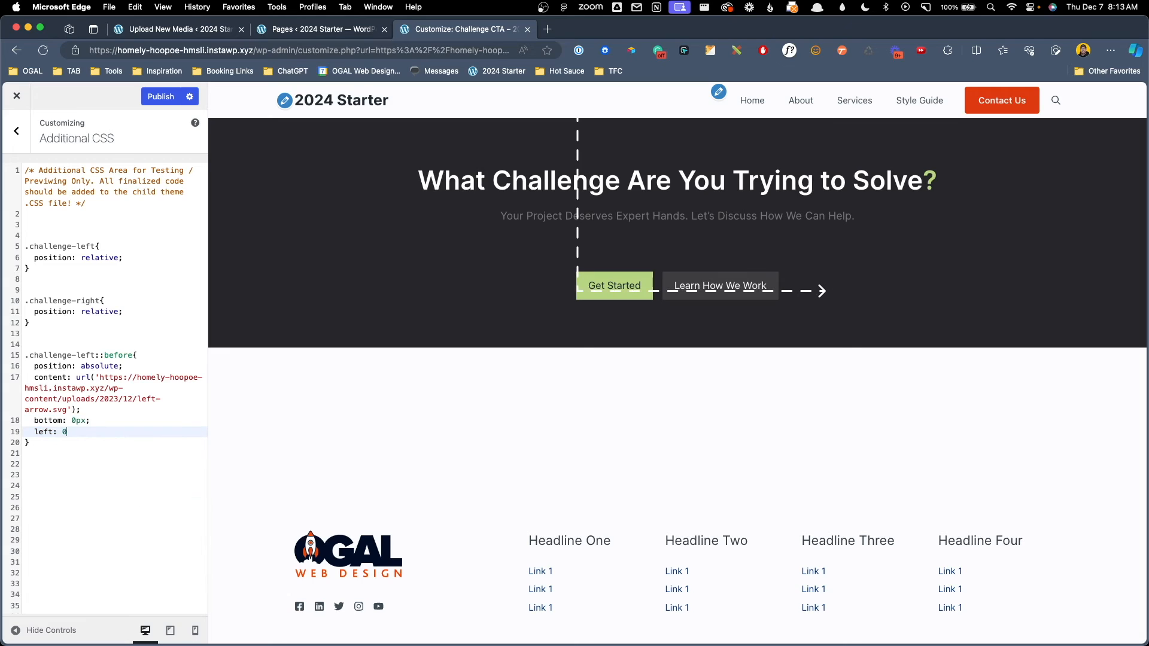
type(";")
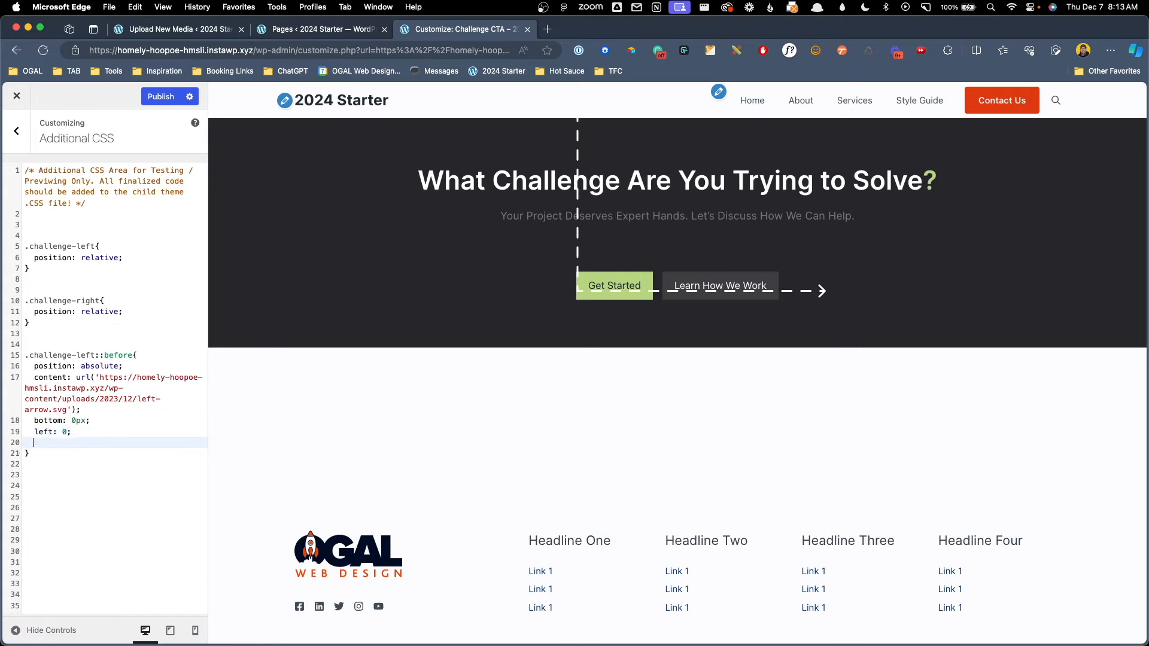
type("transform: translatex(-100%")
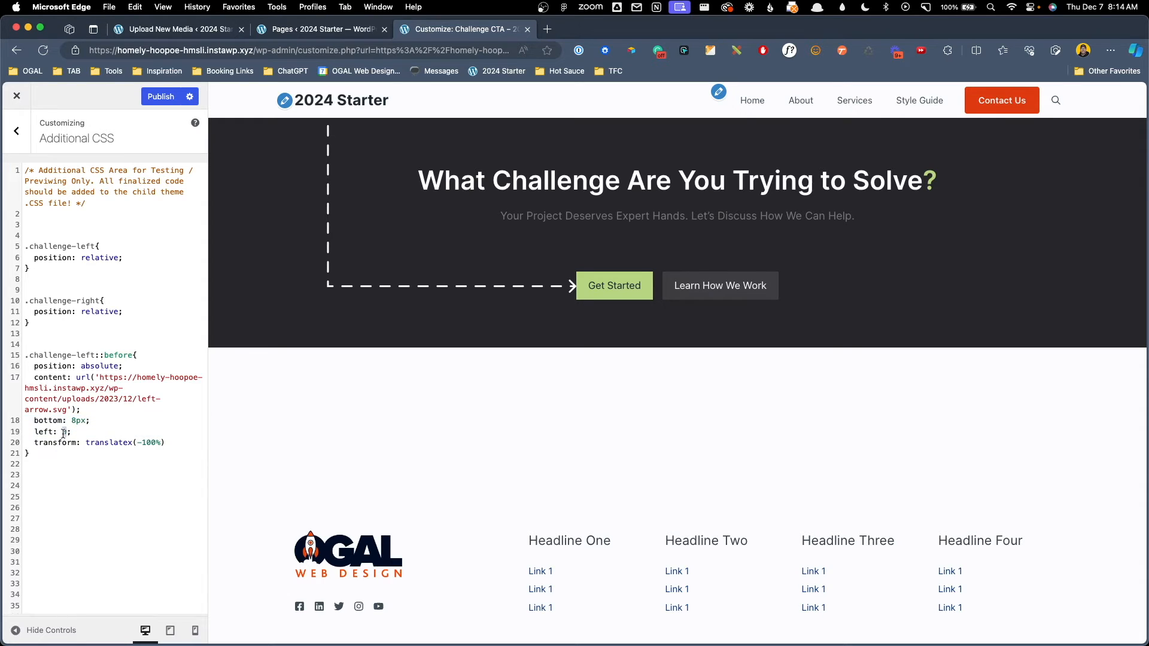
type("-24px")
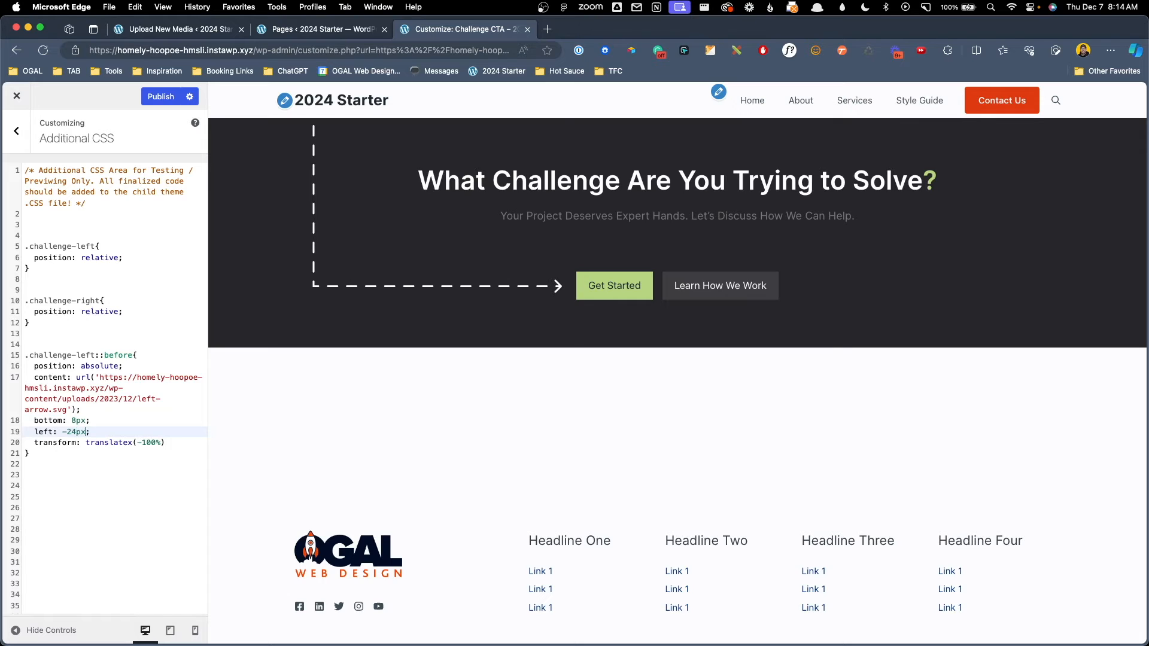
mouse_move(591, 271)
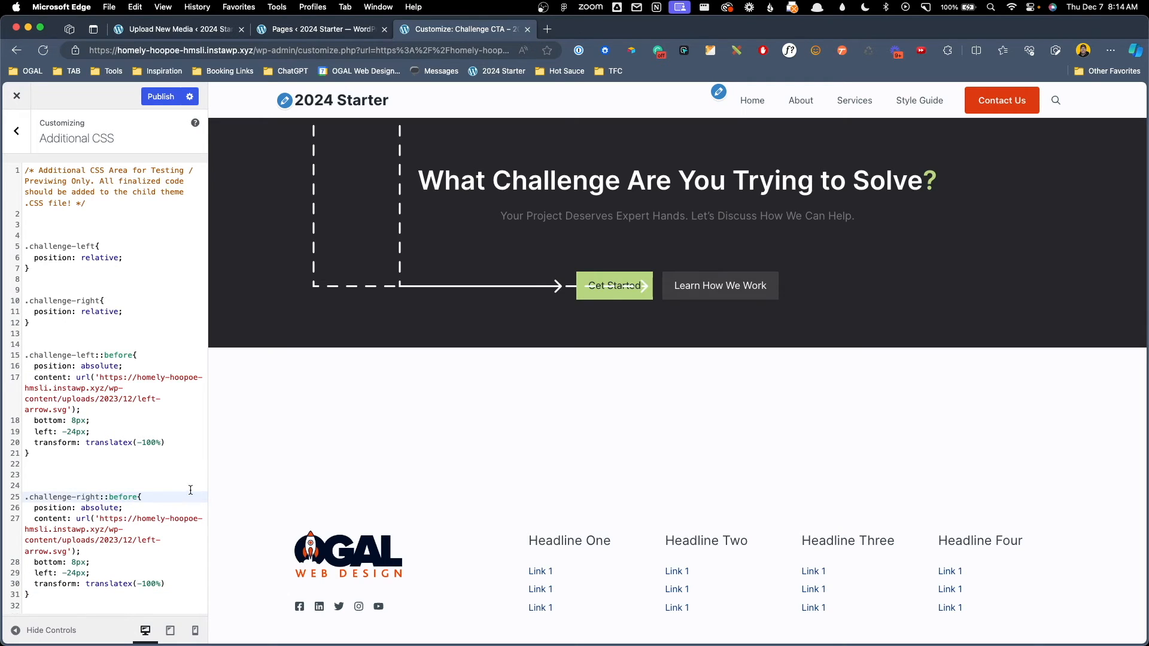
Copy the right-arrow.svg URL from the uploaded media and return to the Customizer
left_click(176, 30)
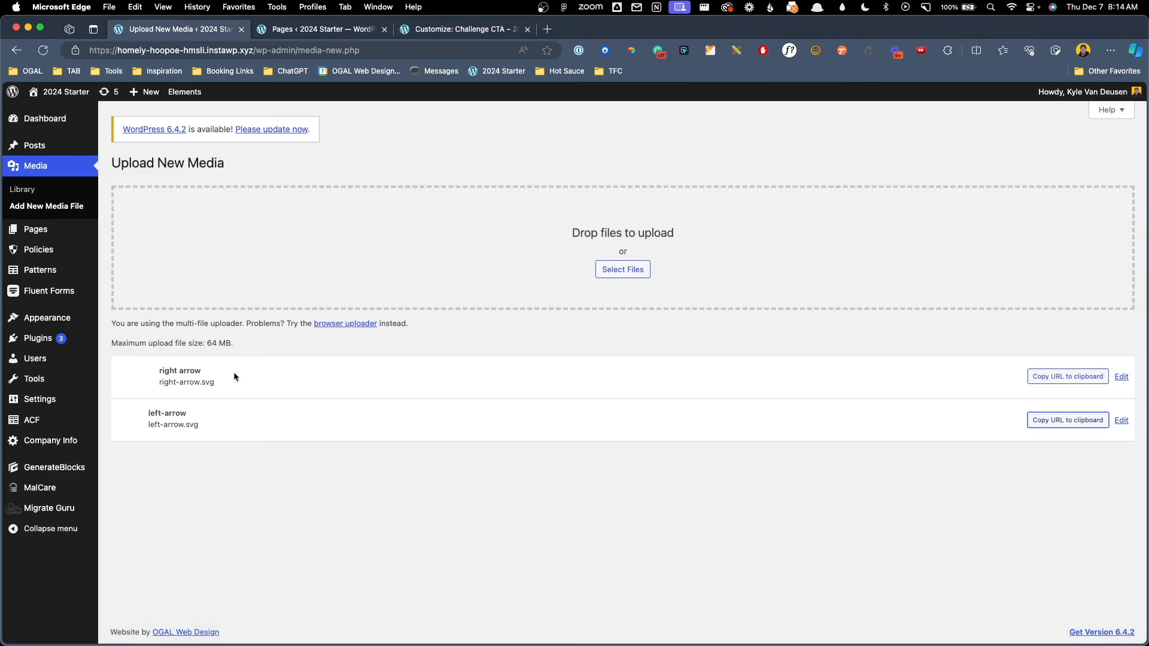
left_click(1066, 375)
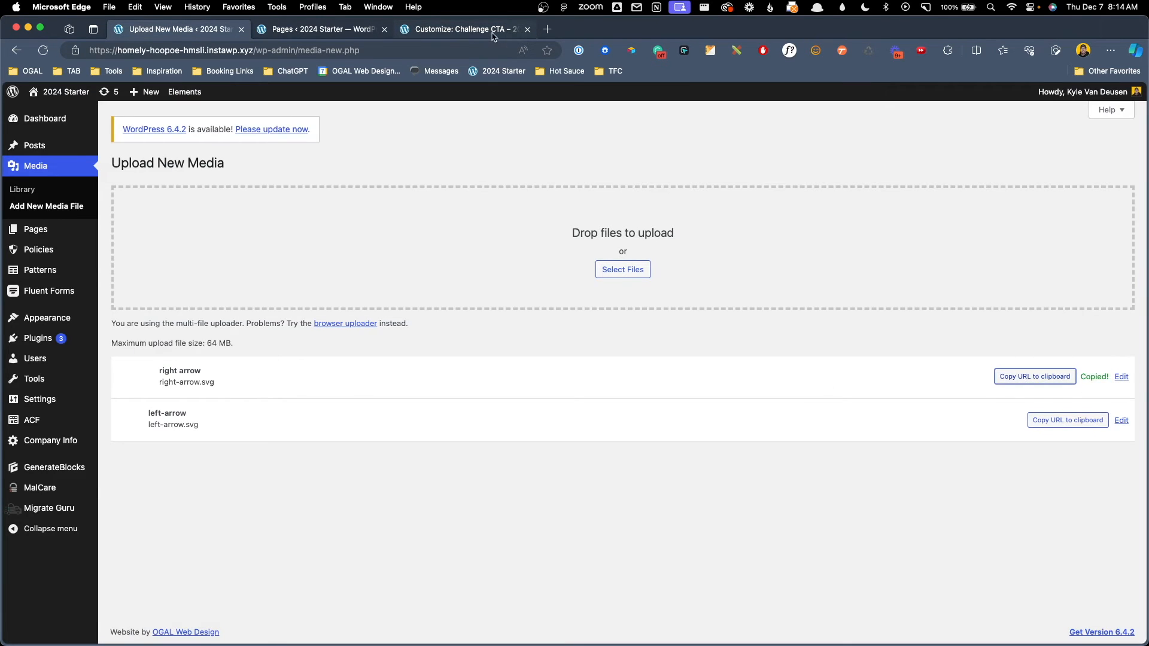
left_click(464, 29)
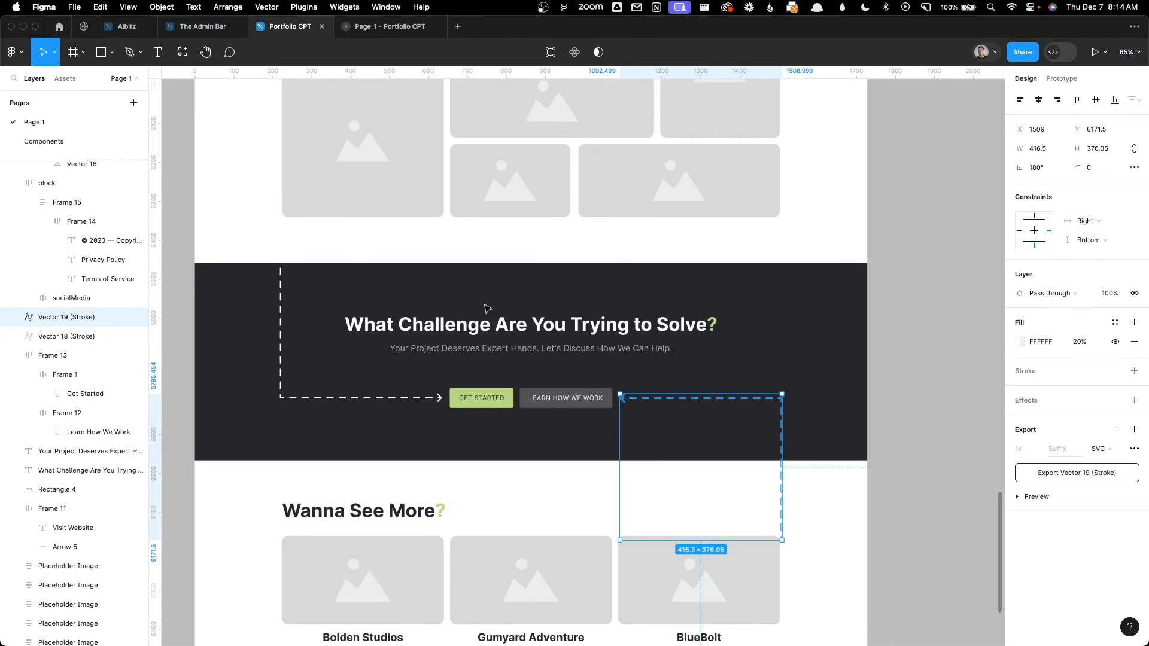
mouse_move(787, 528)
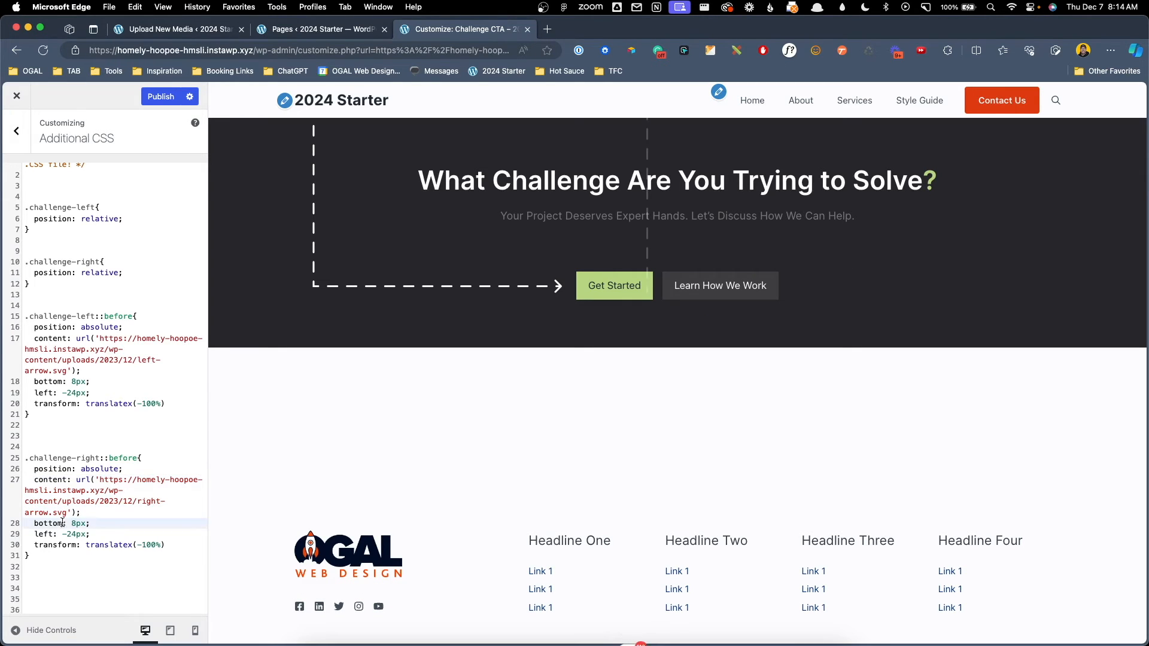
Set .challenge-right::before to top 12.5px, right -24px, translateX(100%)
left_click(55, 523)
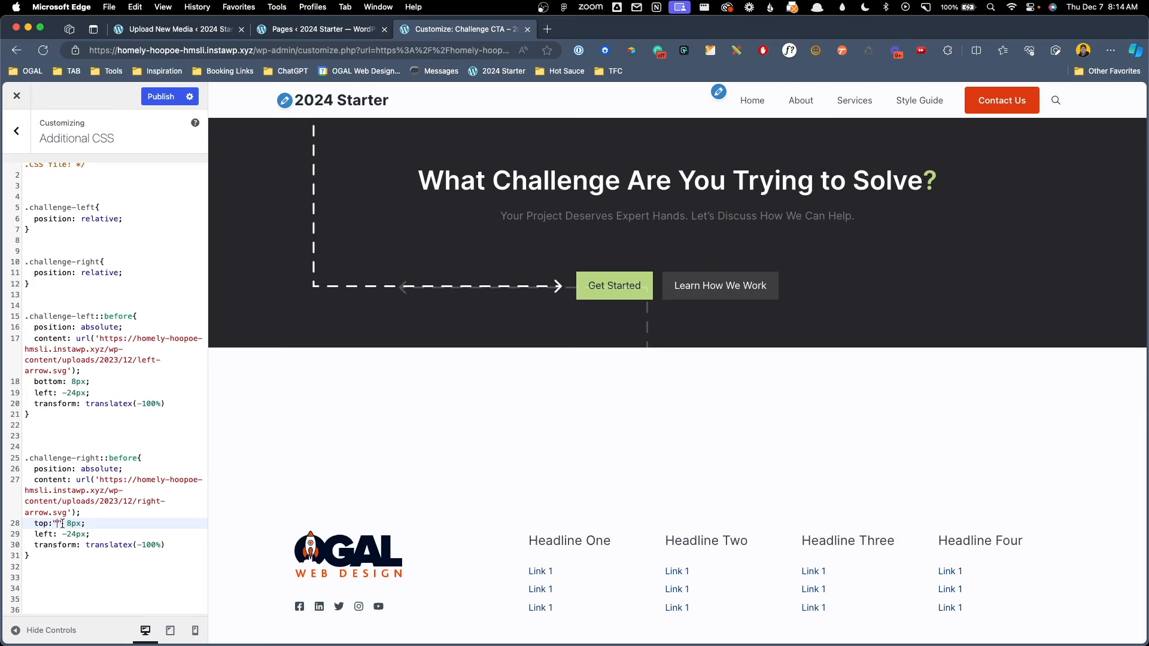
type("12.5")
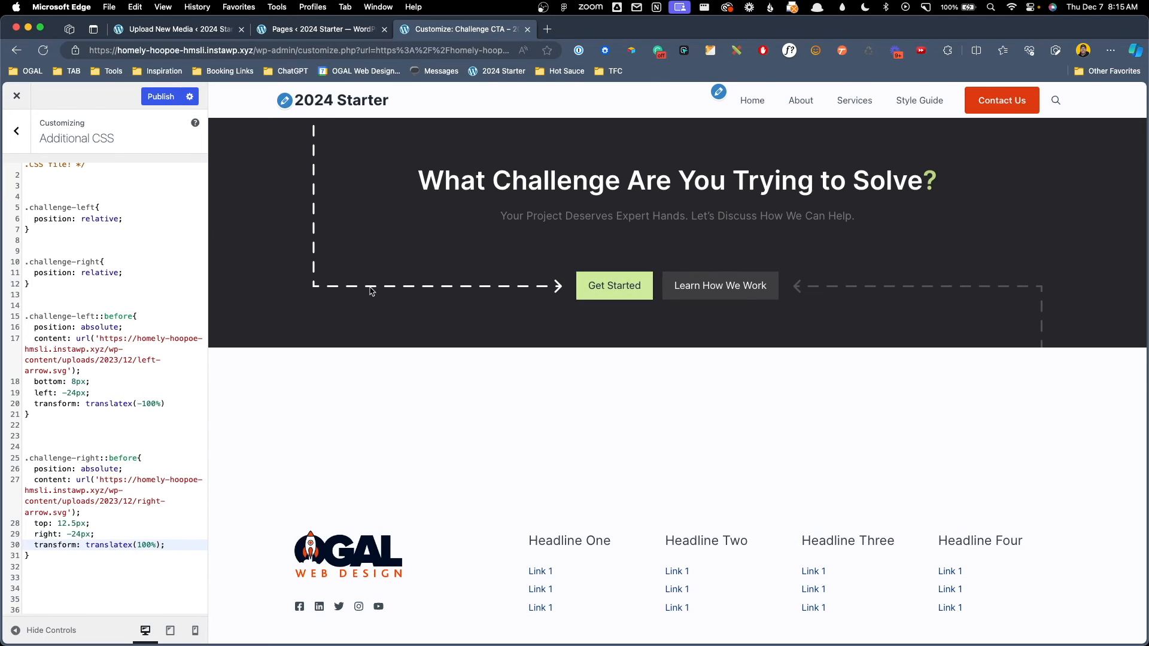
mouse_move(719, 286)
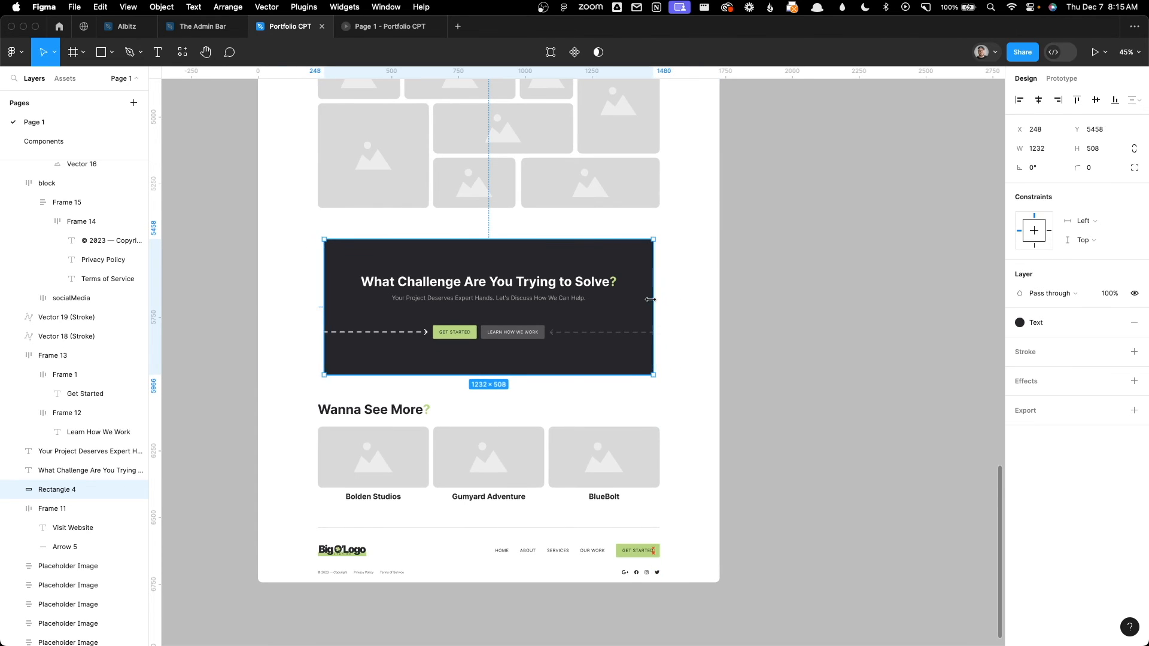
left_click_drag(324, 305, 349, 306)
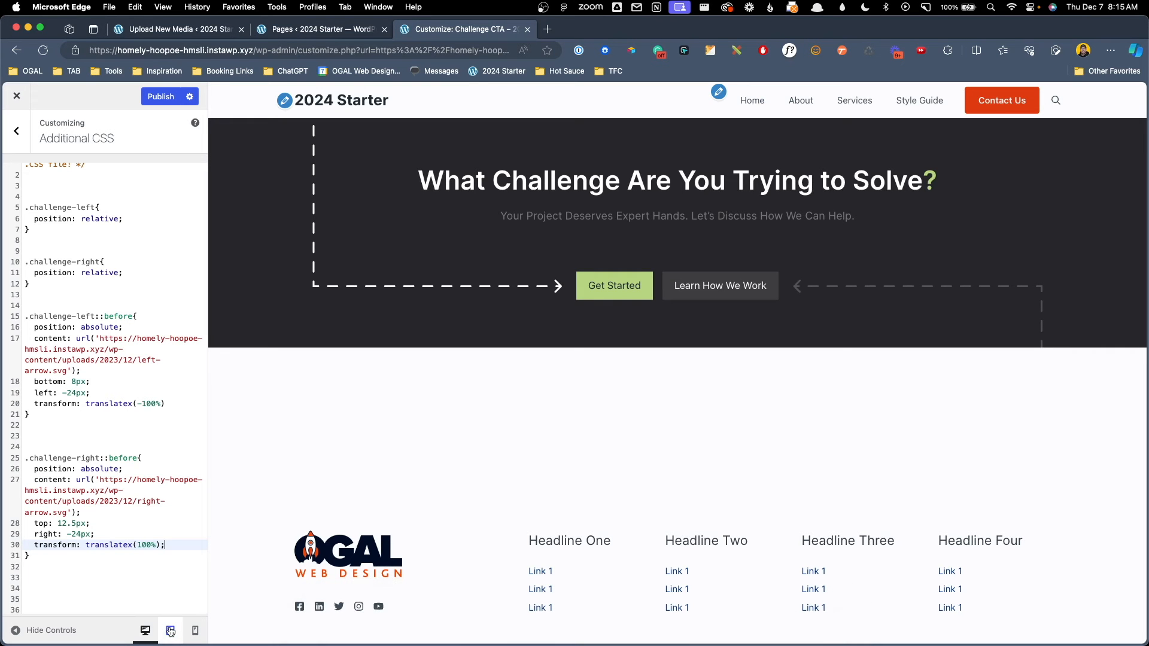
Check the CTA arrows in the tablet preview, then the mobile preview
left_click(170, 630)
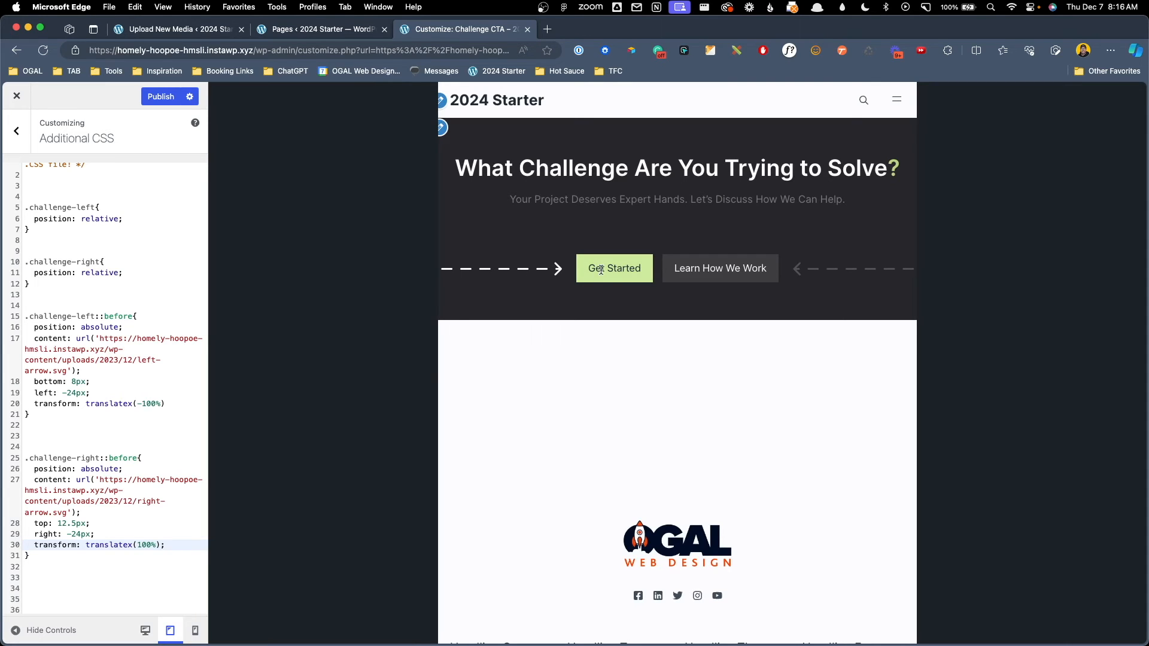
mouse_move(601, 277)
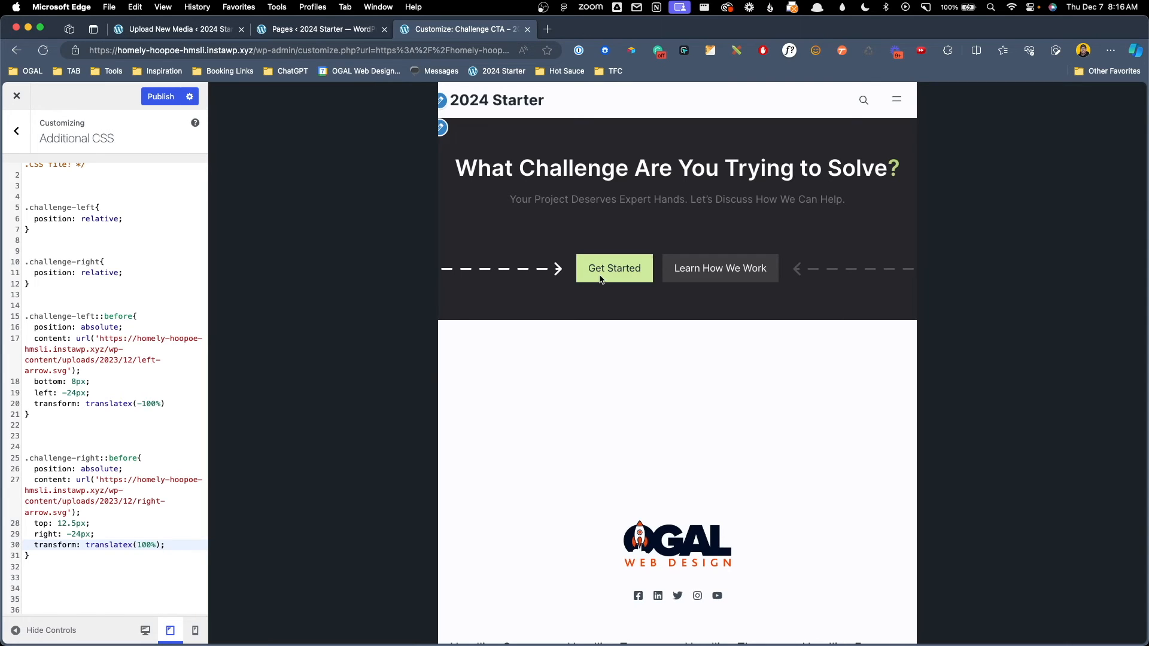
mouse_move(760, 280)
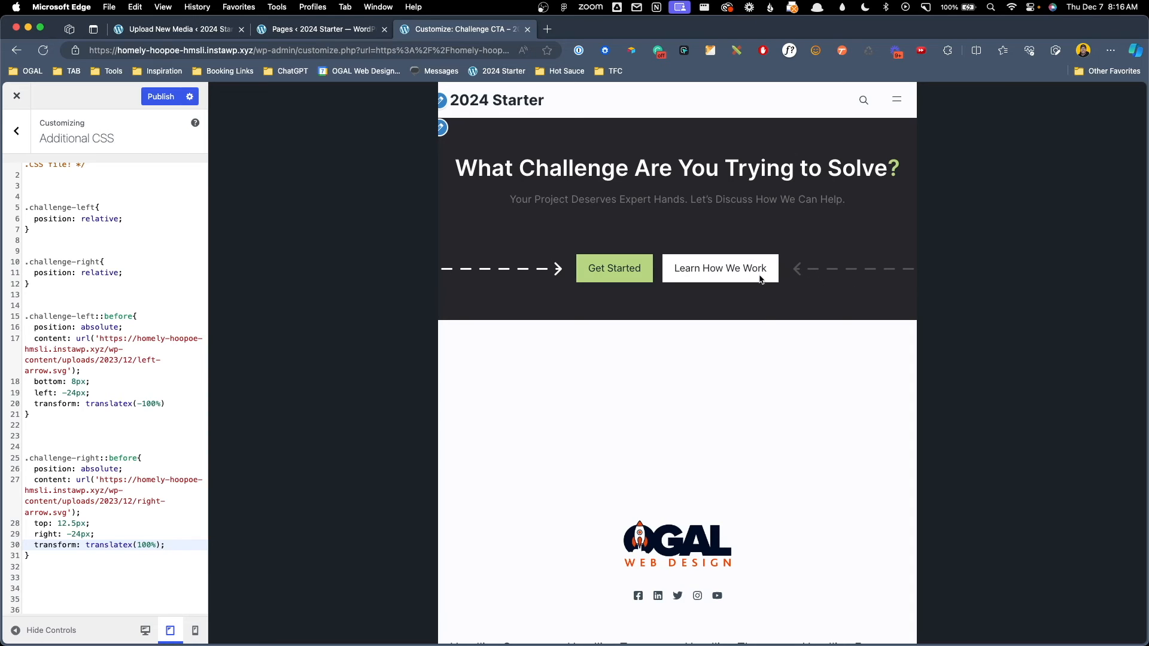
mouse_move(852, 274)
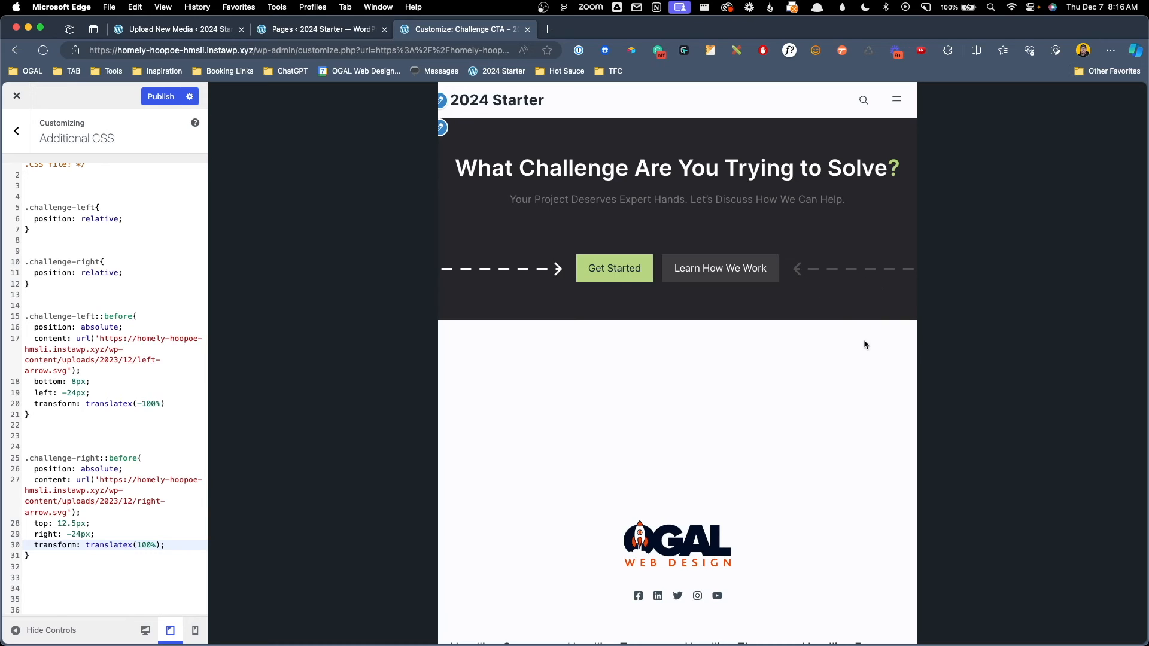
mouse_move(878, 345)
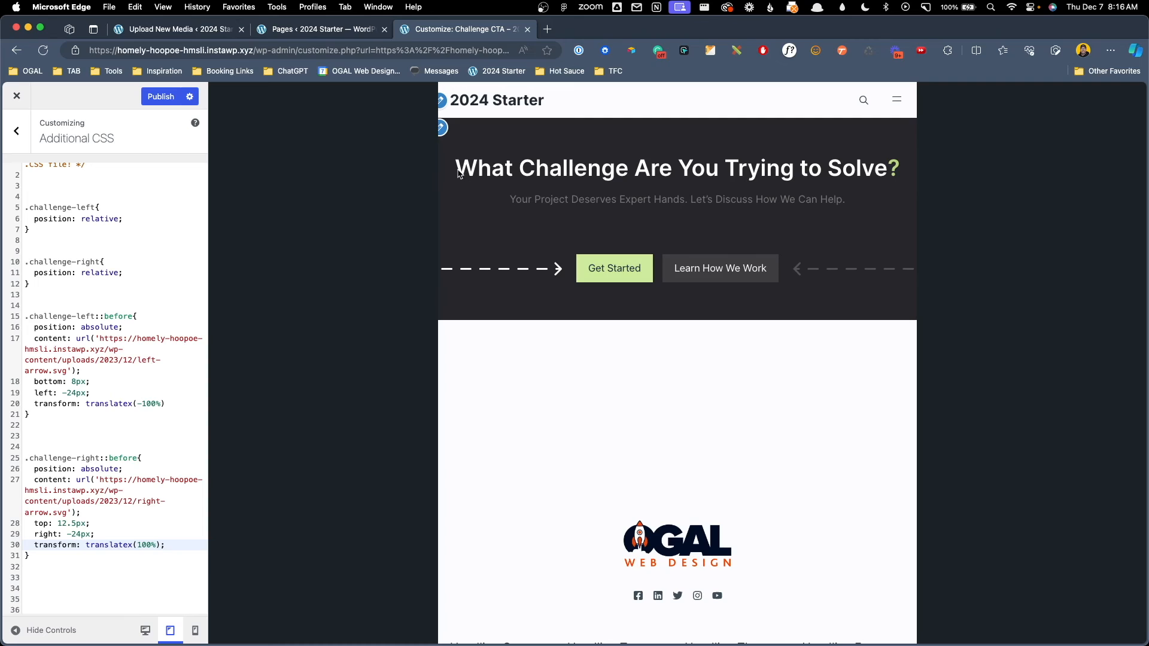
mouse_move(719, 268)
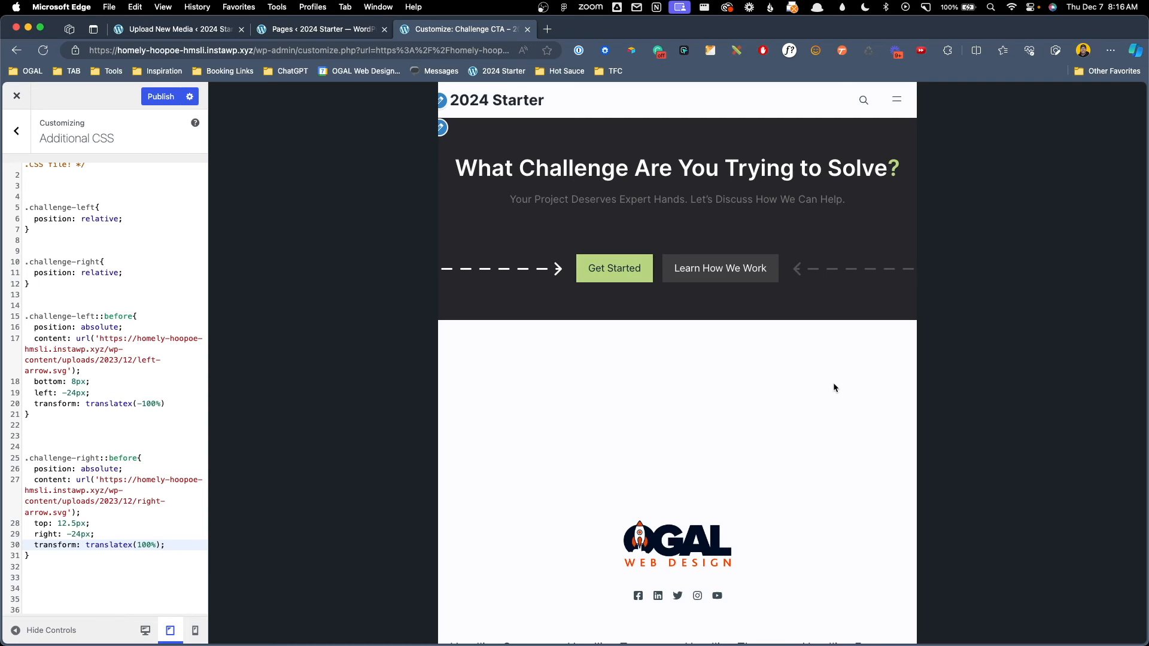
mouse_move(387, 490)
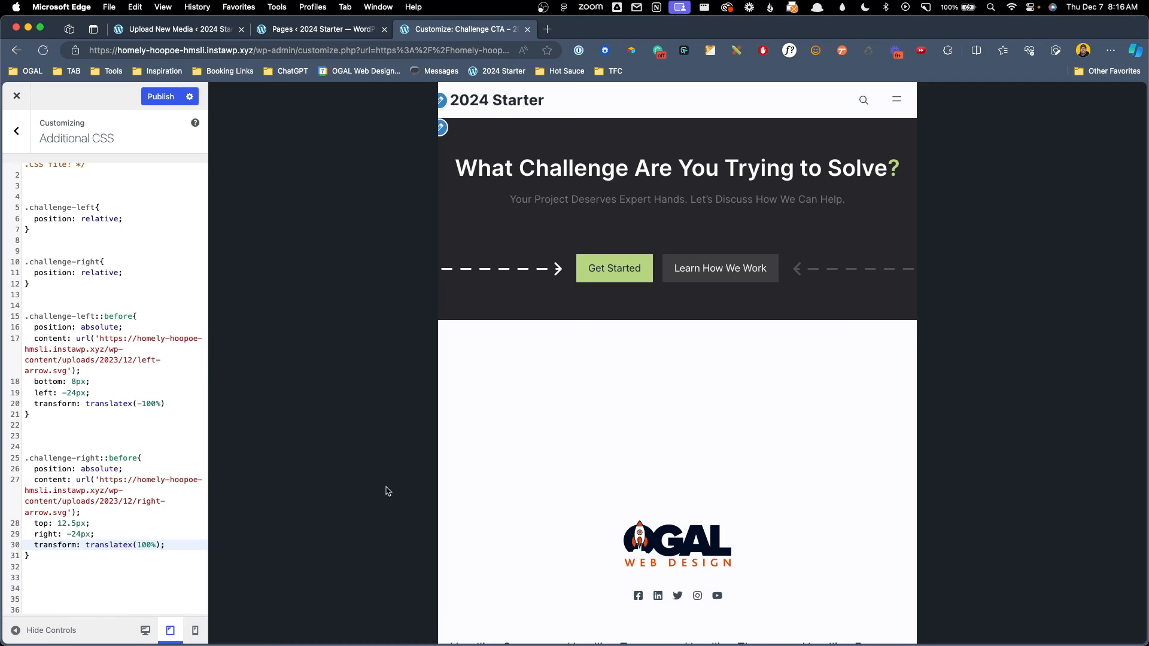
left_click(193, 630)
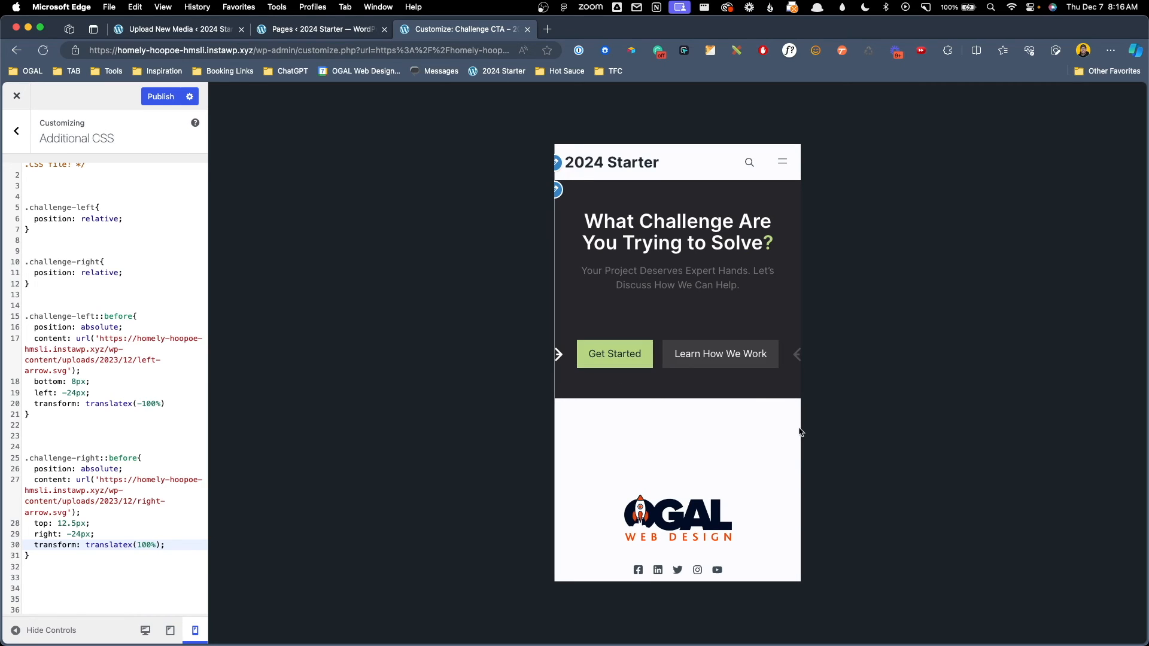
mouse_move(696, 430)
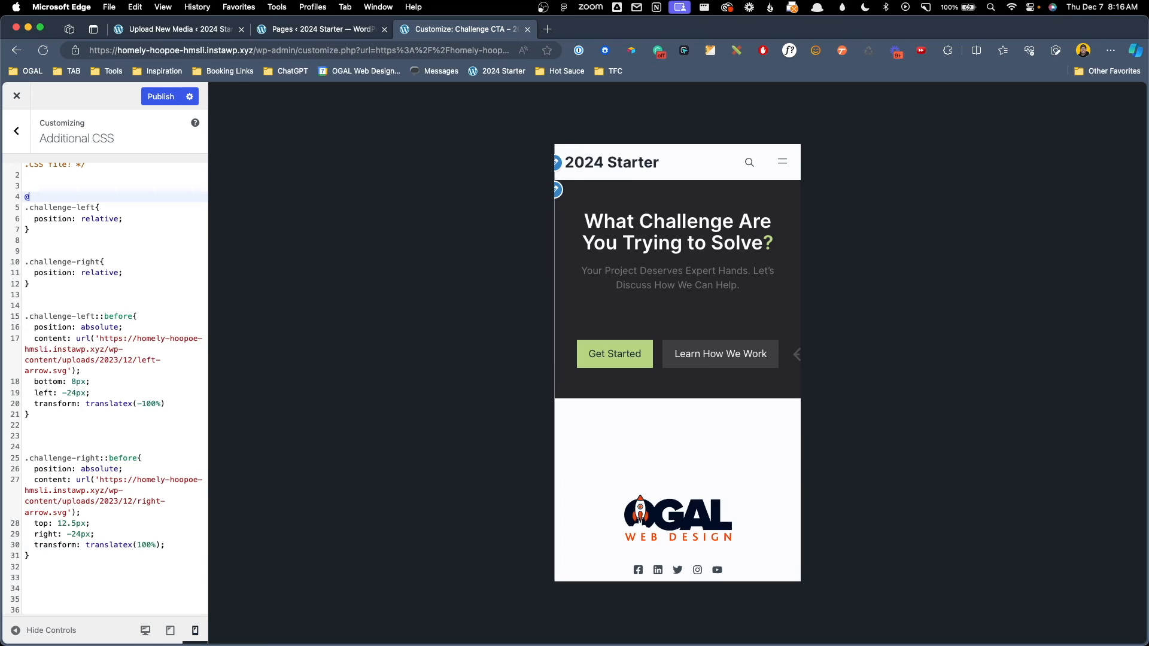
type("@media")
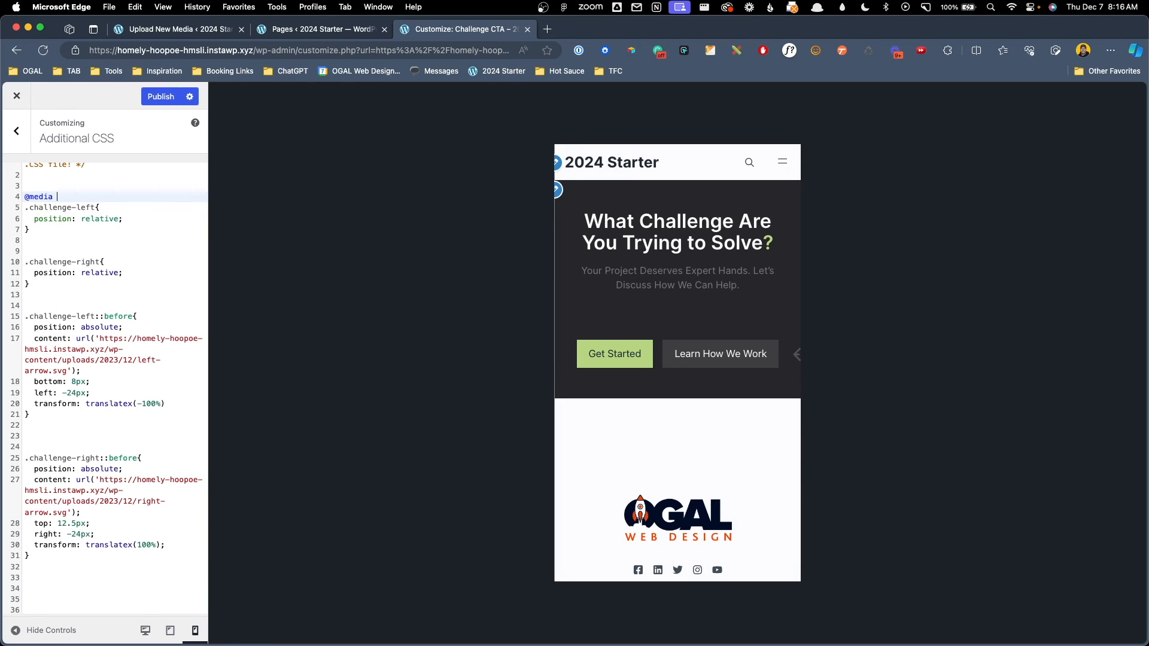
type("()")
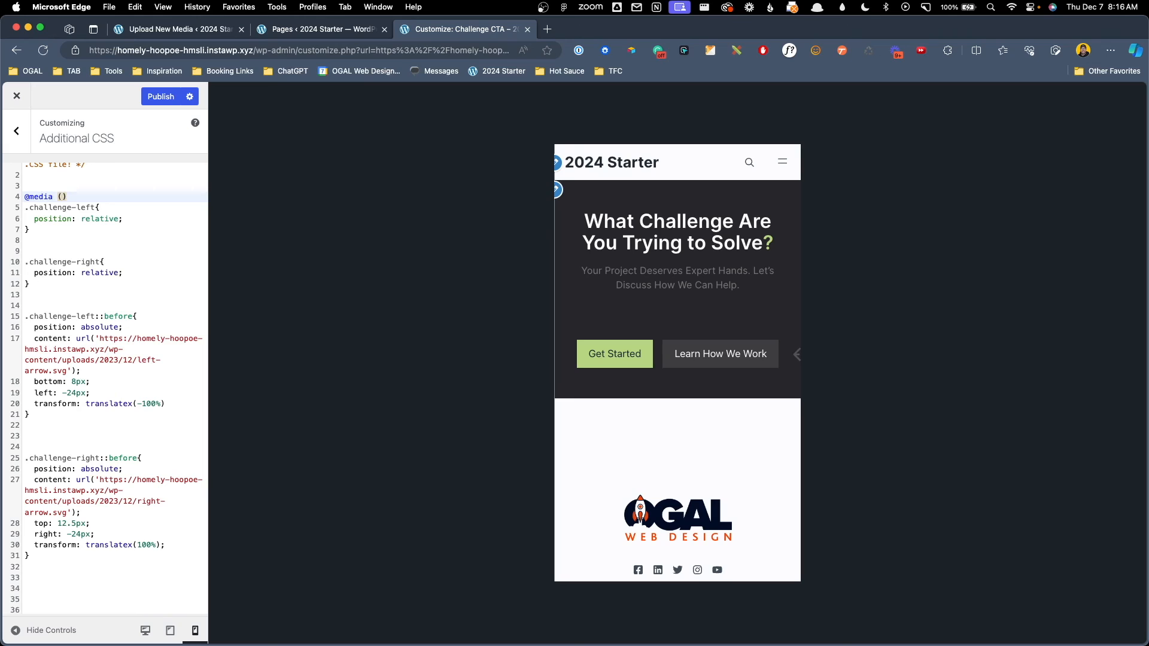
type("min-width")
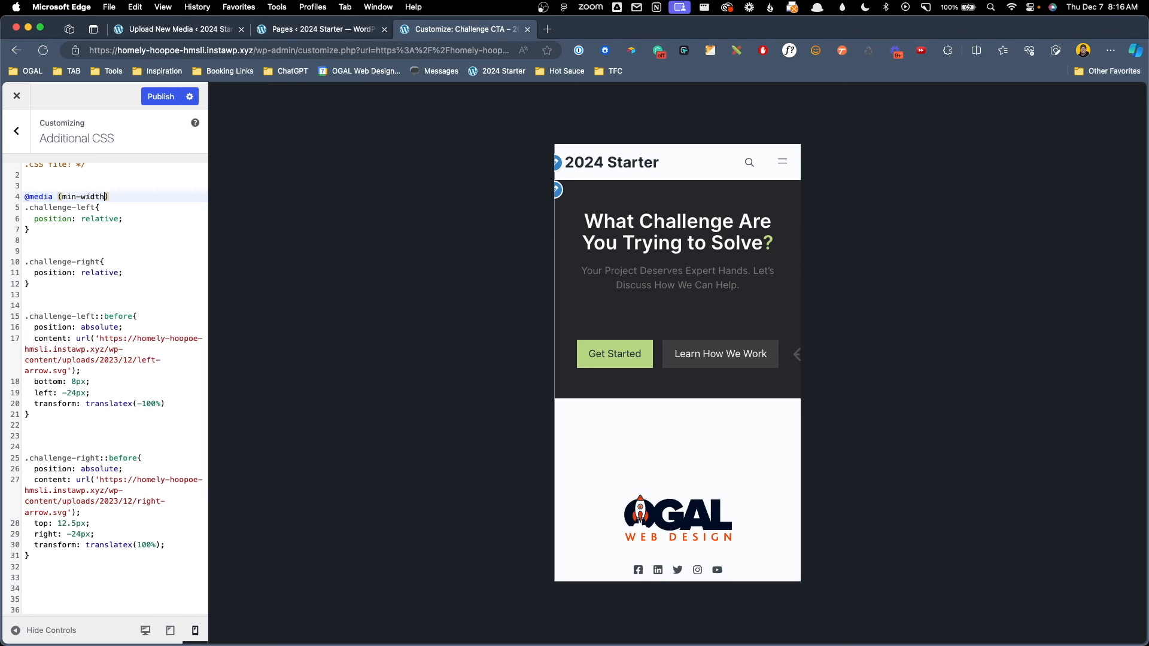
type("768px")
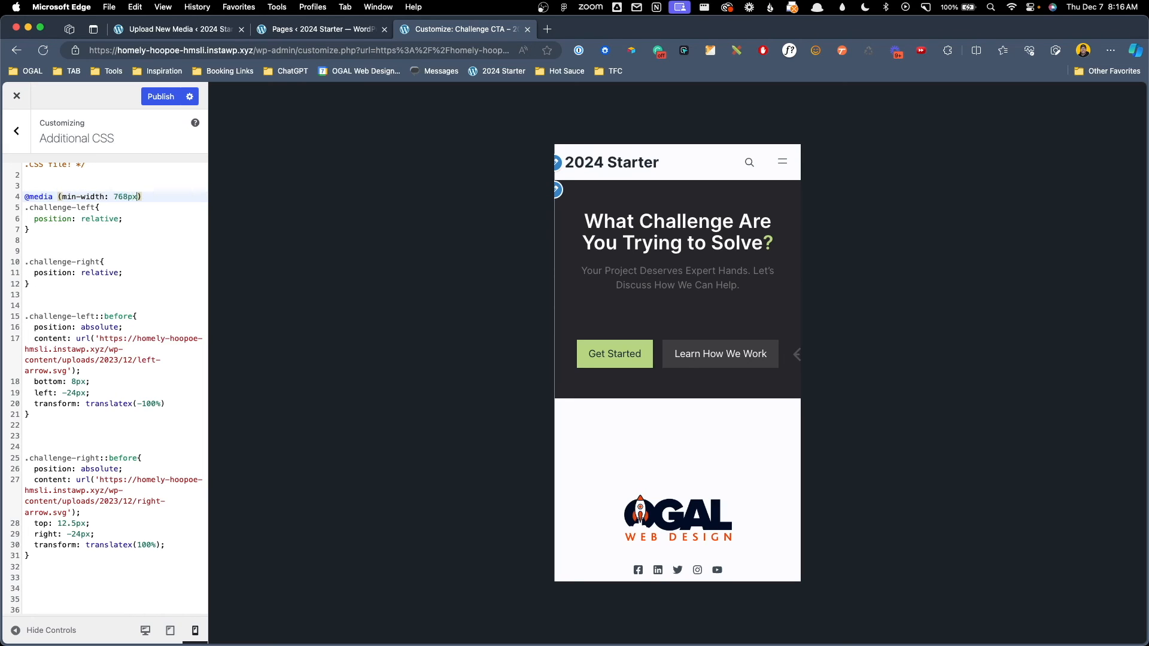
type("{}")
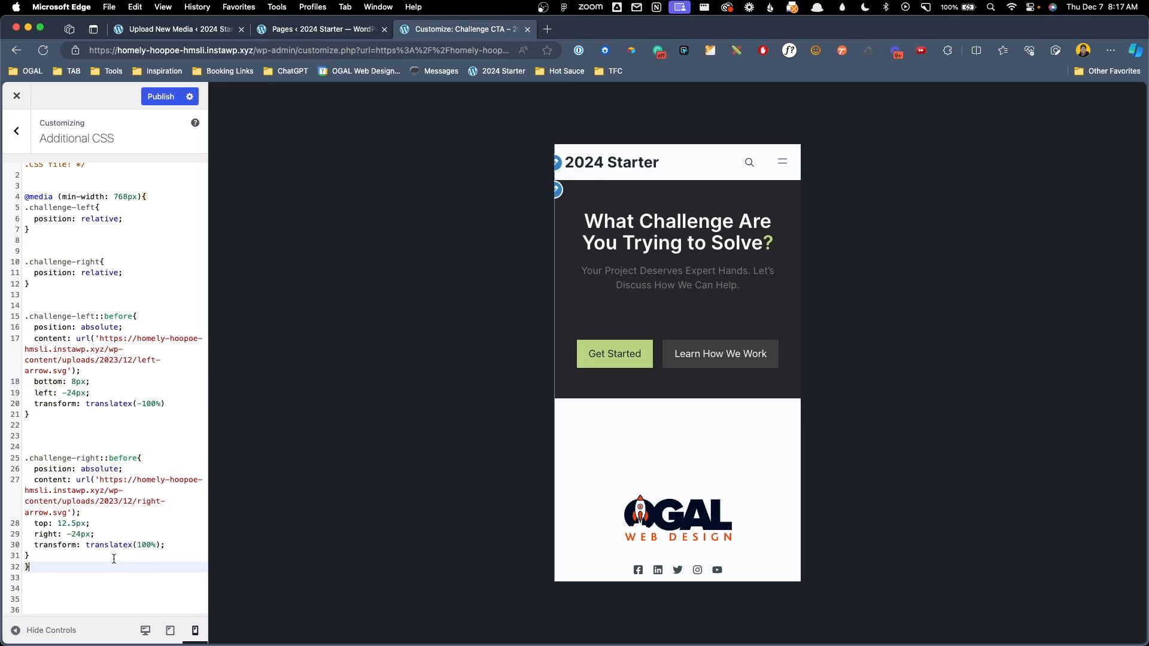
left_click(117, 196)
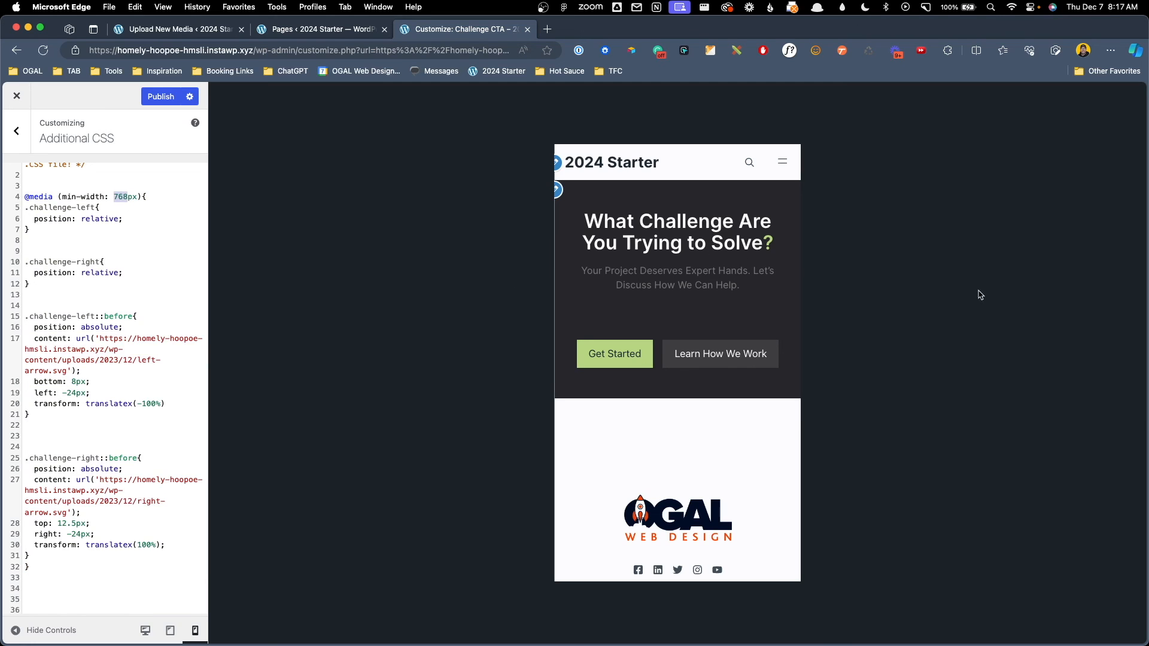
left_click(170, 630)
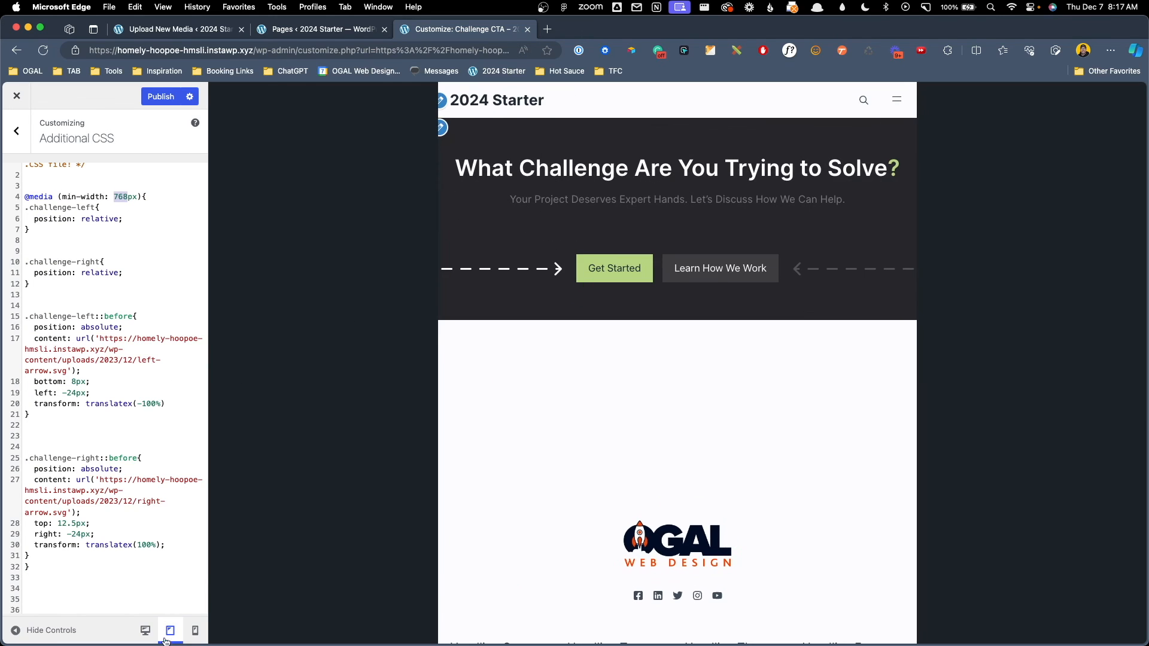
Publish the CSS, then inspect the live page in DevTools narrowed to about 987px
left_click(144, 630)
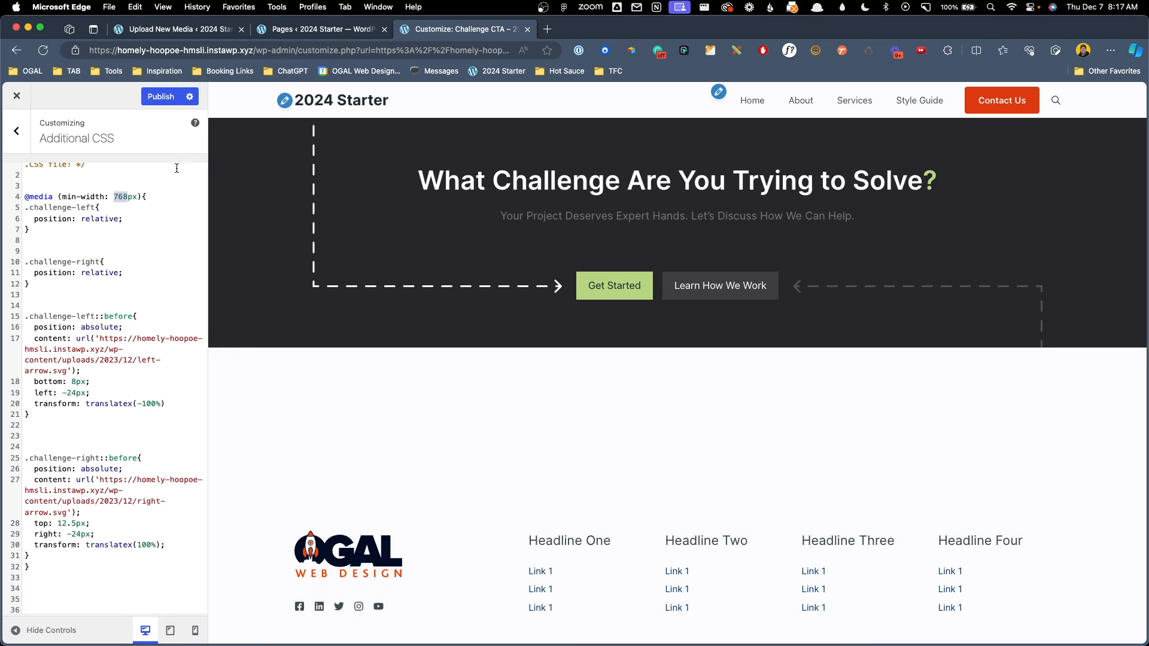
left_click(170, 96)
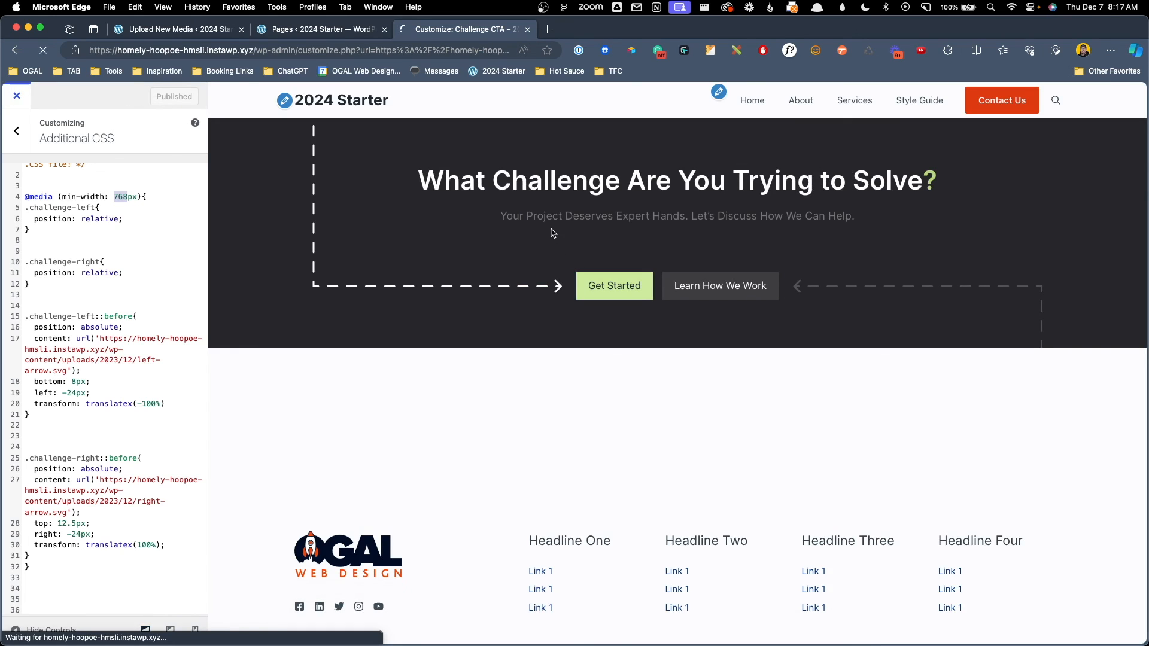
right_click(611, 440)
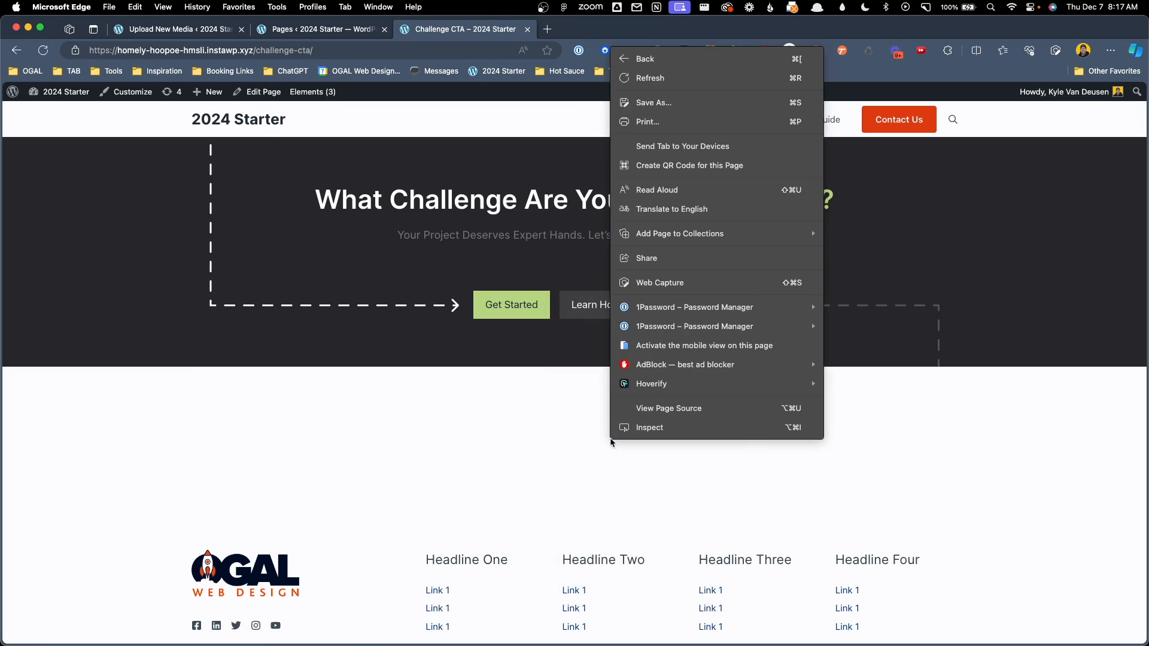
left_click(649, 427)
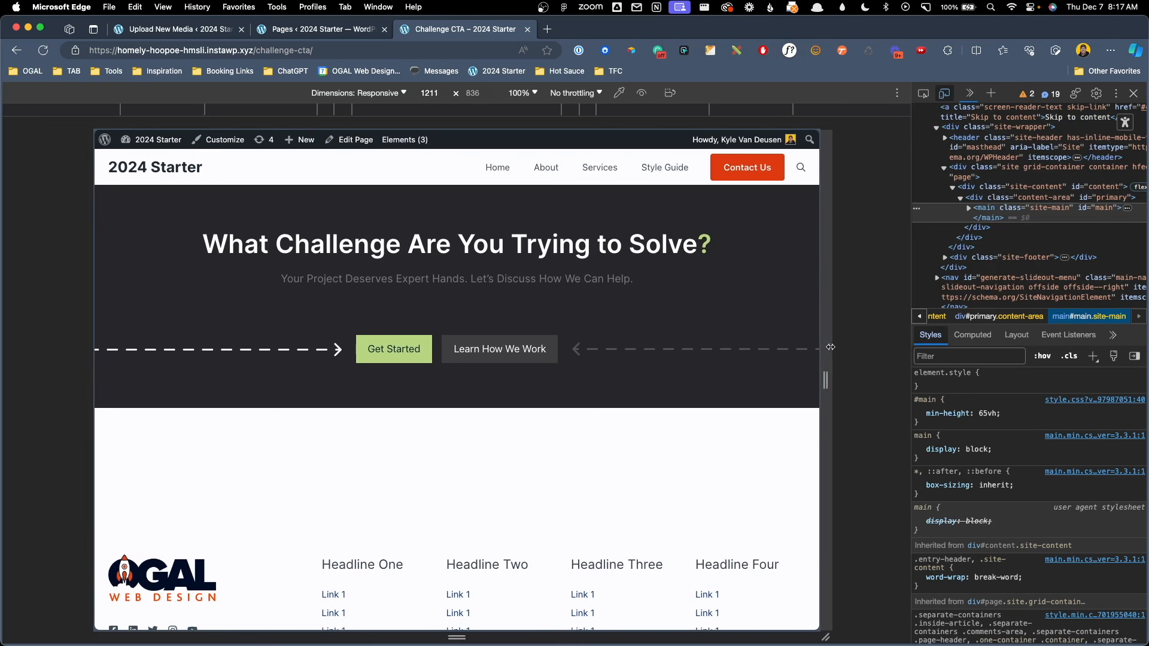
left_click_drag(830, 346, 763, 346)
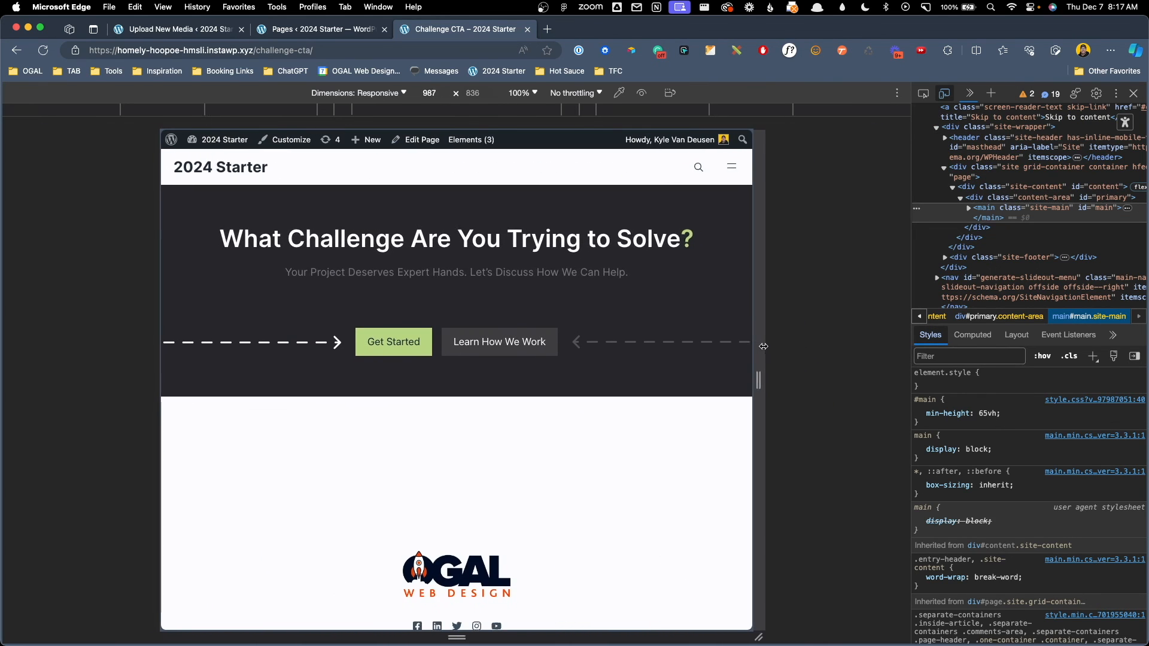